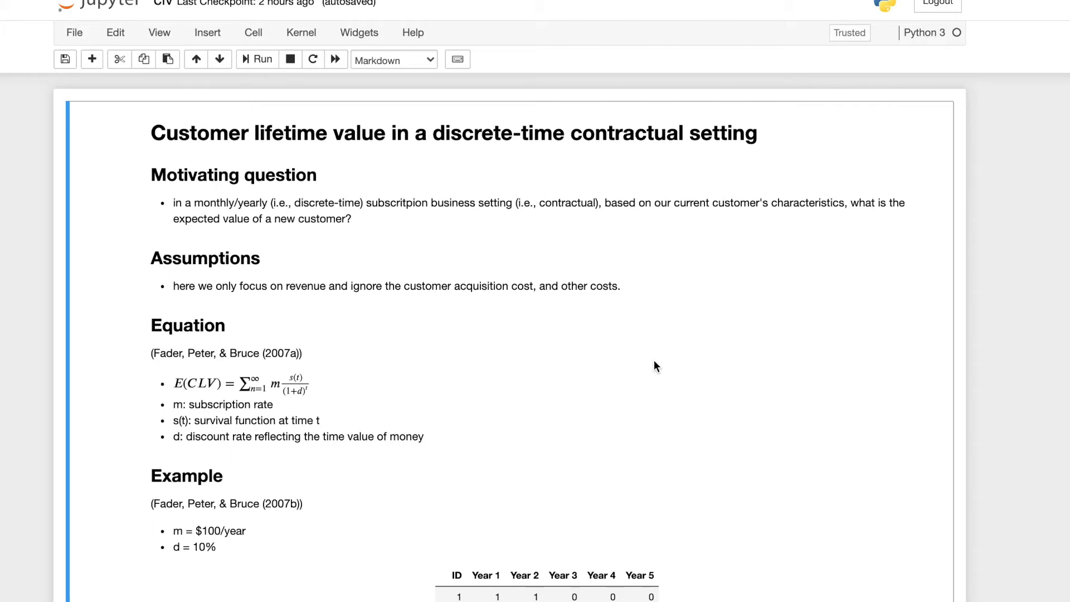
mouse_move(630, 211)
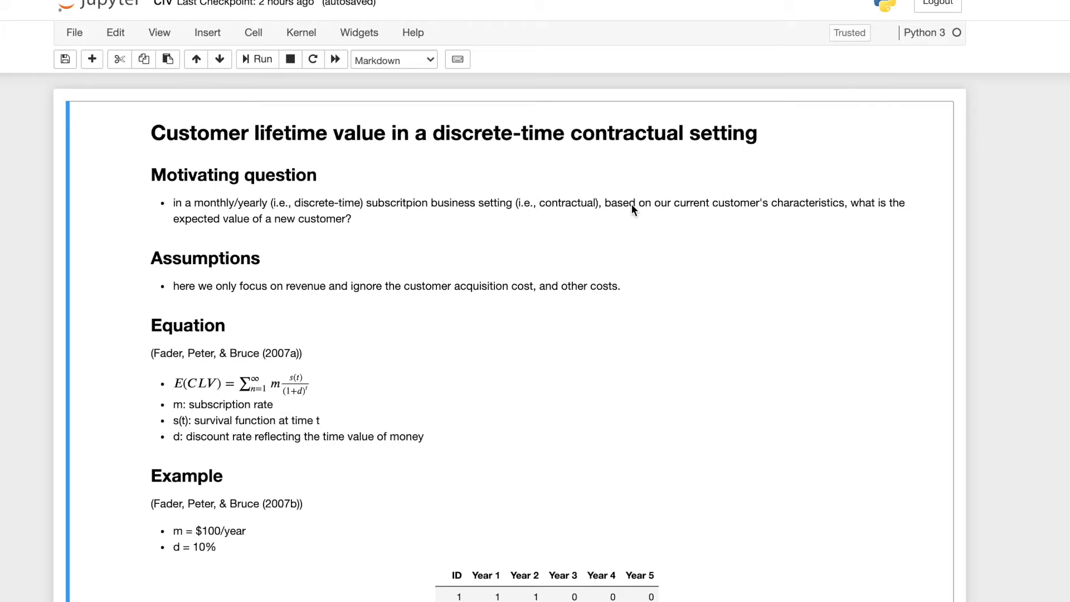
mouse_move(591, 227)
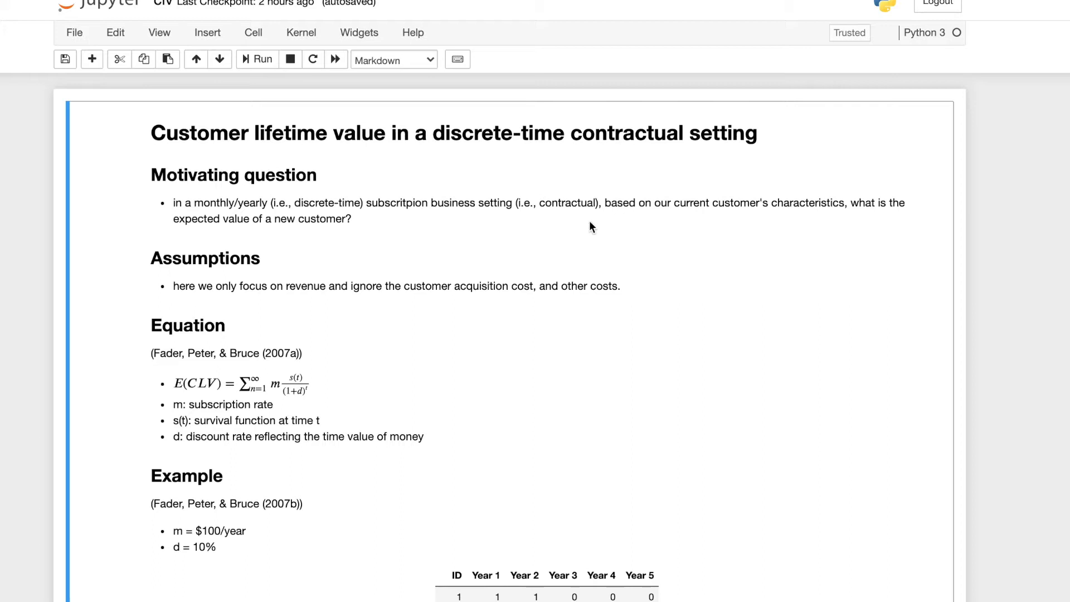
mouse_move(202, 216)
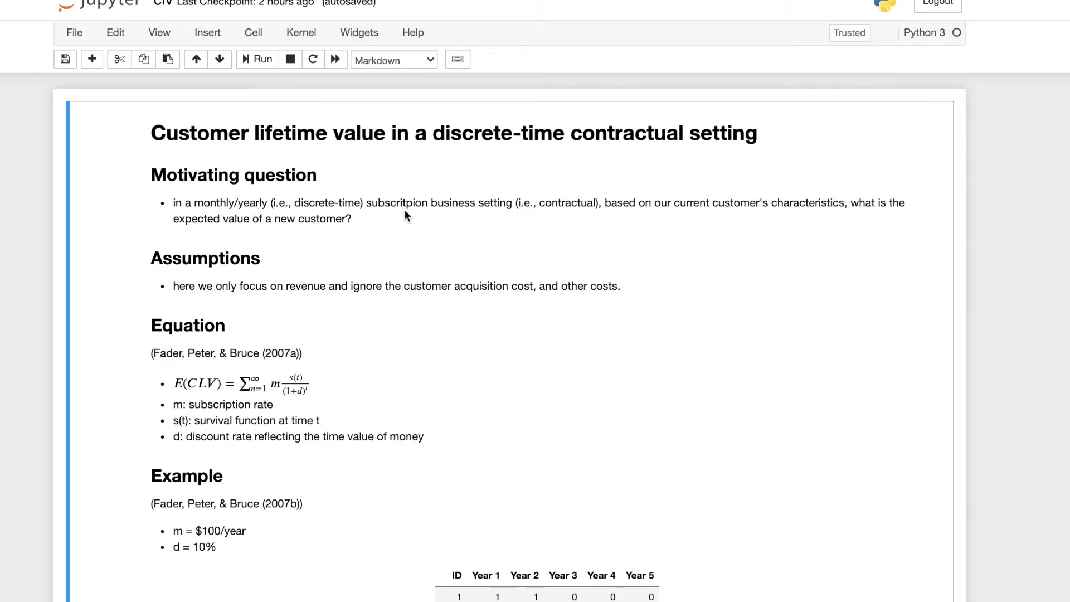
mouse_move(489, 208)
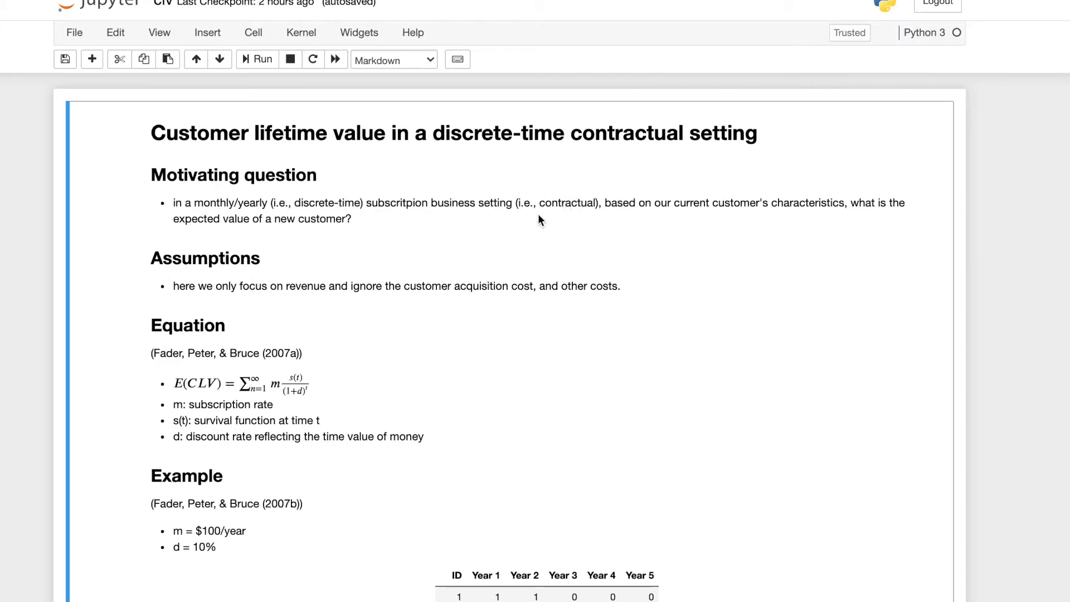
mouse_move(610, 212)
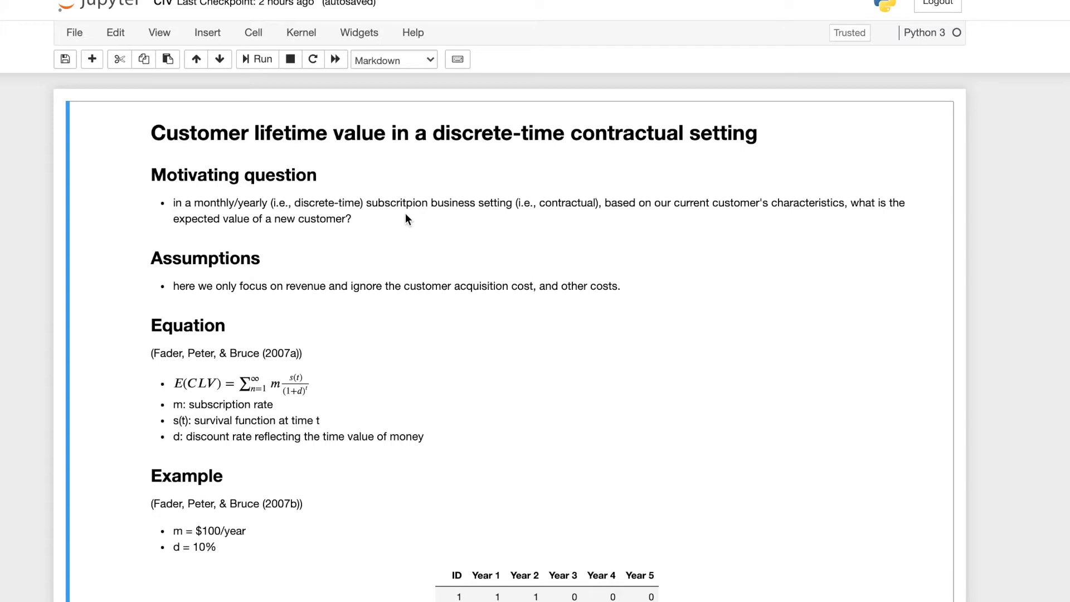
mouse_move(572, 203)
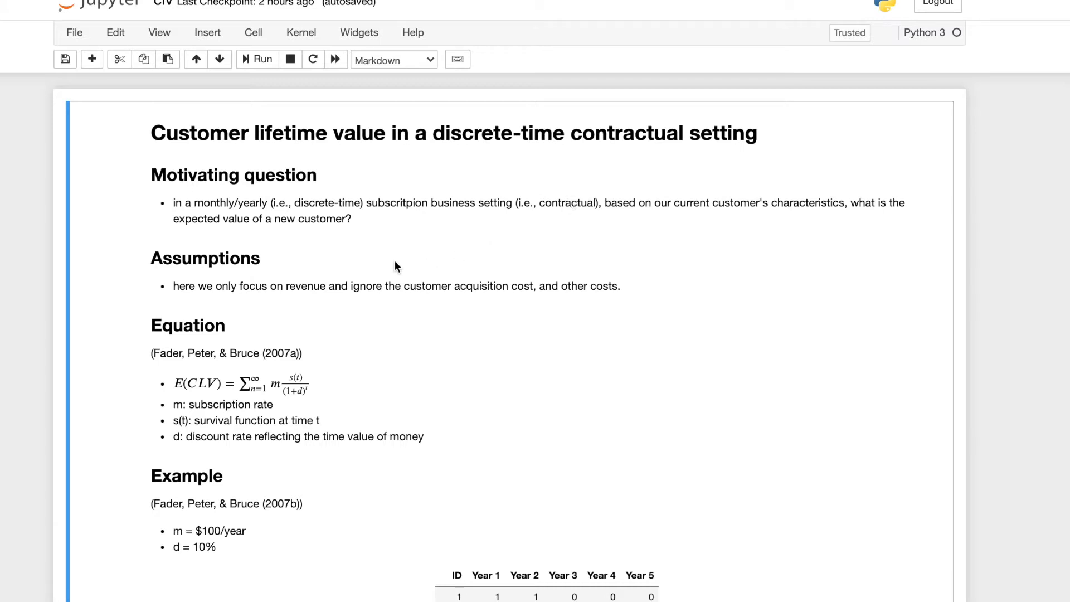
Step: Scroll past the Example table and E(CLV) formula to the churn, survival, retention and beta-prior notes
scroll(down, 3)
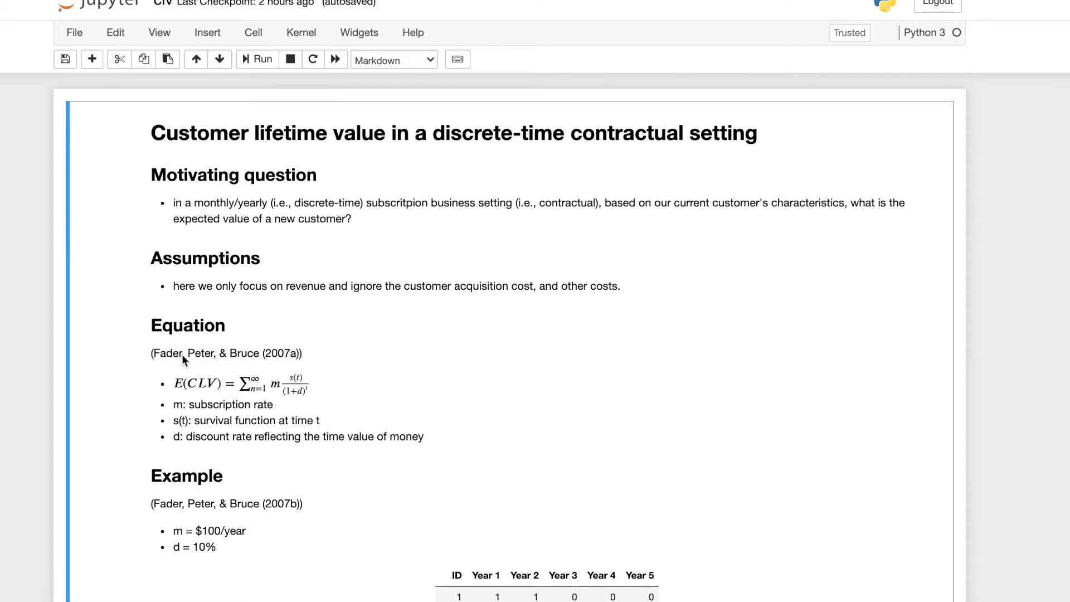
mouse_move(275, 370)
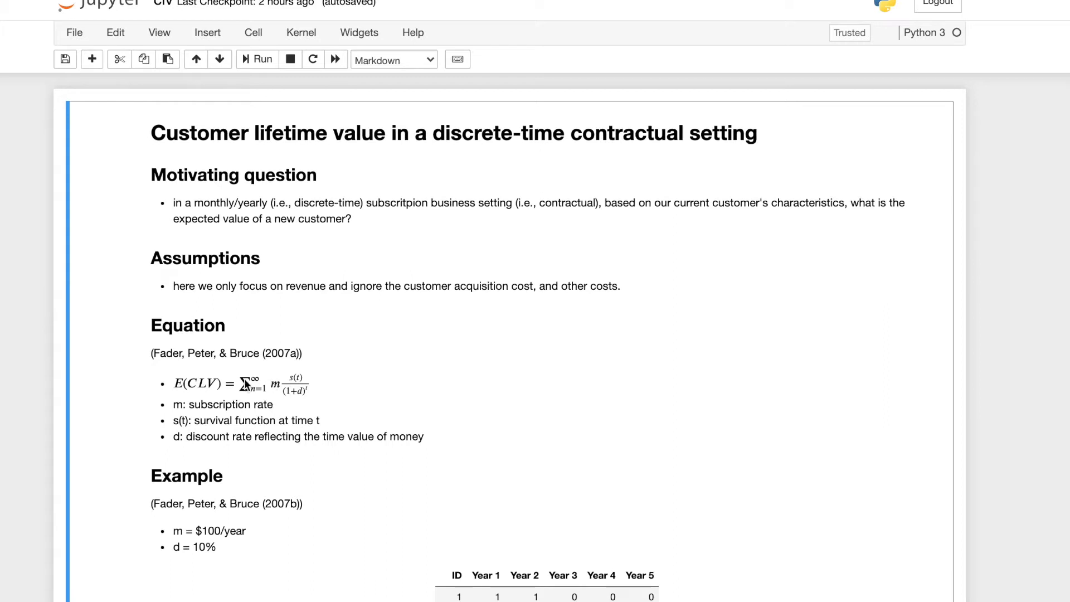
mouse_move(319, 378)
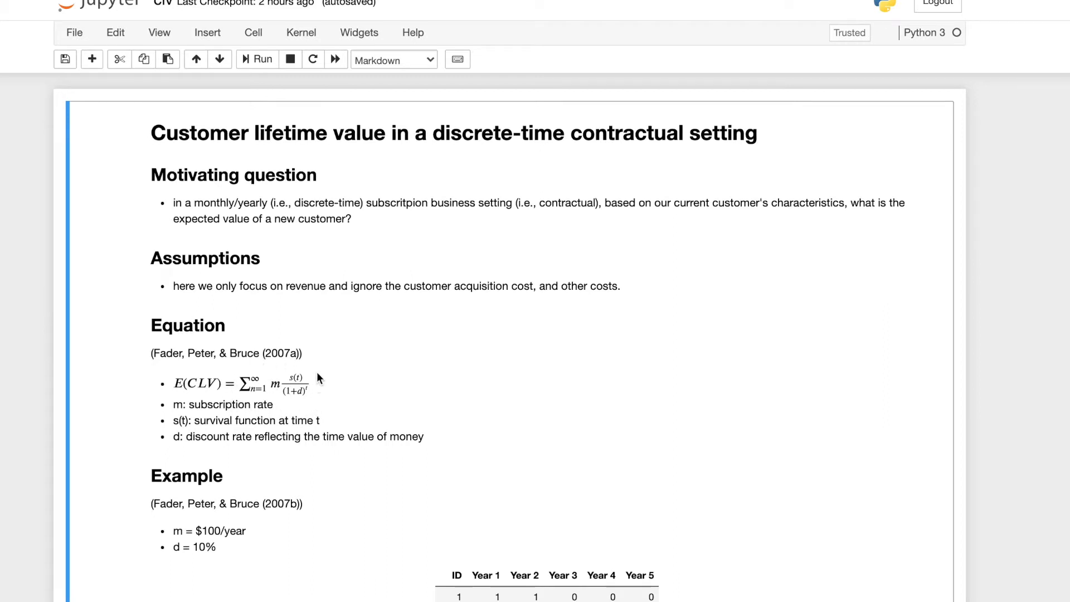
mouse_move(312, 382)
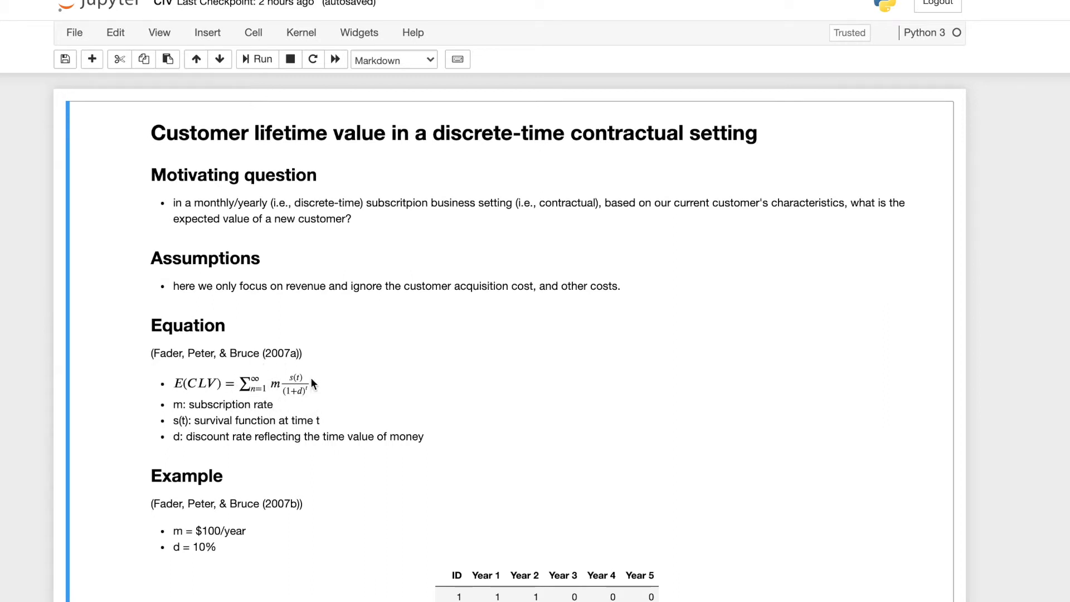
mouse_move(290, 384)
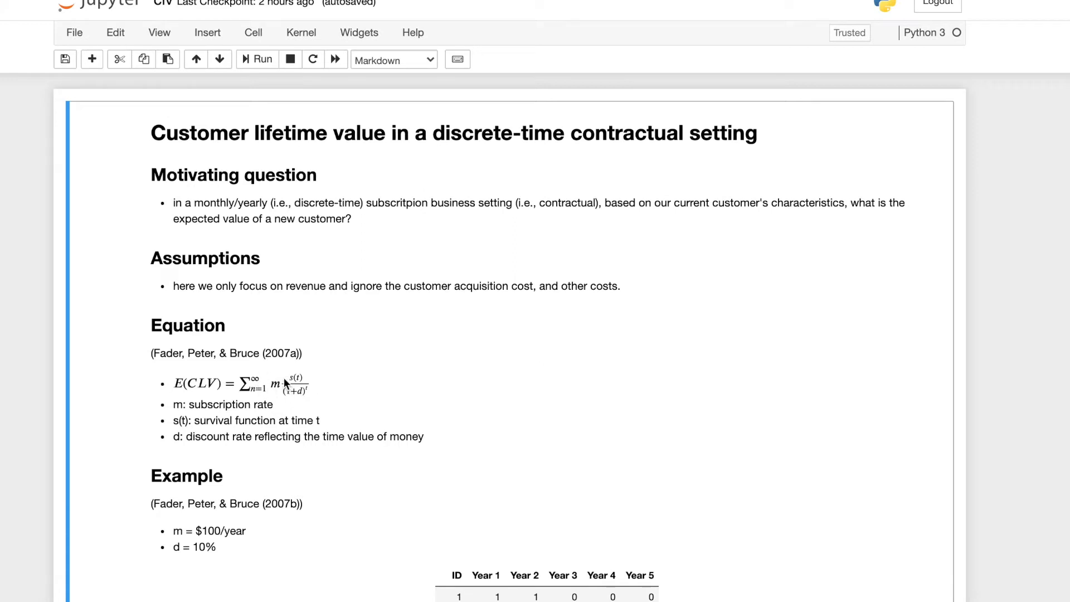
mouse_move(290, 387)
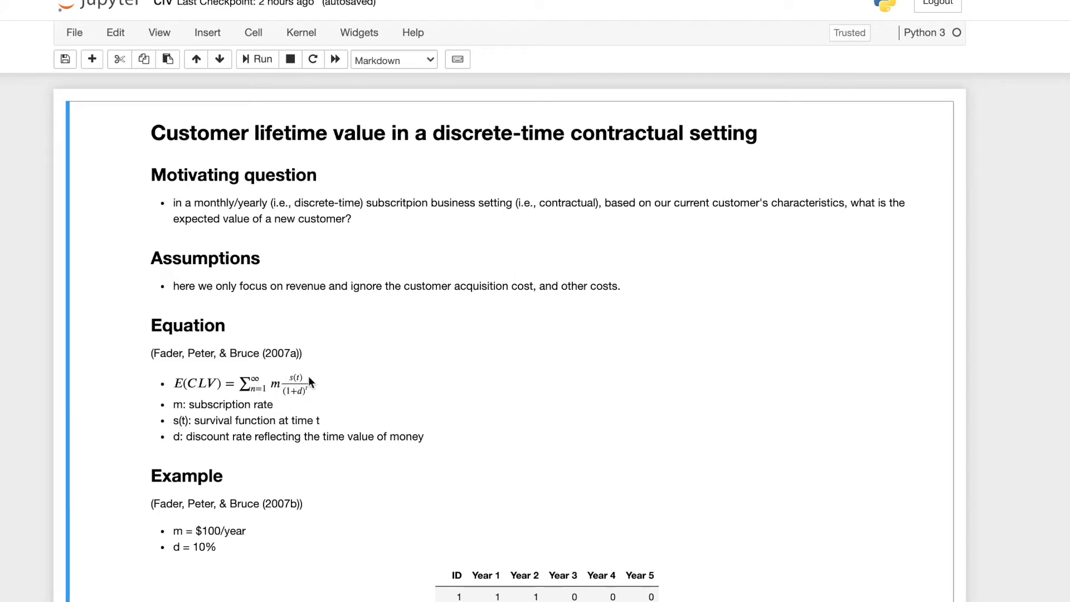
mouse_move(299, 394)
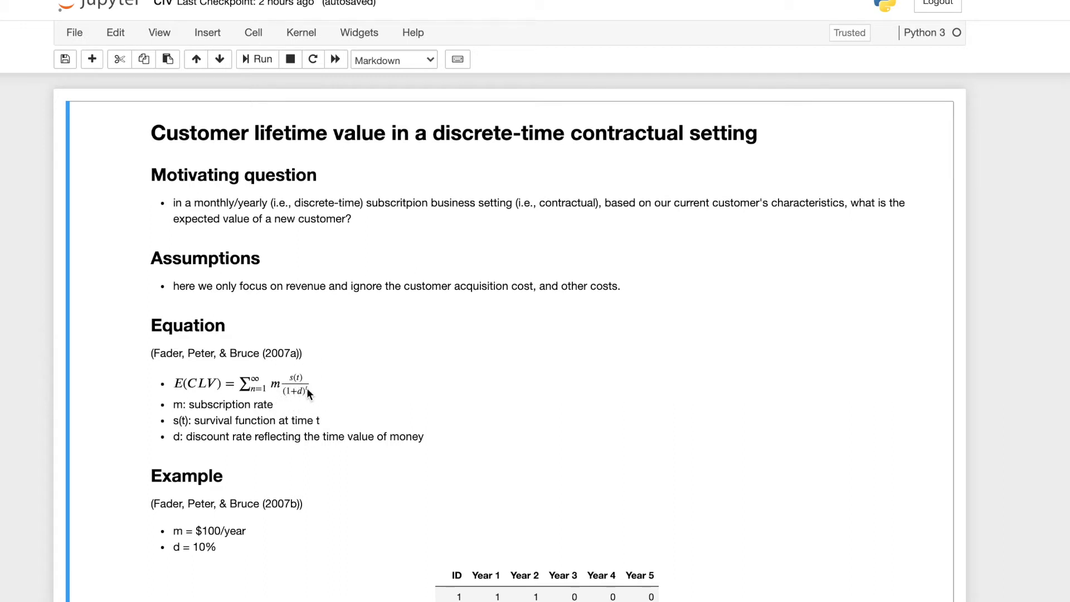
mouse_move(278, 403)
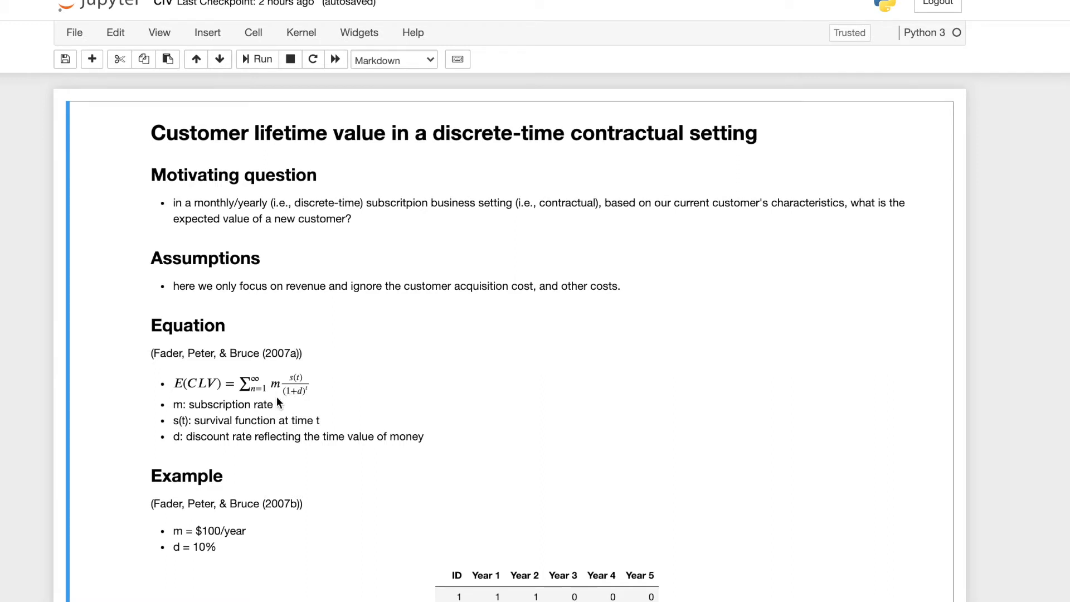
scroll(down, 3)
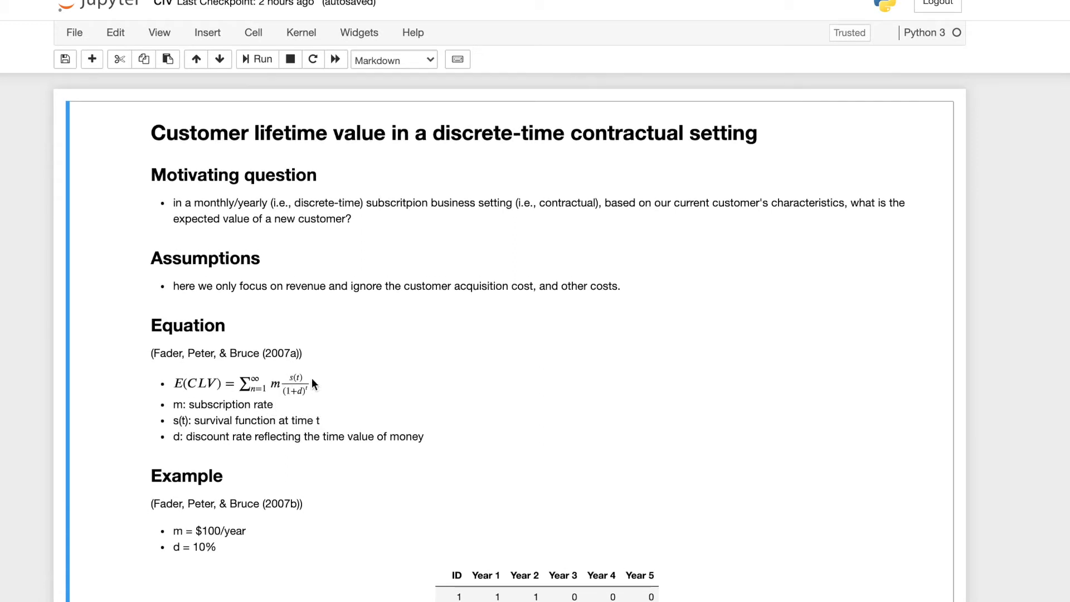
mouse_move(316, 375)
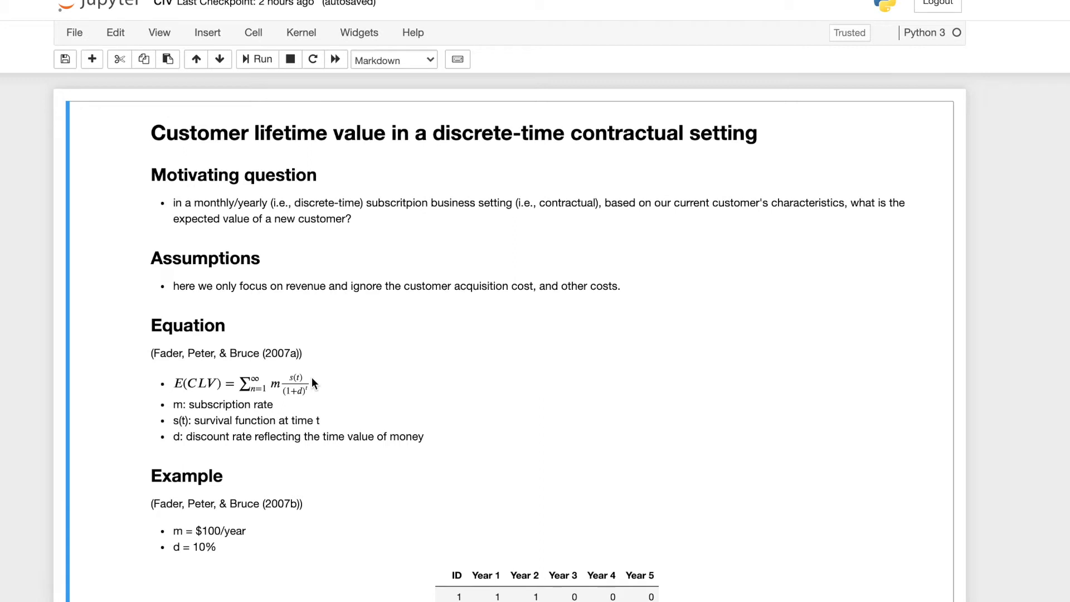
mouse_move(227, 443)
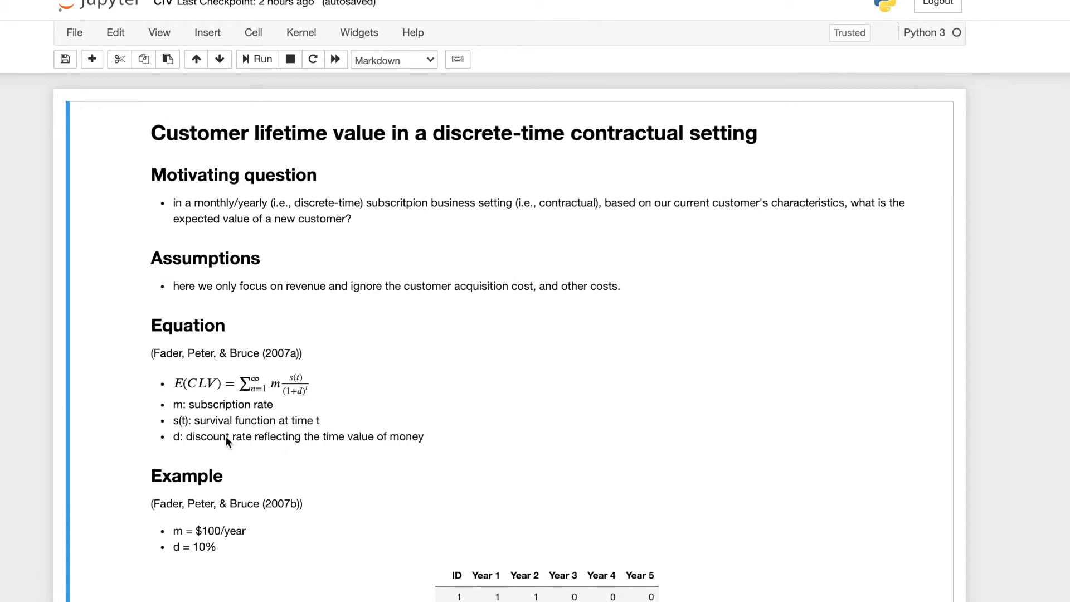
mouse_move(208, 442)
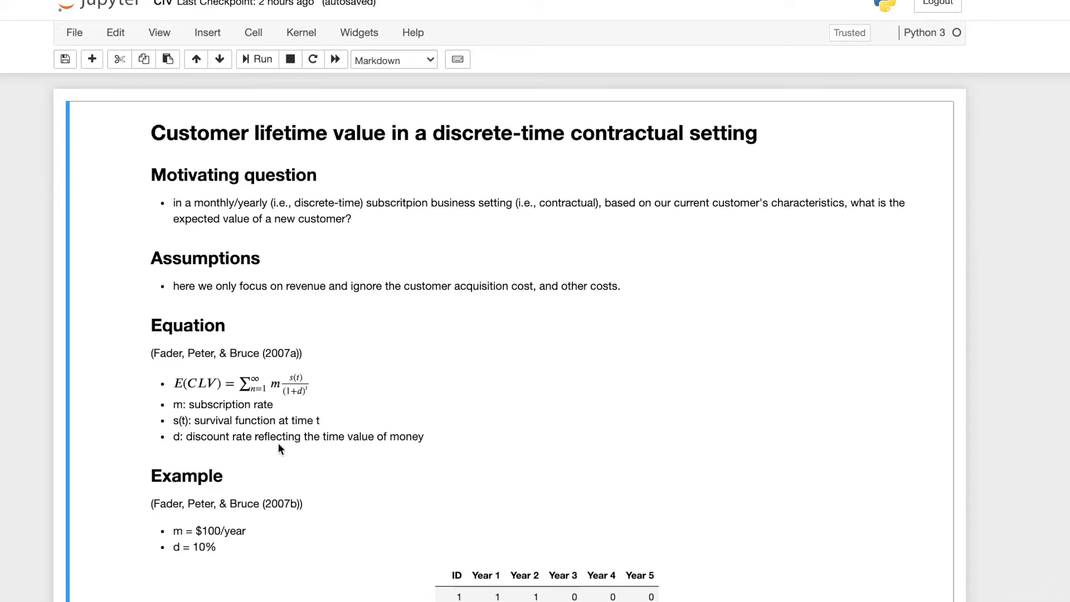
mouse_move(226, 450)
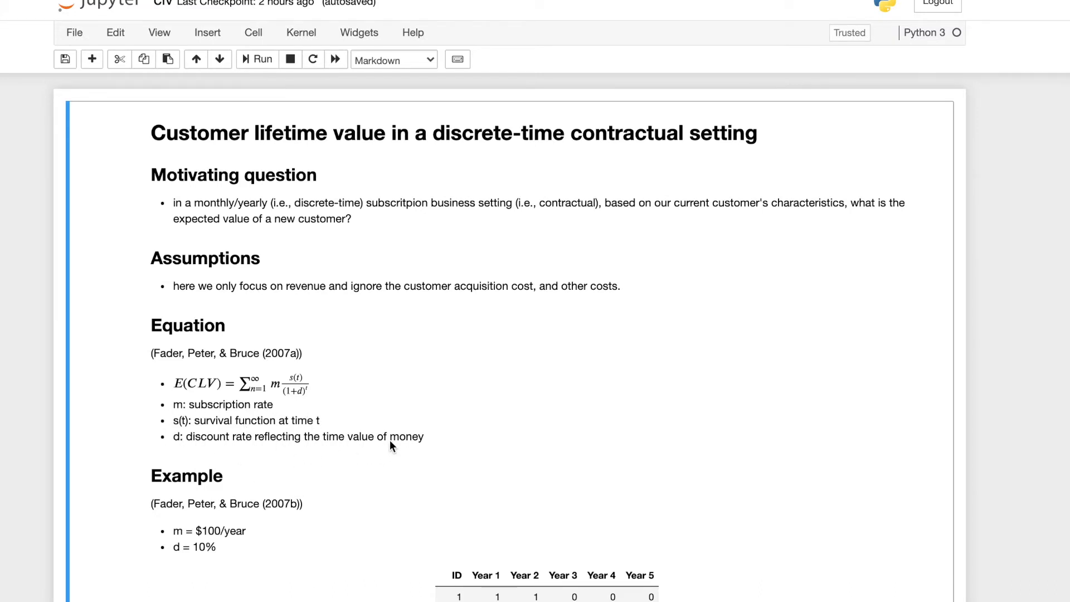
scroll(down, 3)
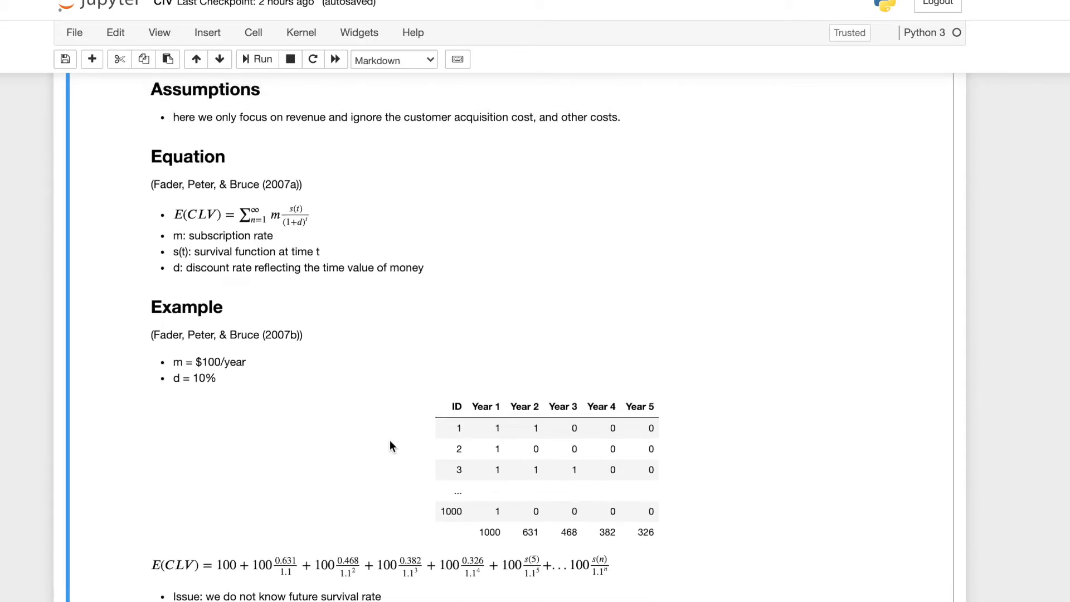
scroll(down, 3)
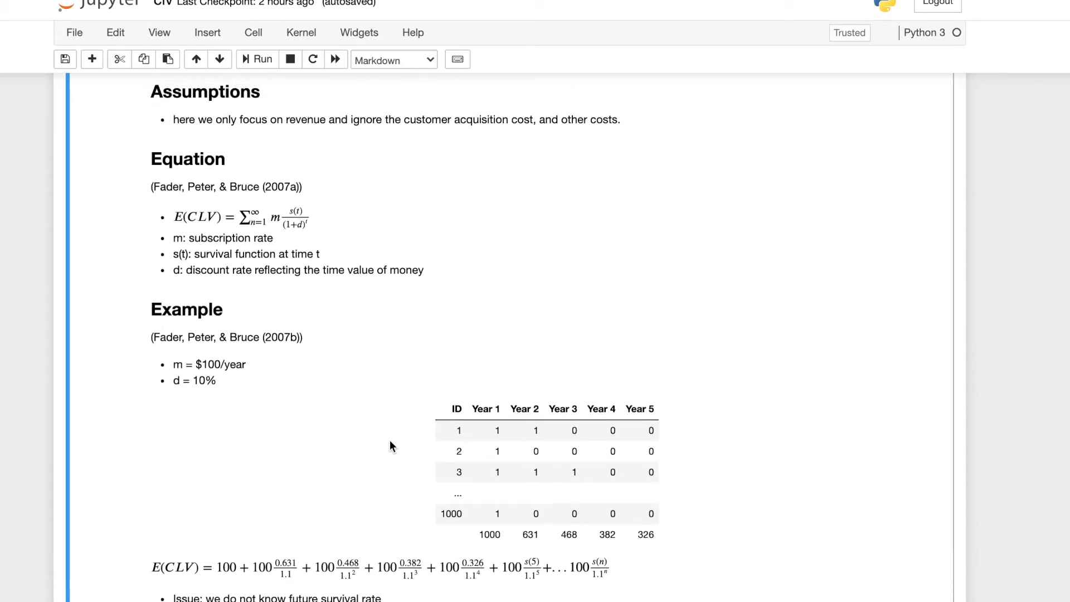
mouse_move(106, 335)
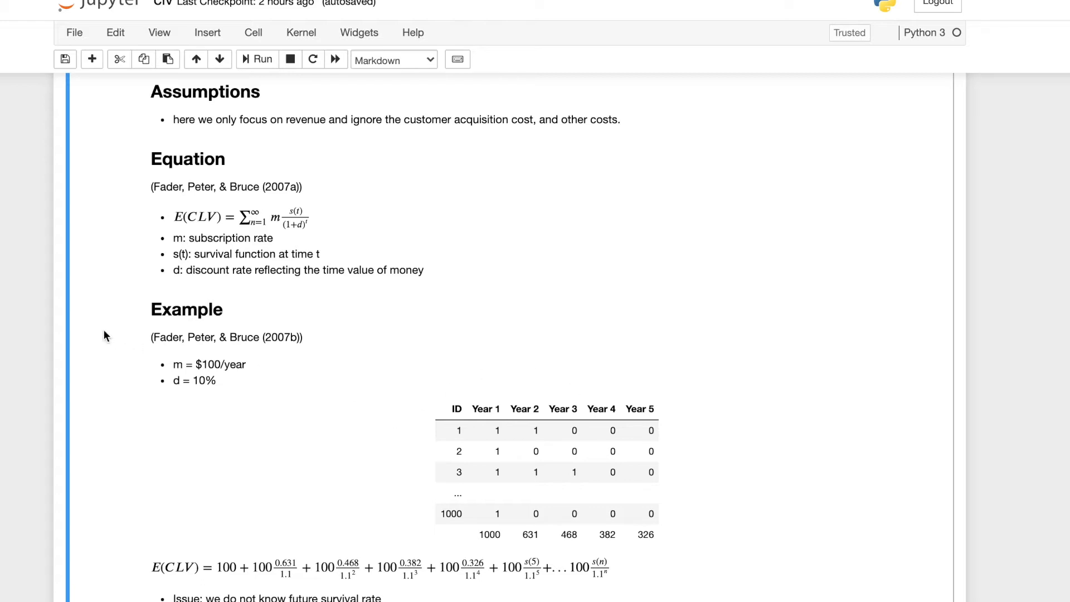
mouse_move(277, 345)
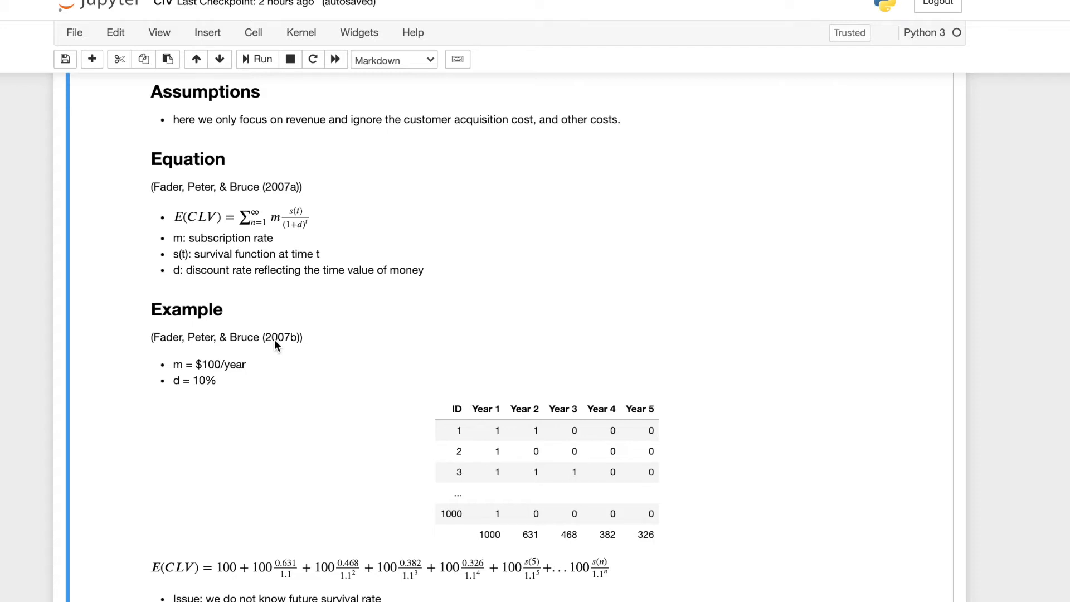
scroll(up, 3)
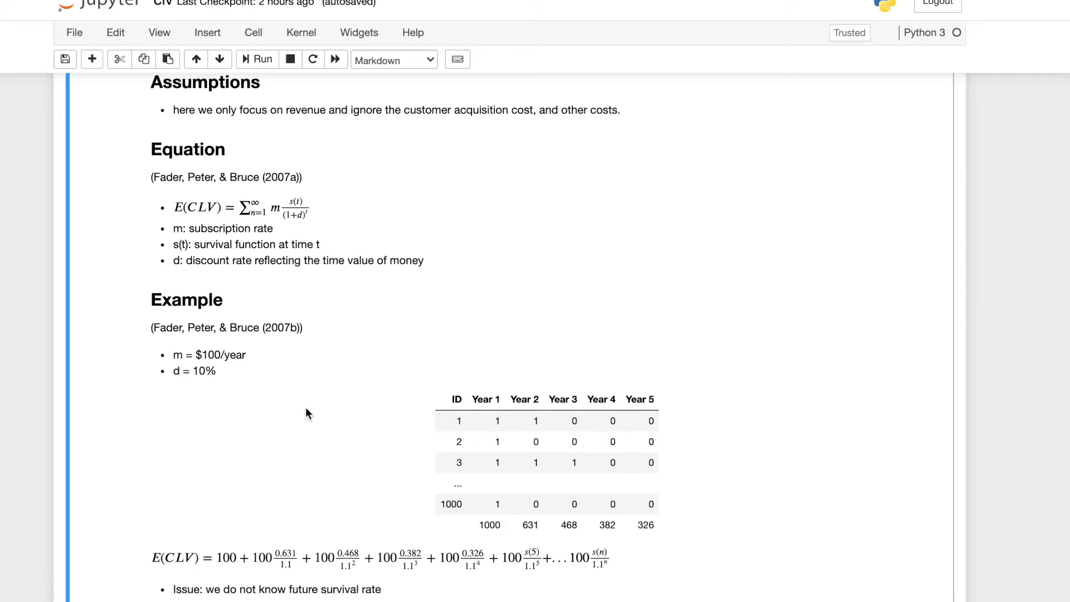
scroll(down, 3)
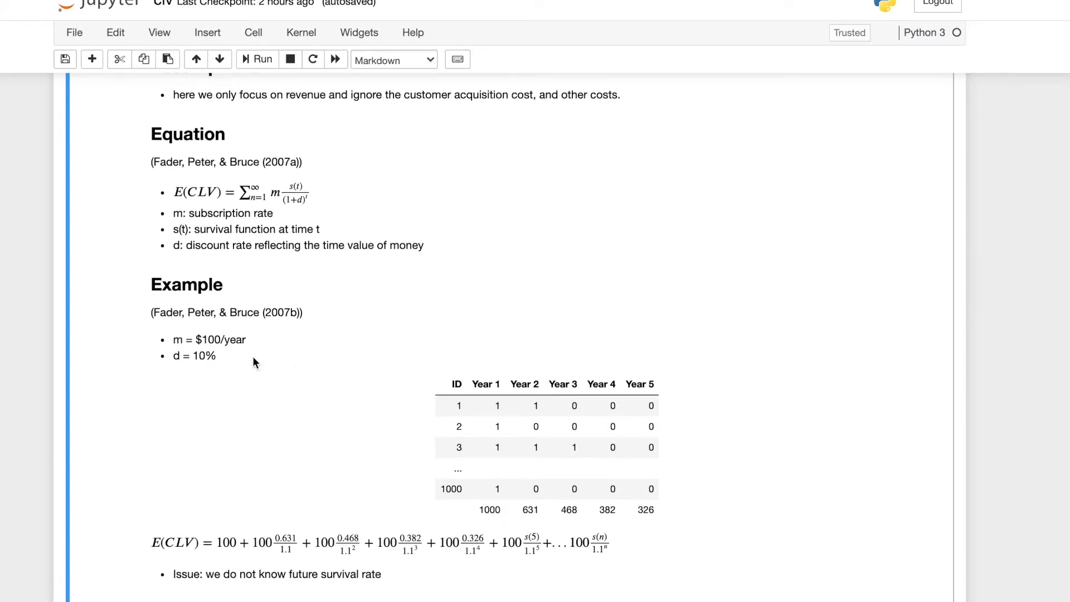
scroll(down, 3)
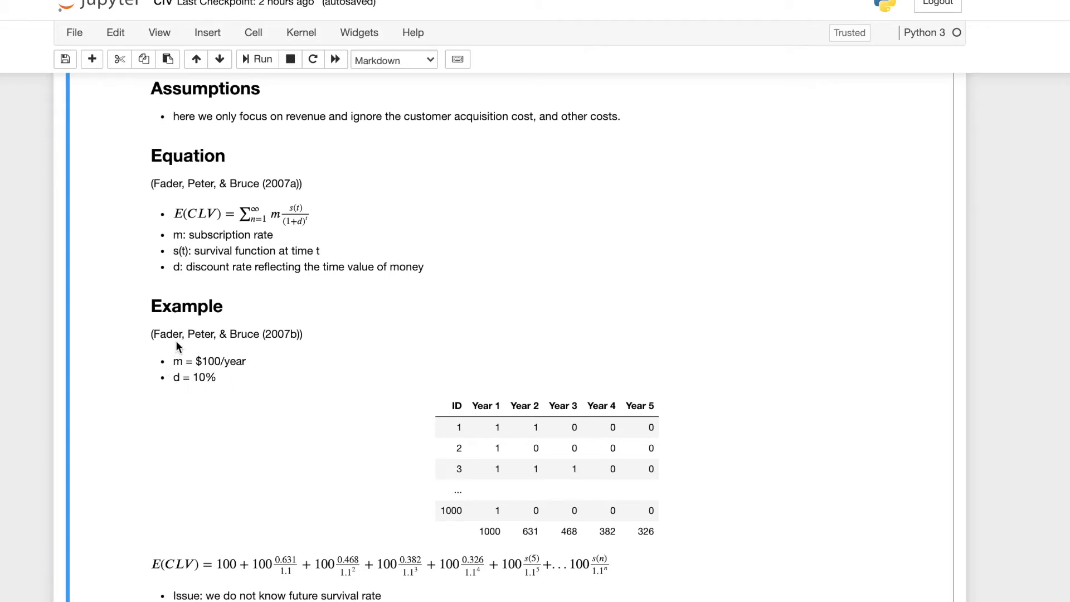
mouse_move(179, 385)
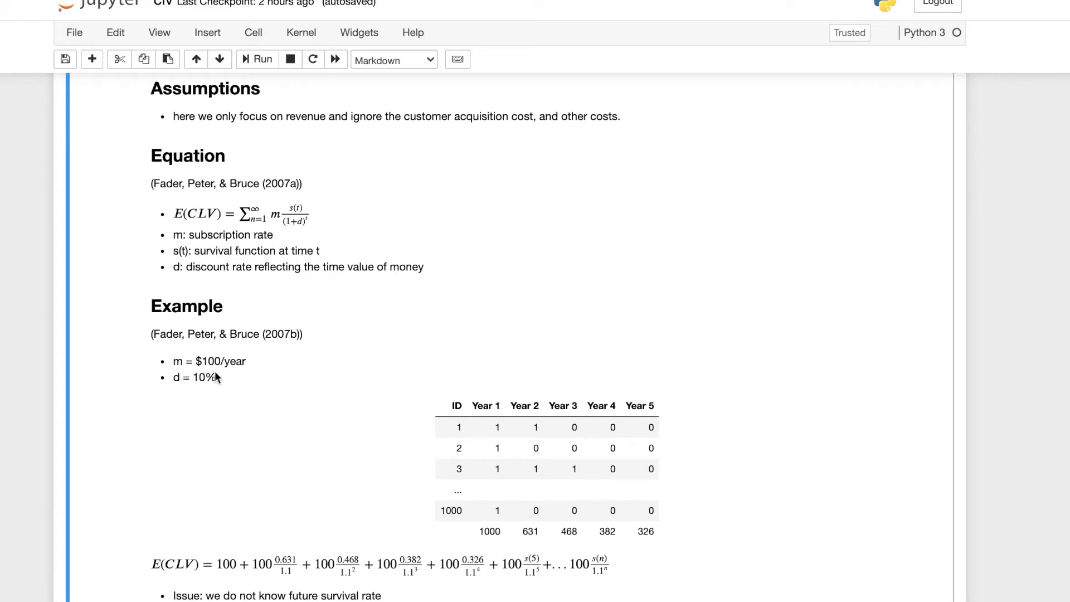
mouse_move(205, 378)
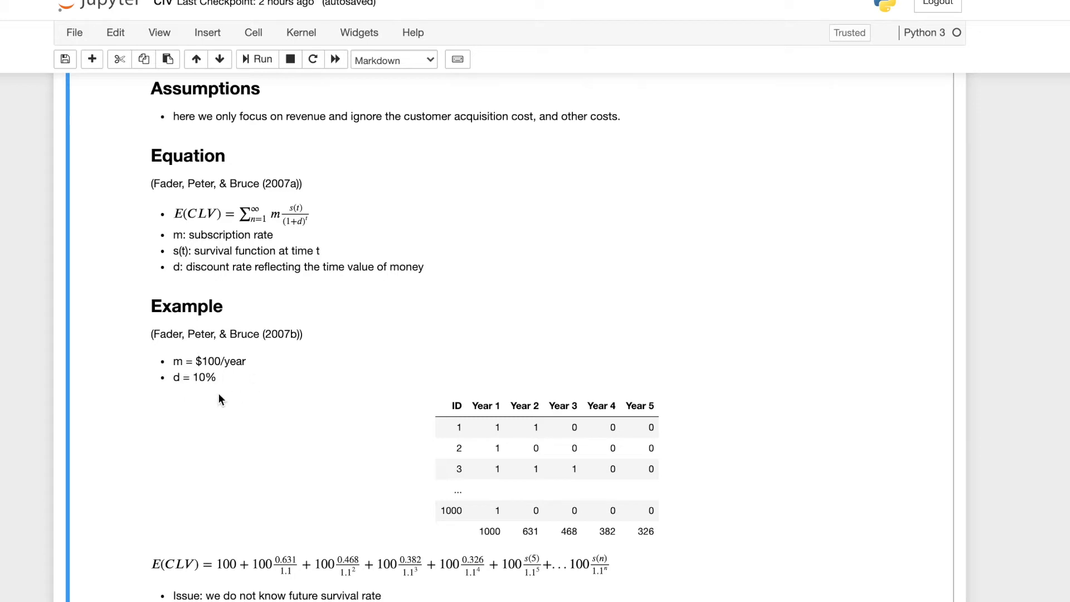
mouse_move(455, 426)
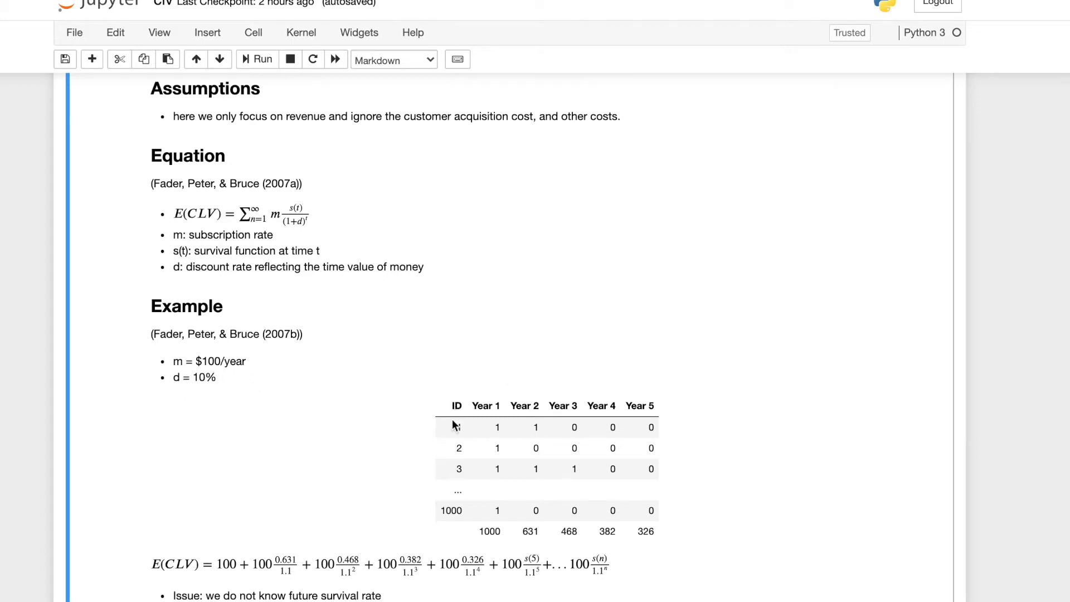
mouse_move(461, 417)
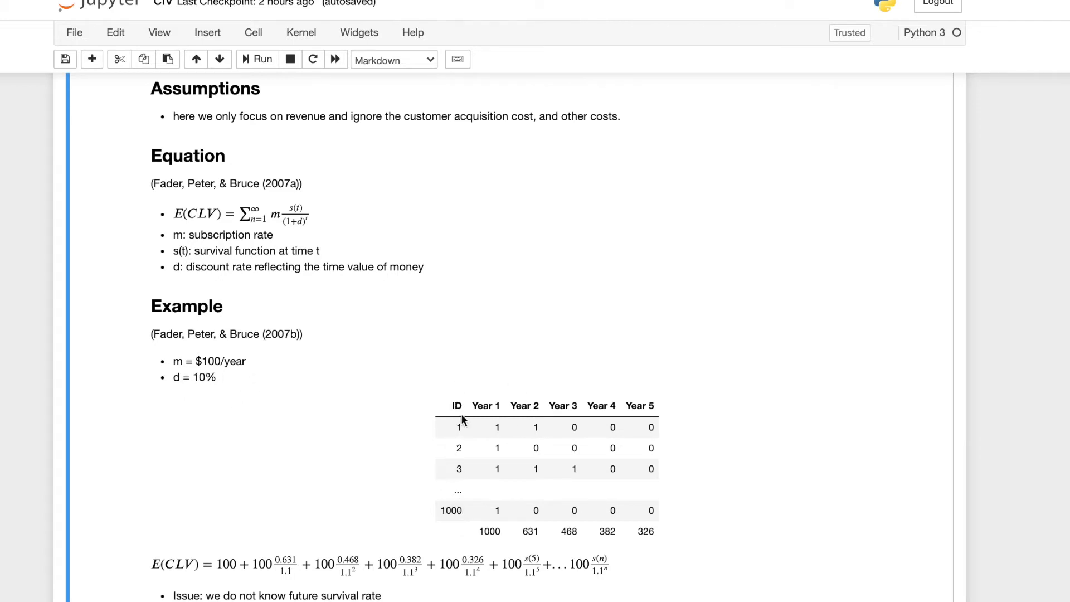
mouse_move(506, 451)
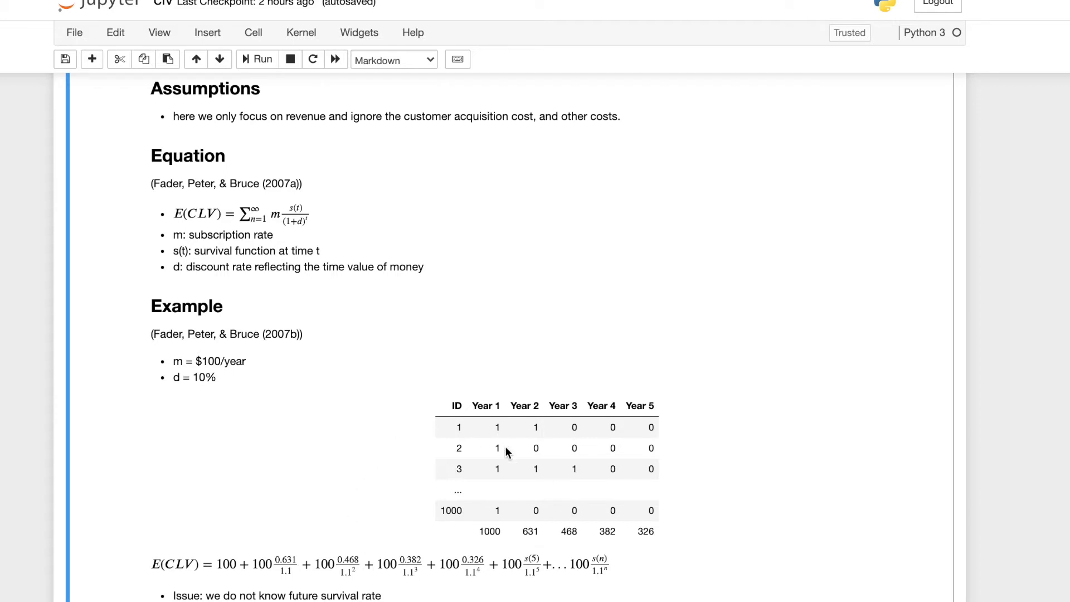
mouse_move(480, 406)
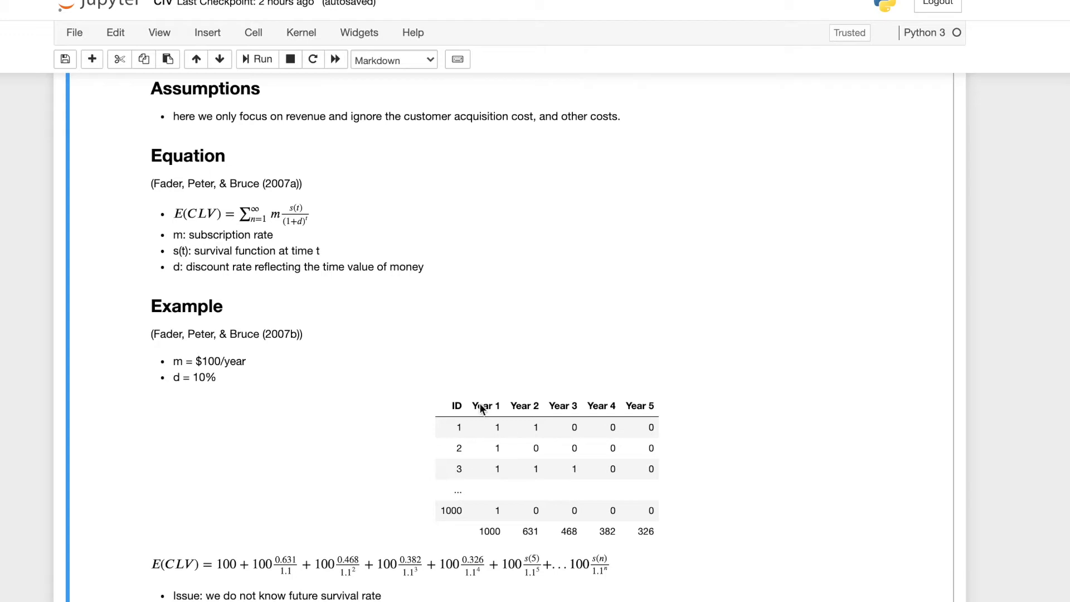
mouse_move(474, 373)
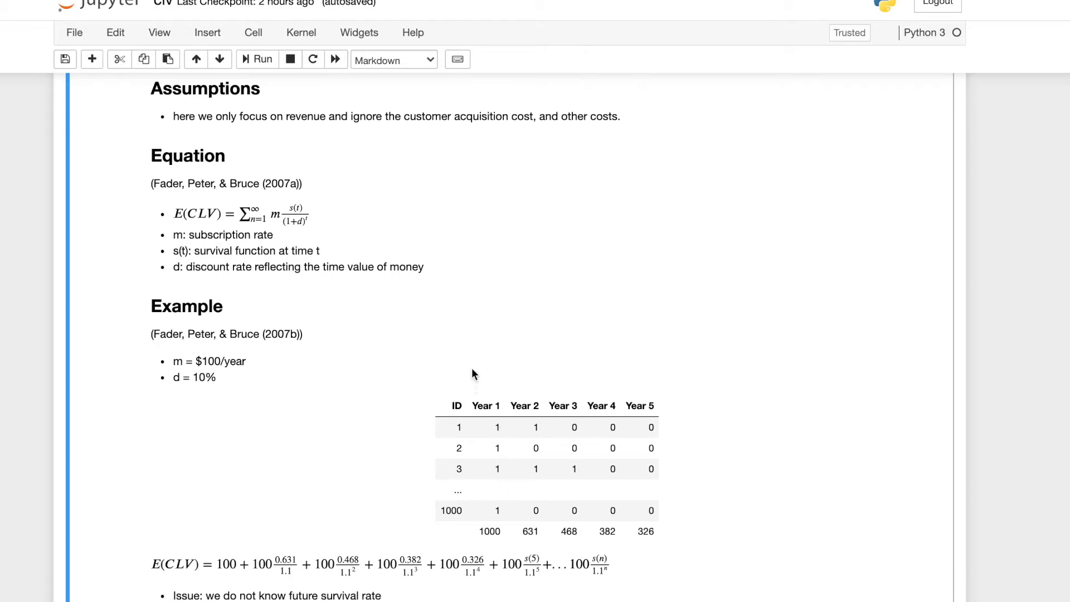
mouse_move(475, 399)
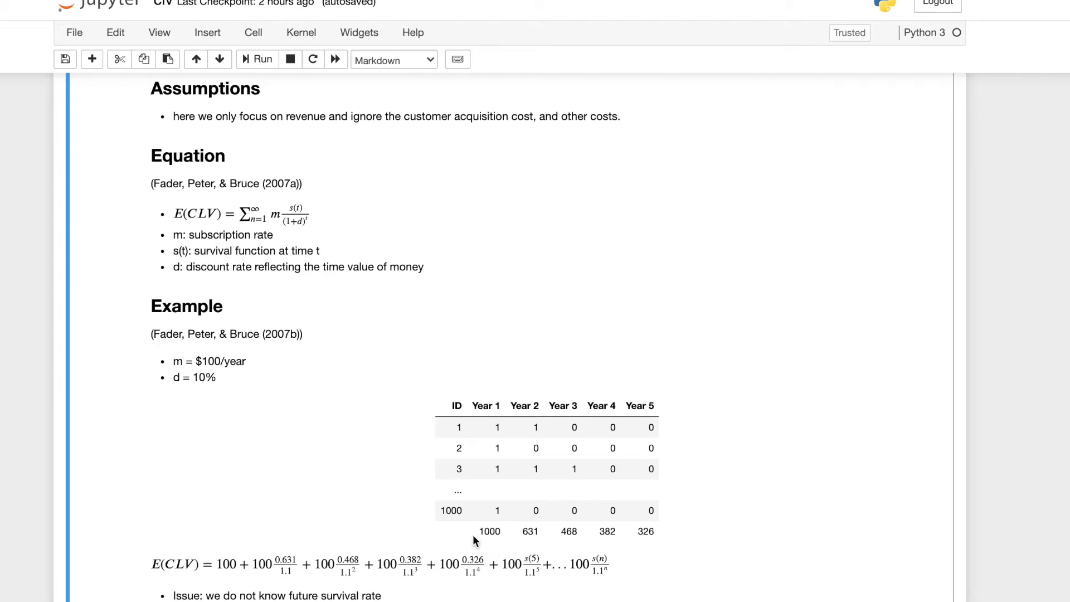
mouse_move(529, 402)
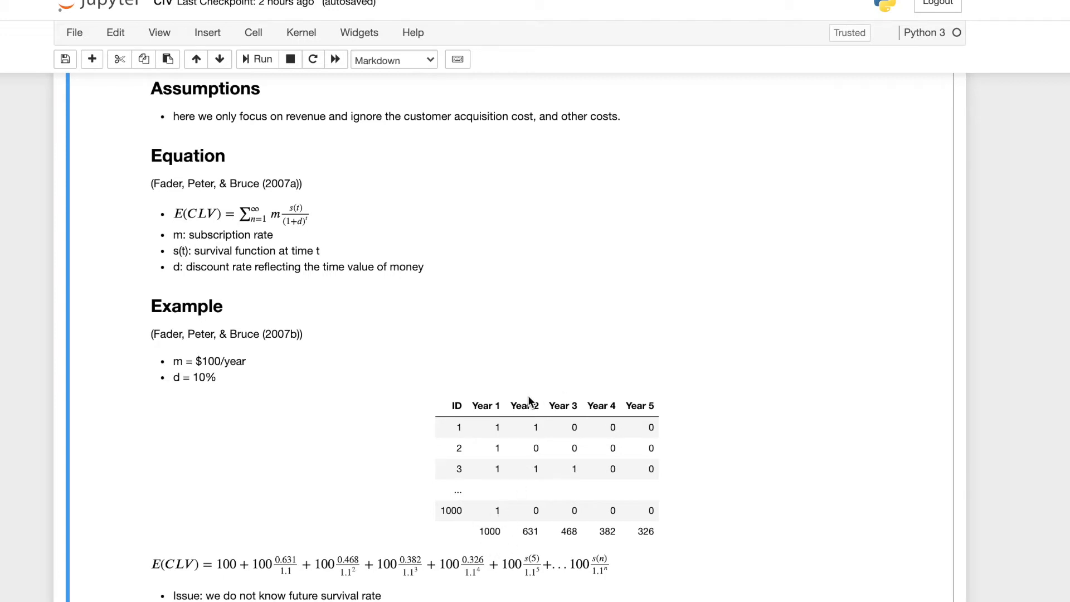
mouse_move(531, 525)
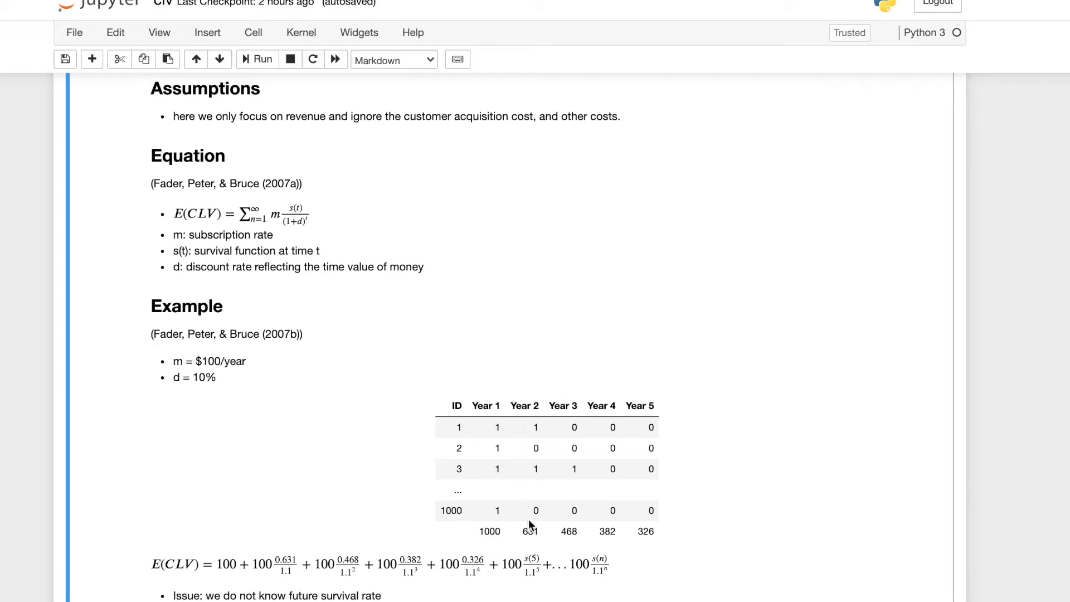
mouse_move(542, 534)
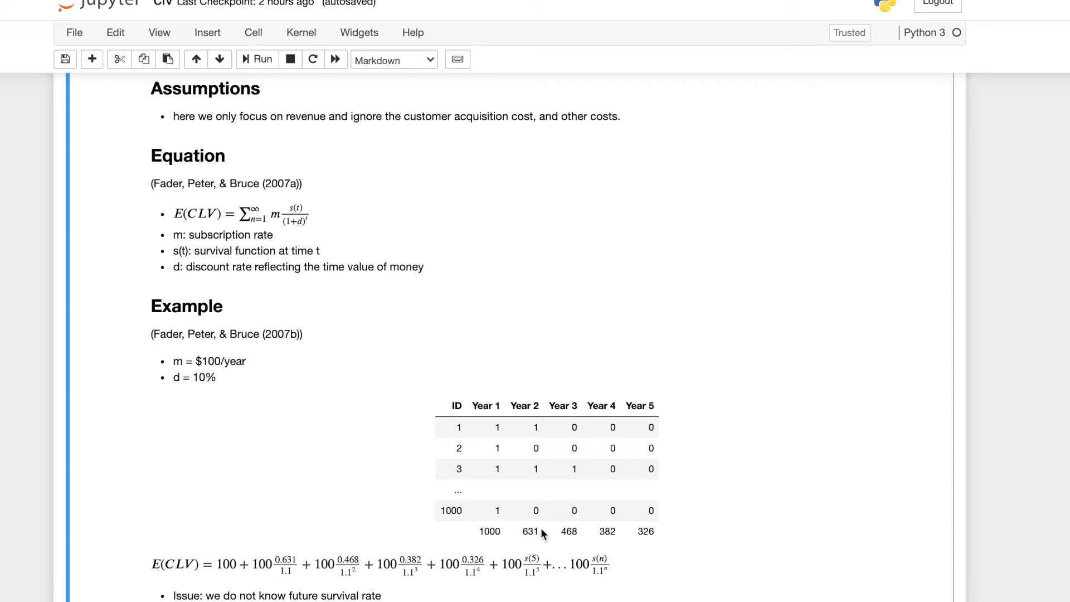
mouse_move(518, 536)
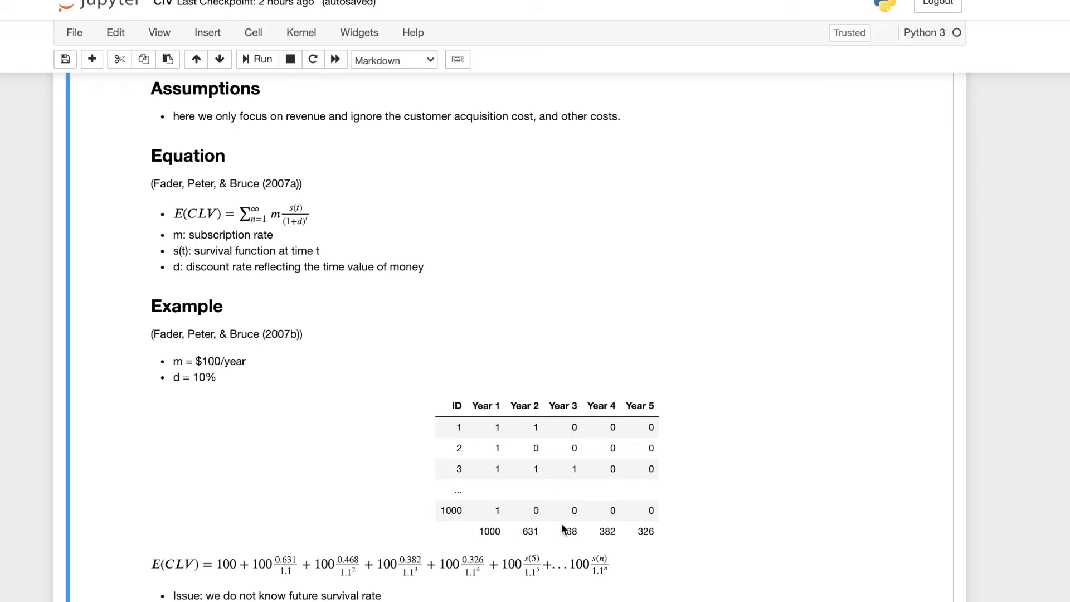
mouse_move(576, 536)
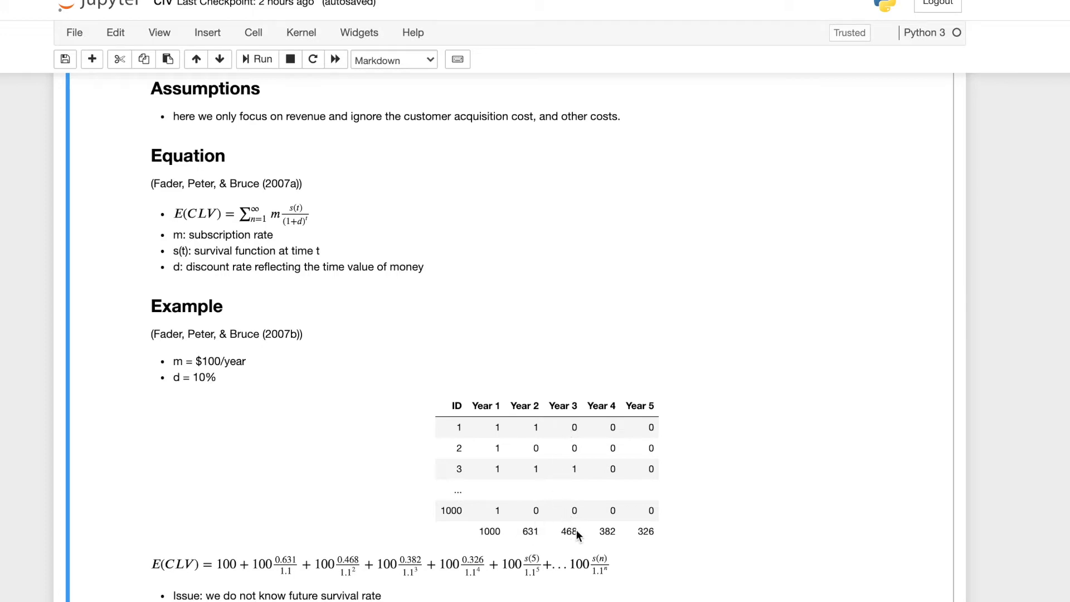
mouse_move(661, 450)
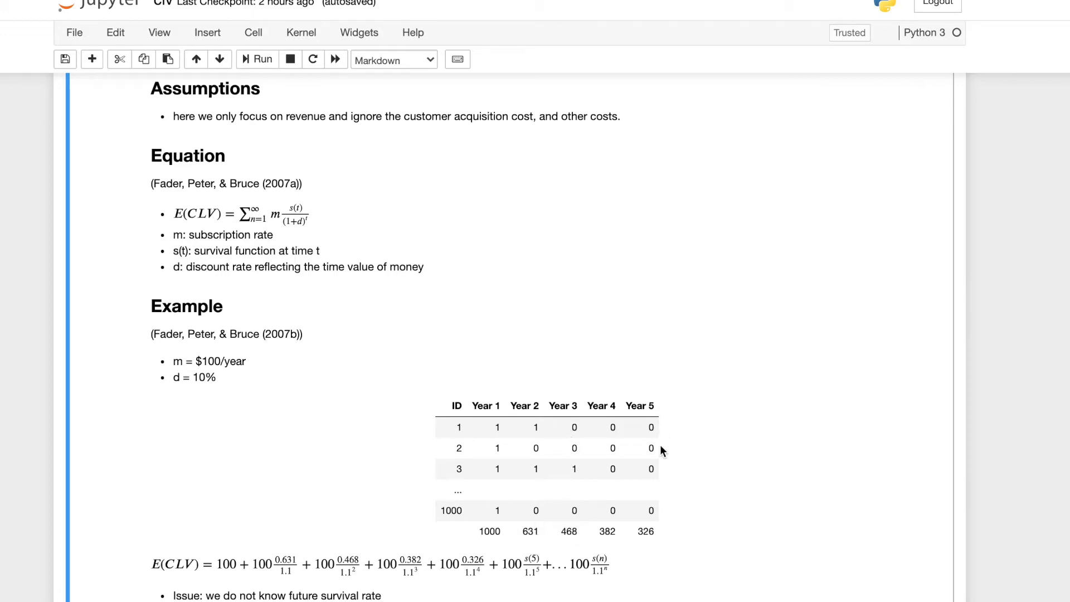
mouse_move(652, 531)
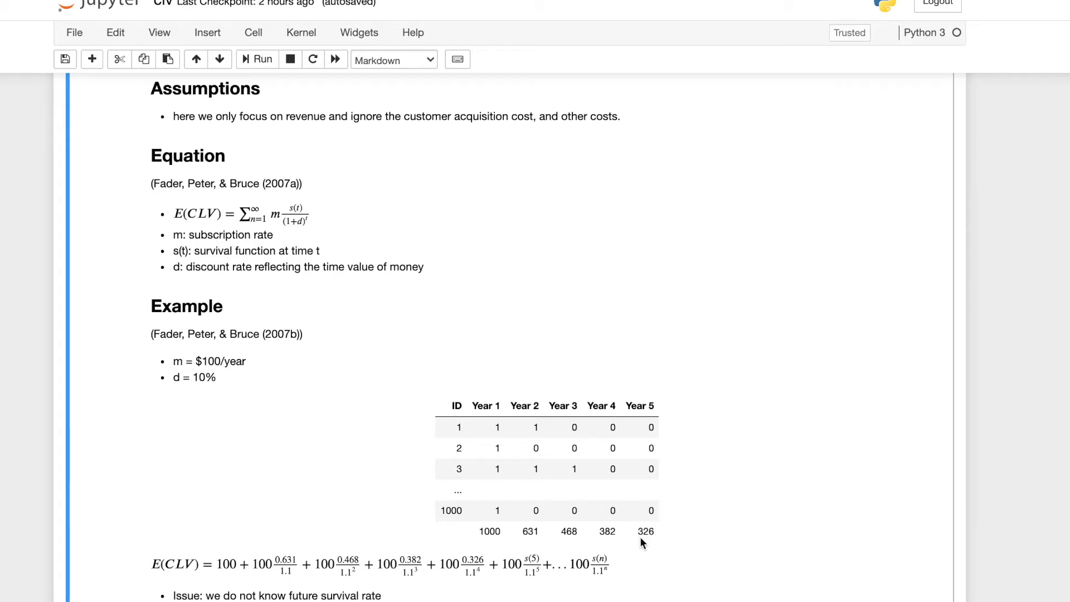
mouse_move(646, 539)
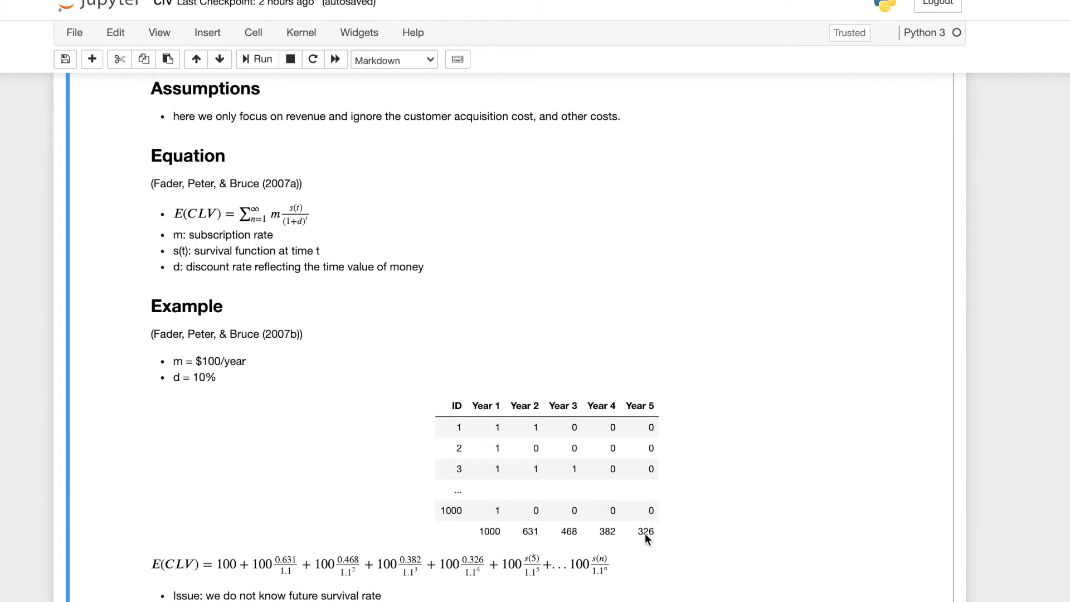
mouse_move(655, 528)
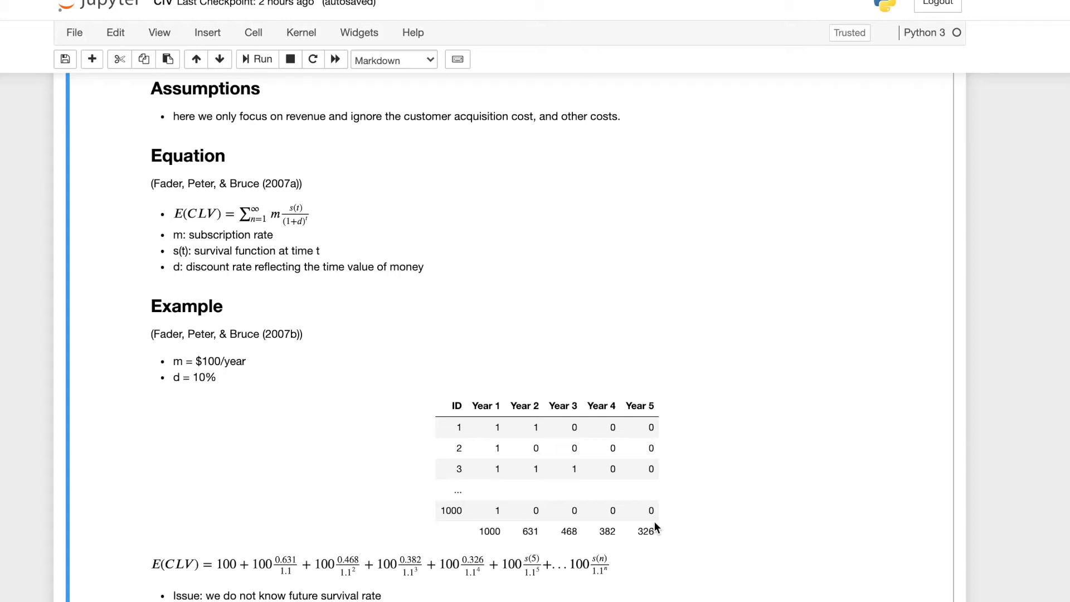
mouse_move(481, 401)
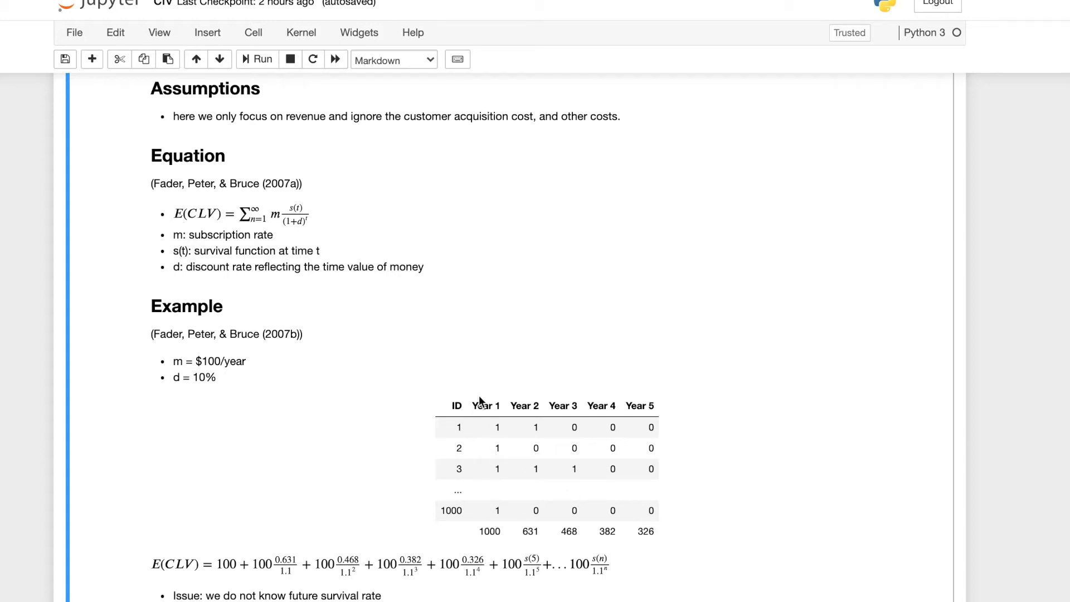
mouse_move(518, 310)
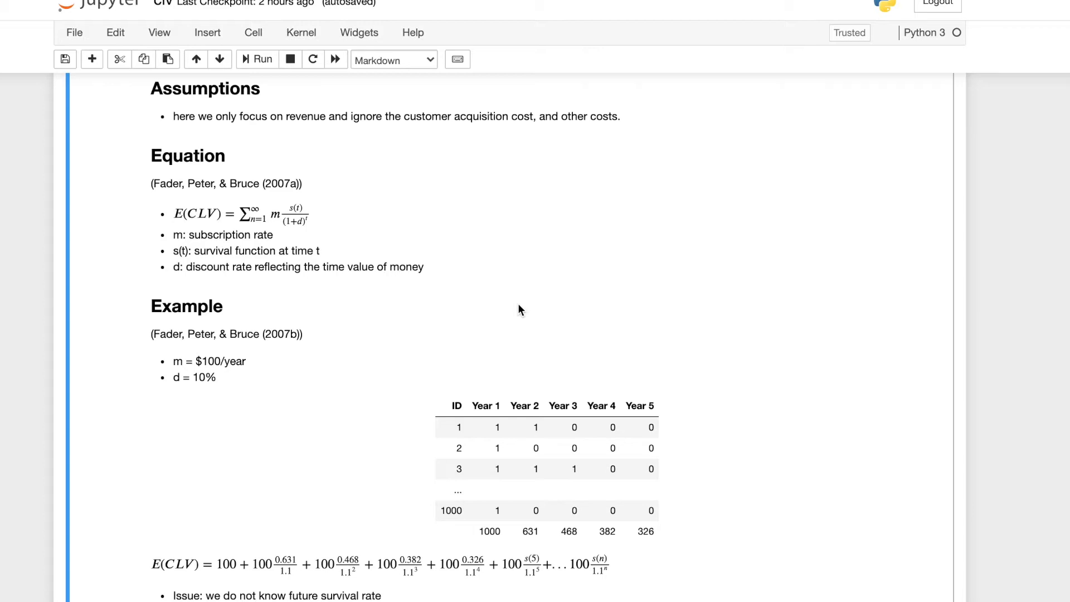
mouse_move(476, 471)
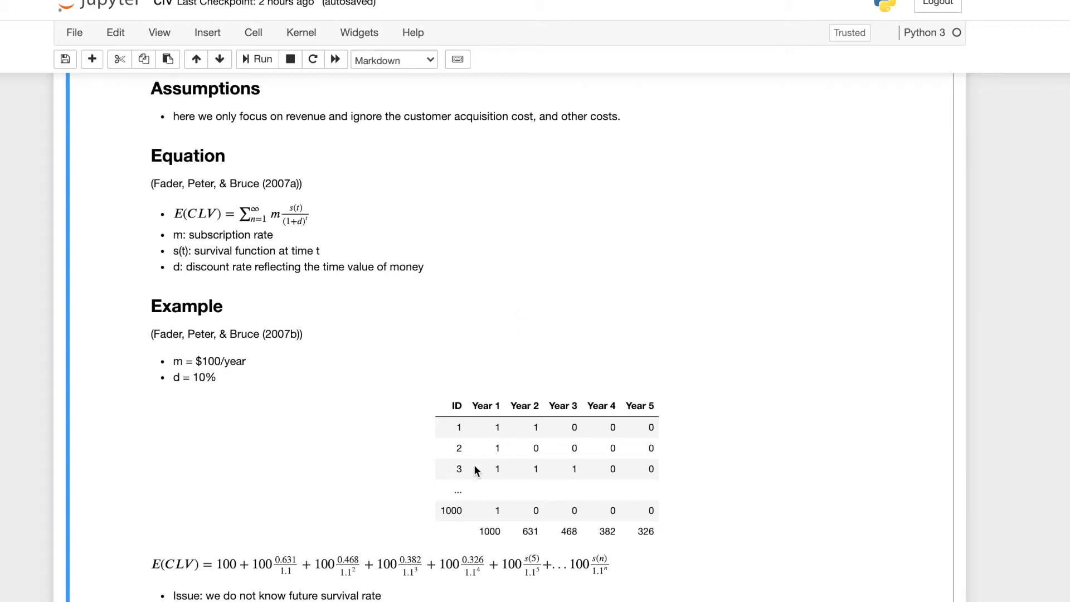
mouse_move(462, 414)
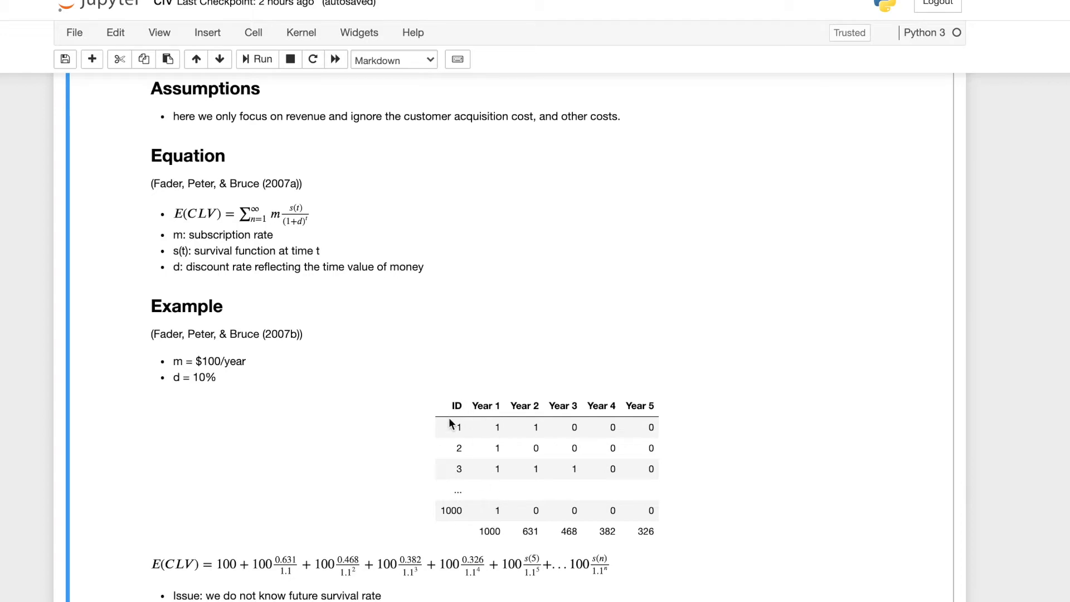
mouse_move(462, 413)
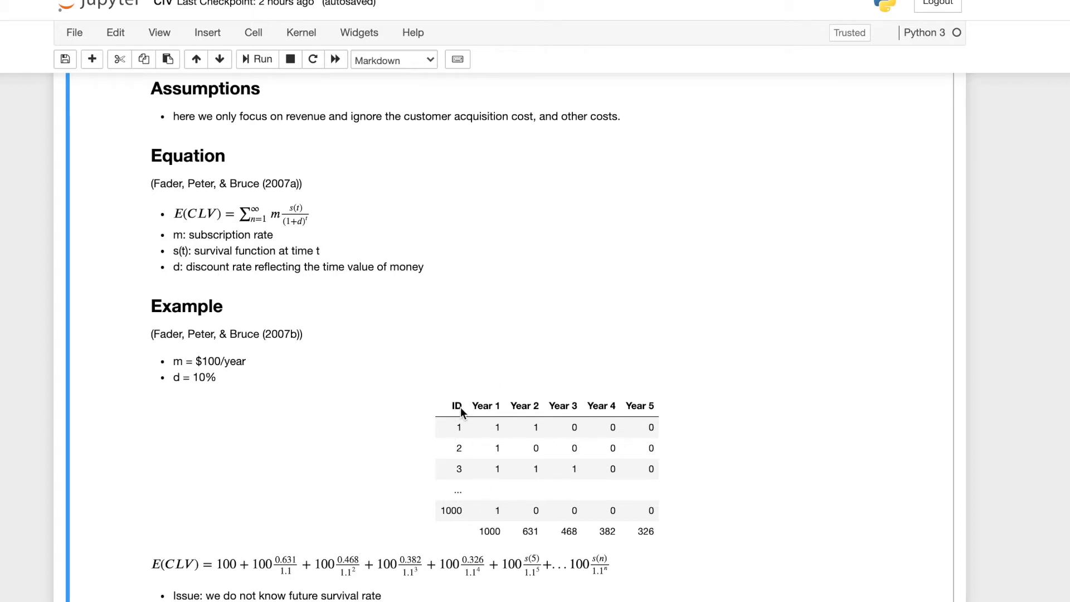
mouse_move(398, 546)
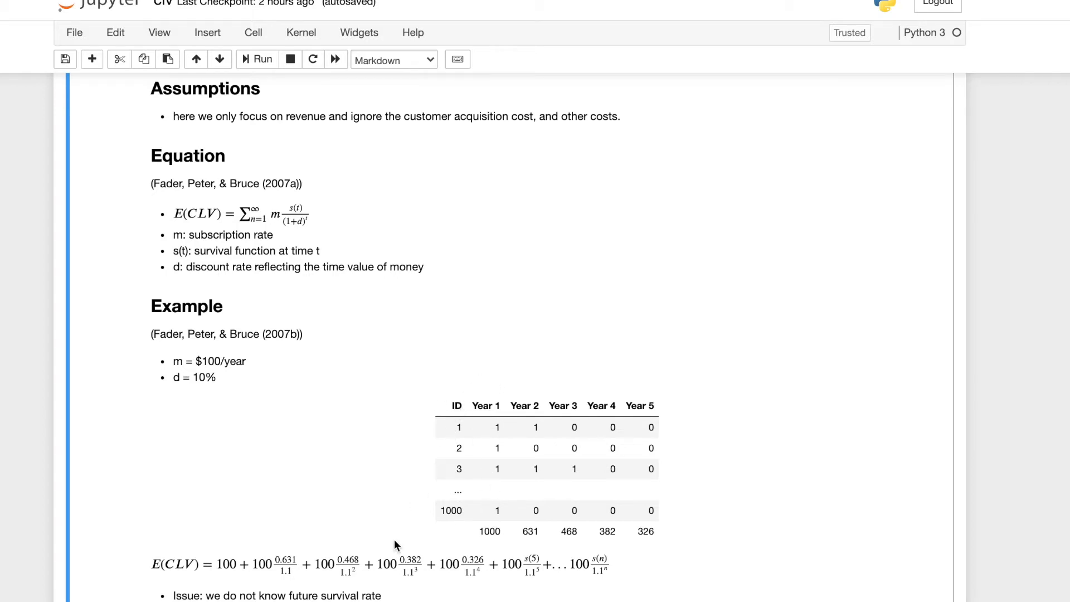
mouse_move(313, 462)
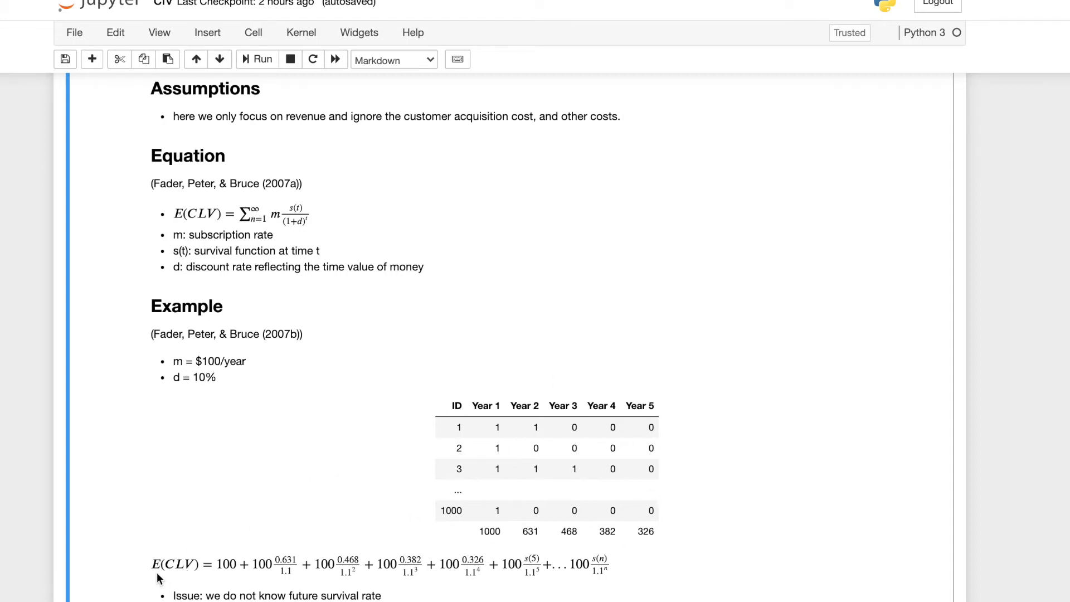
mouse_move(178, 575)
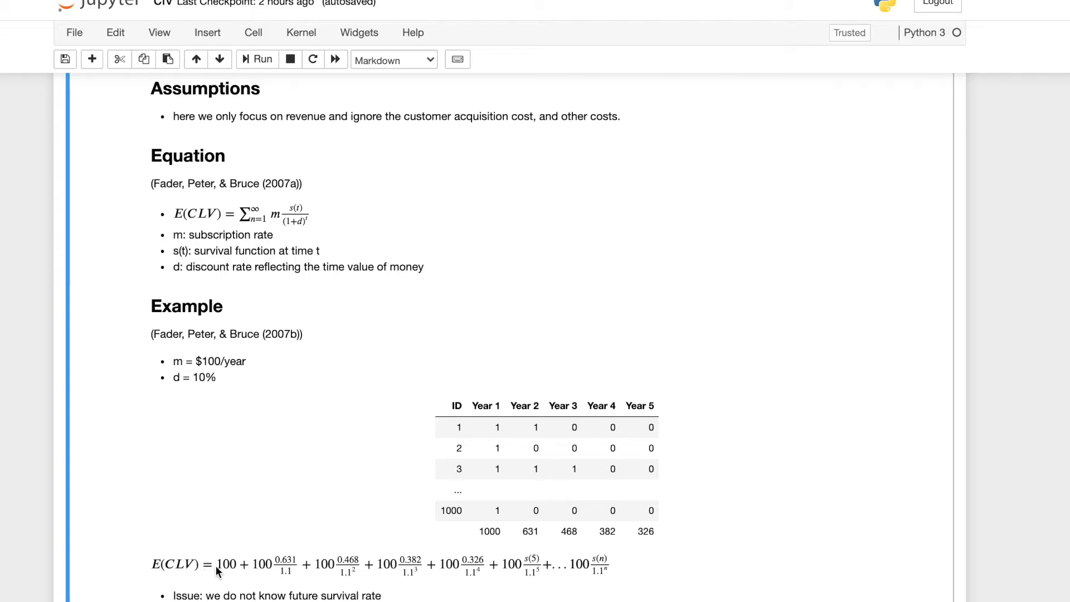
mouse_move(234, 577)
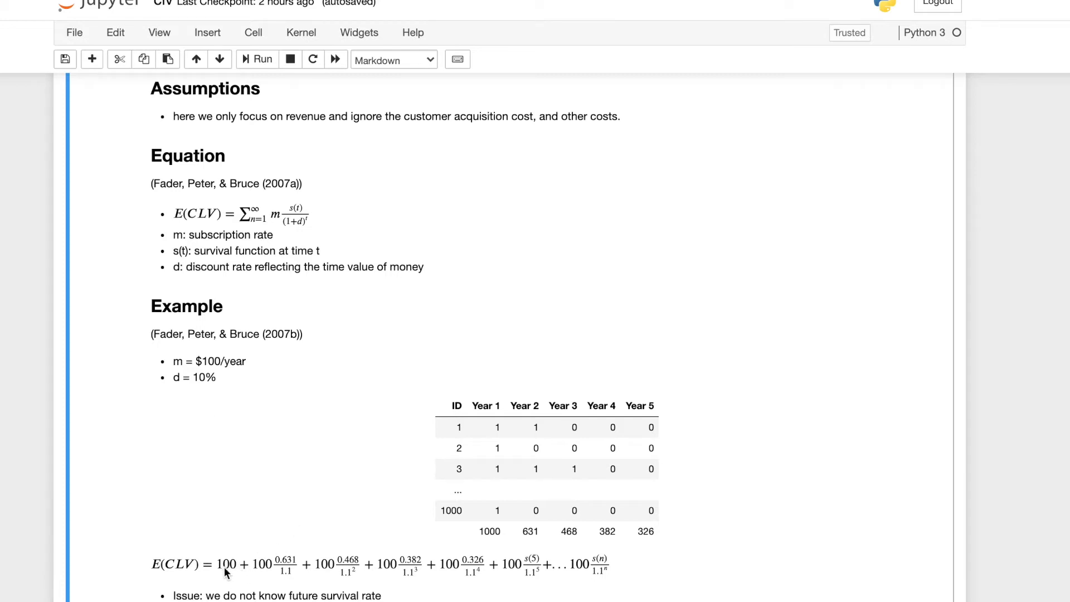
mouse_move(265, 571)
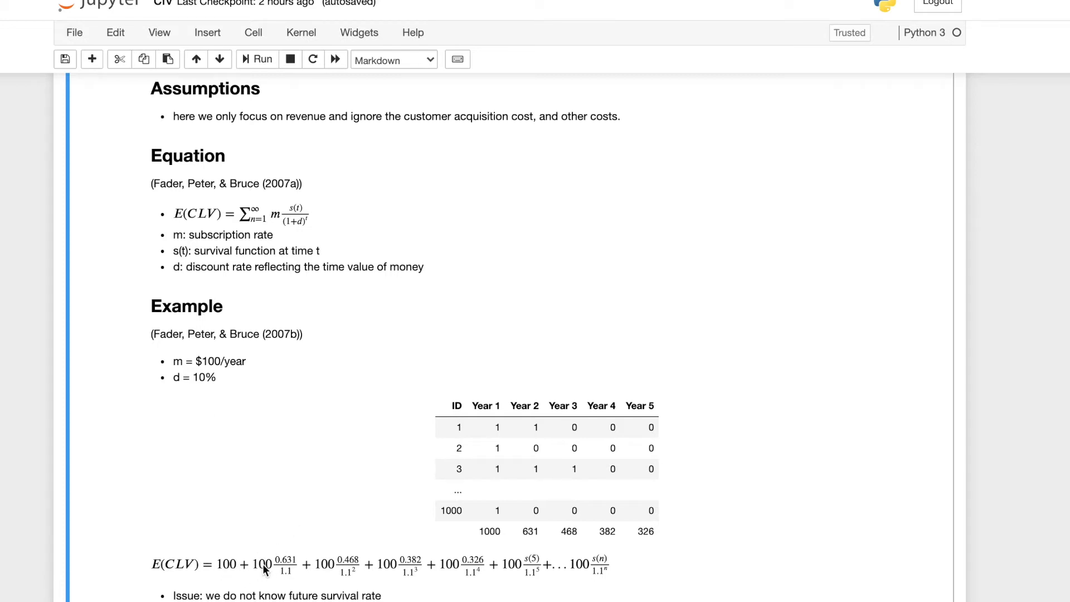
mouse_move(533, 540)
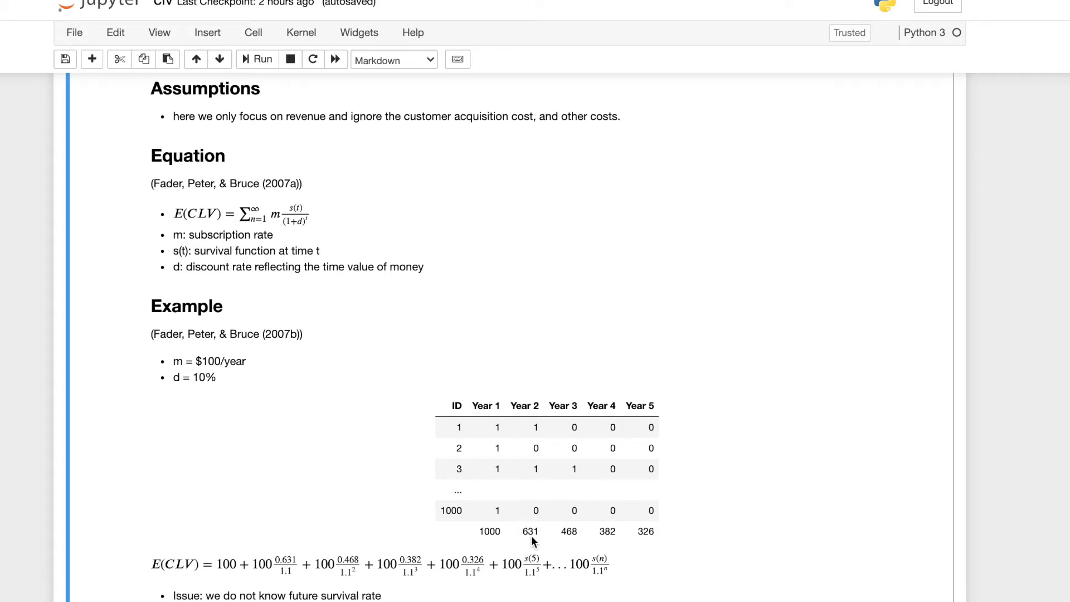
mouse_move(539, 534)
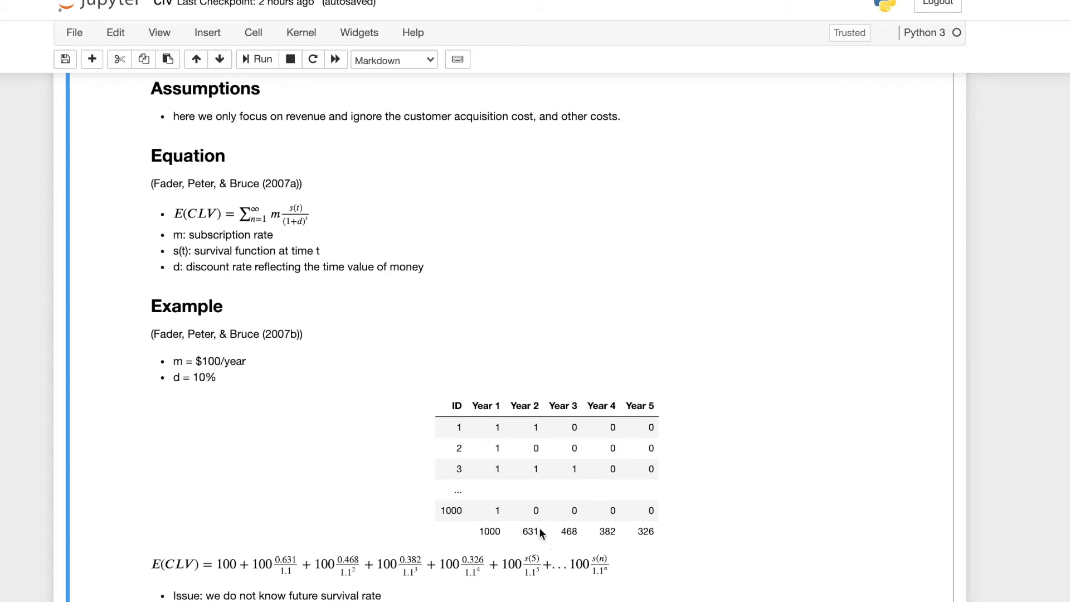
mouse_move(524, 541)
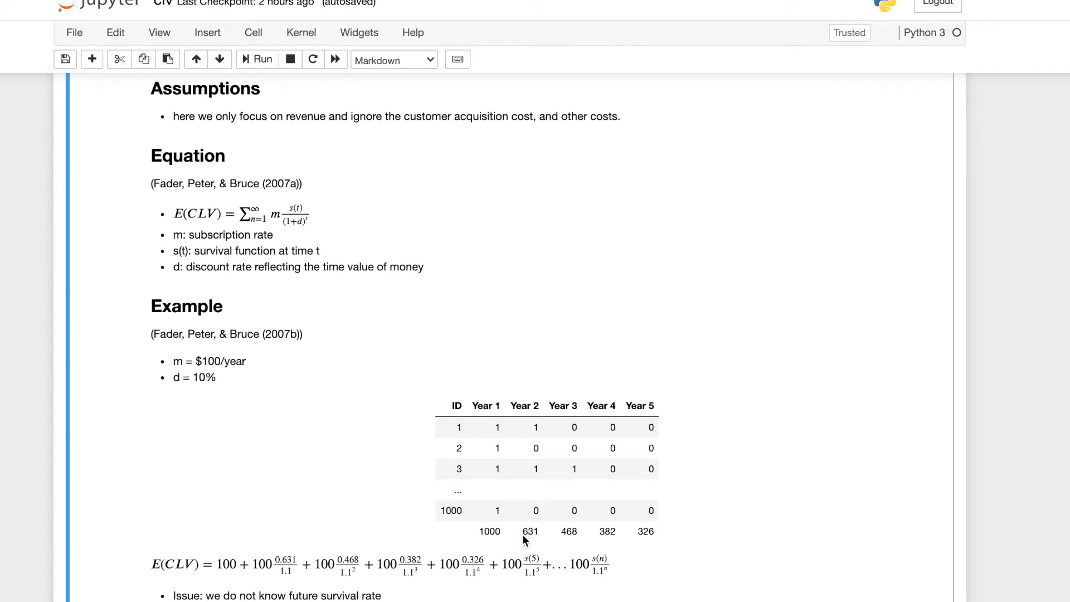
mouse_move(536, 537)
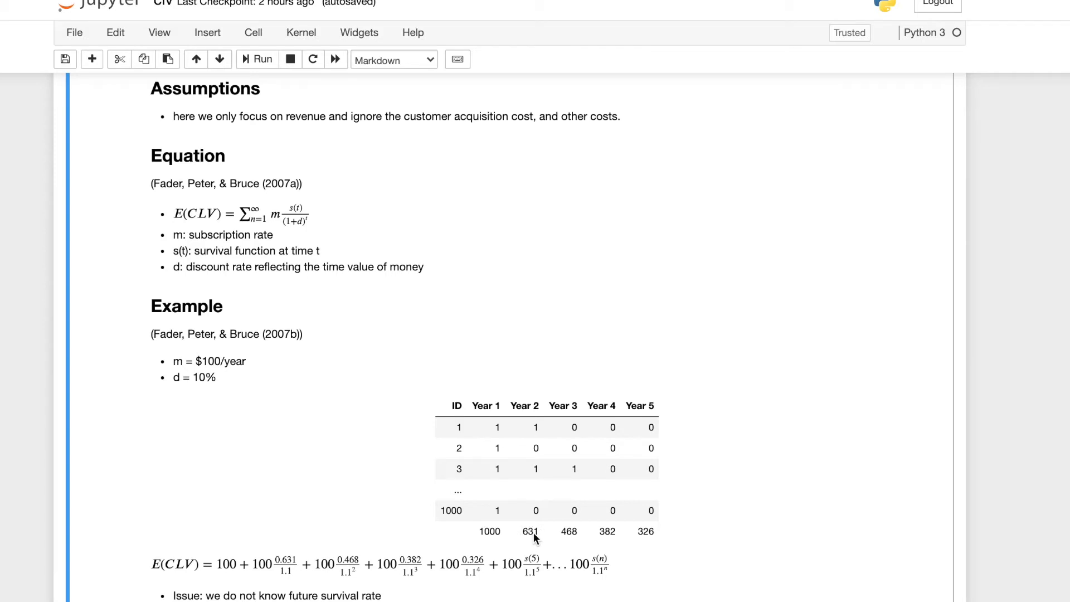
mouse_move(486, 535)
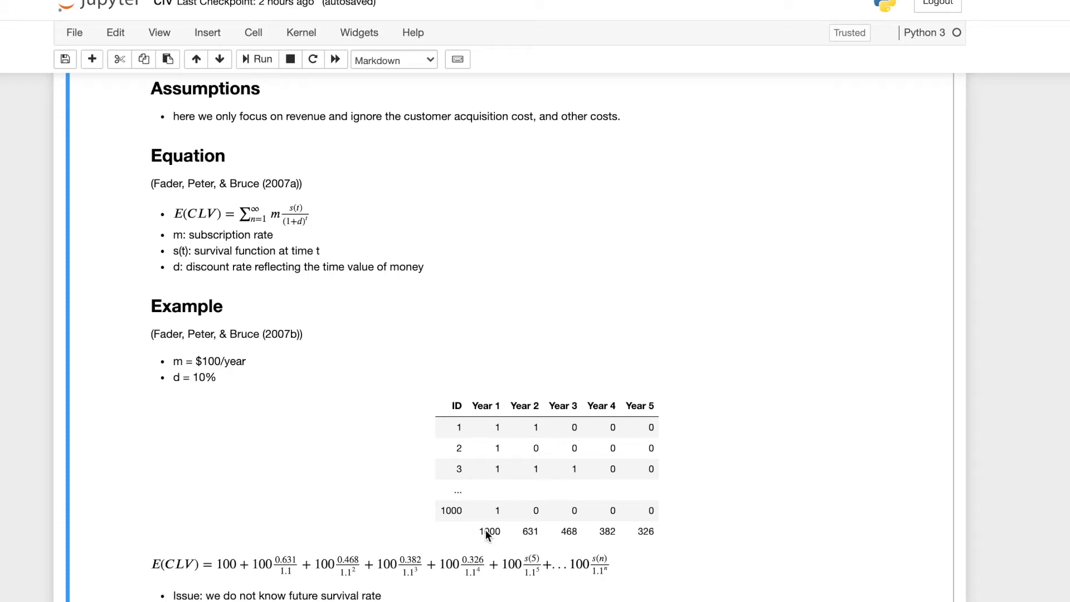
mouse_move(285, 568)
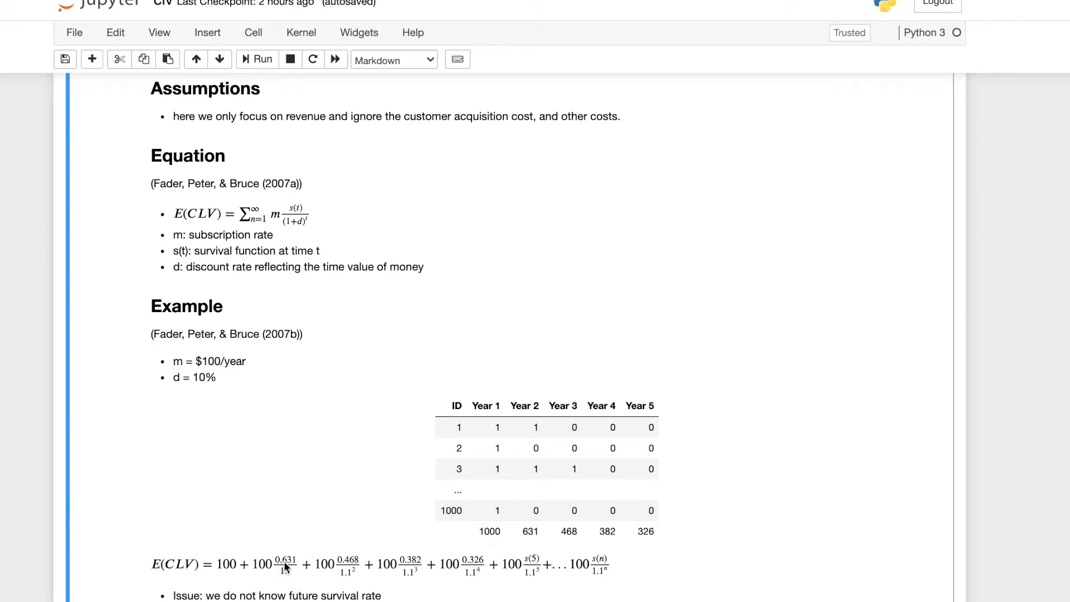
mouse_move(304, 571)
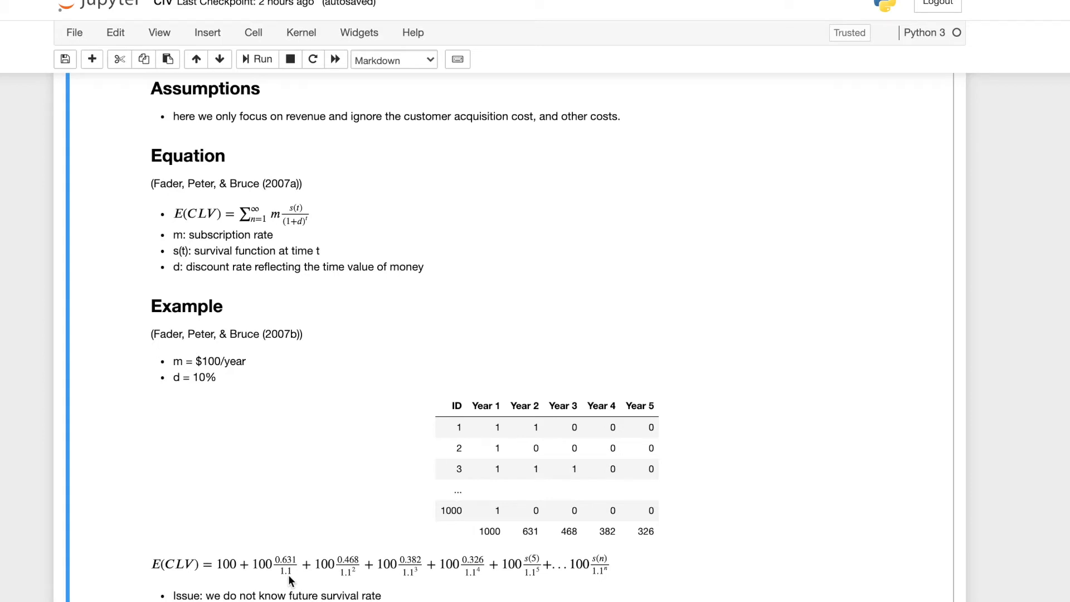
mouse_move(300, 572)
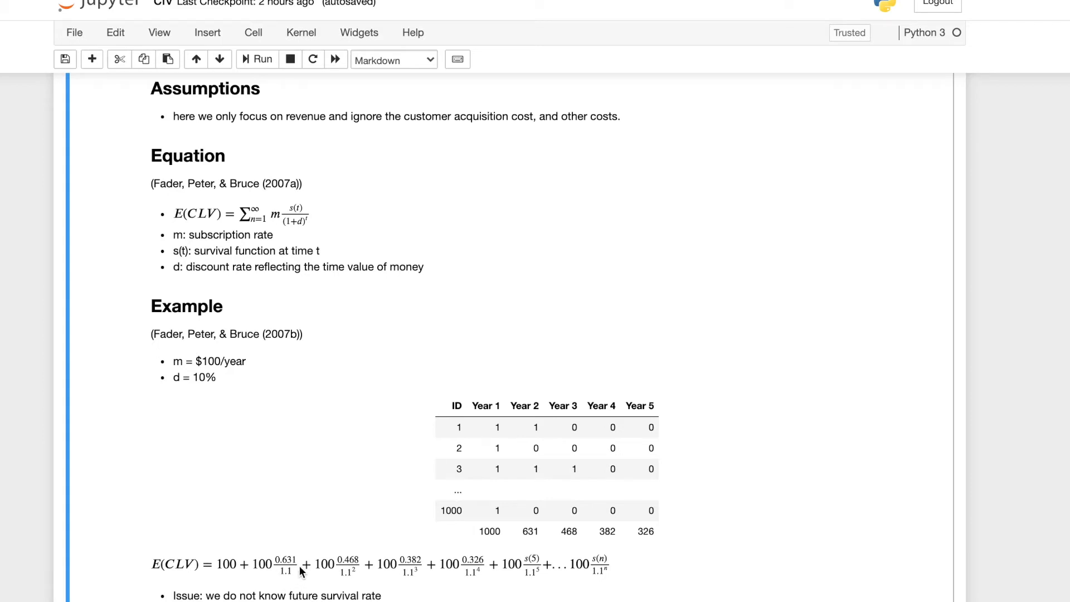
mouse_move(286, 585)
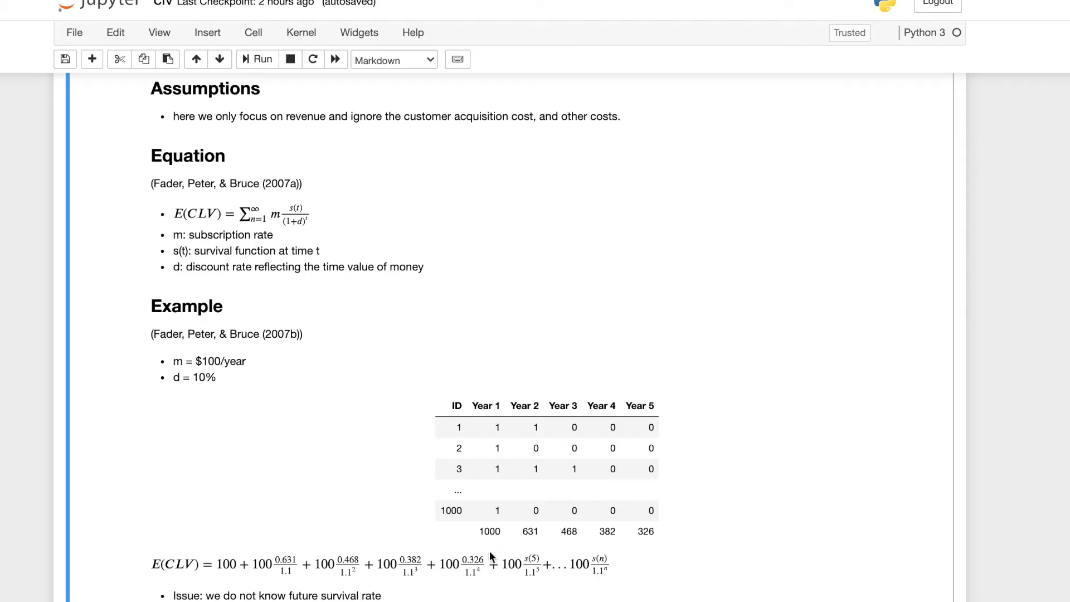
mouse_move(577, 590)
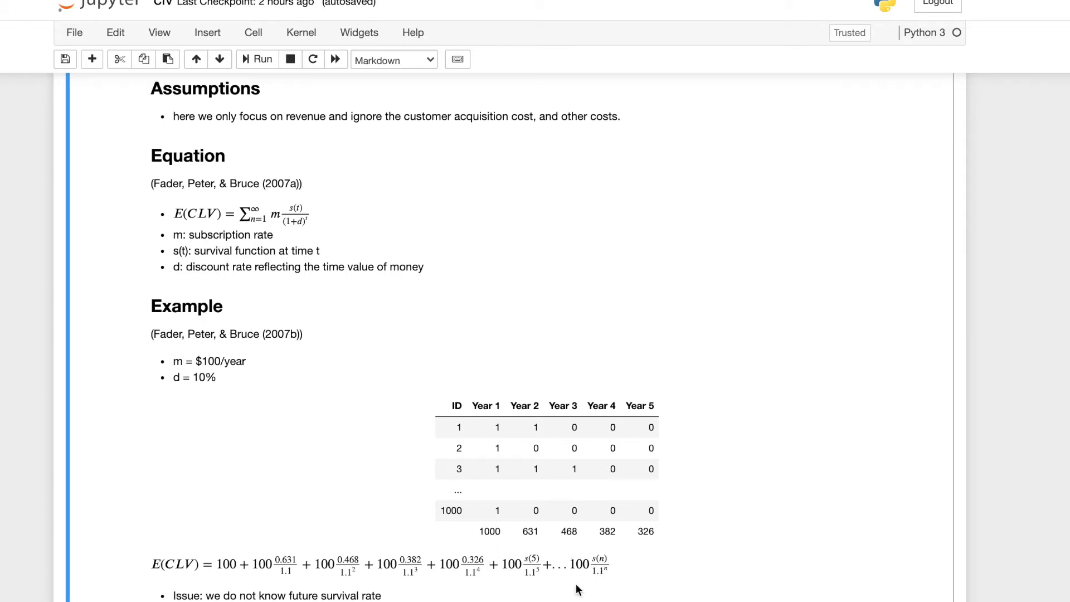
mouse_move(588, 583)
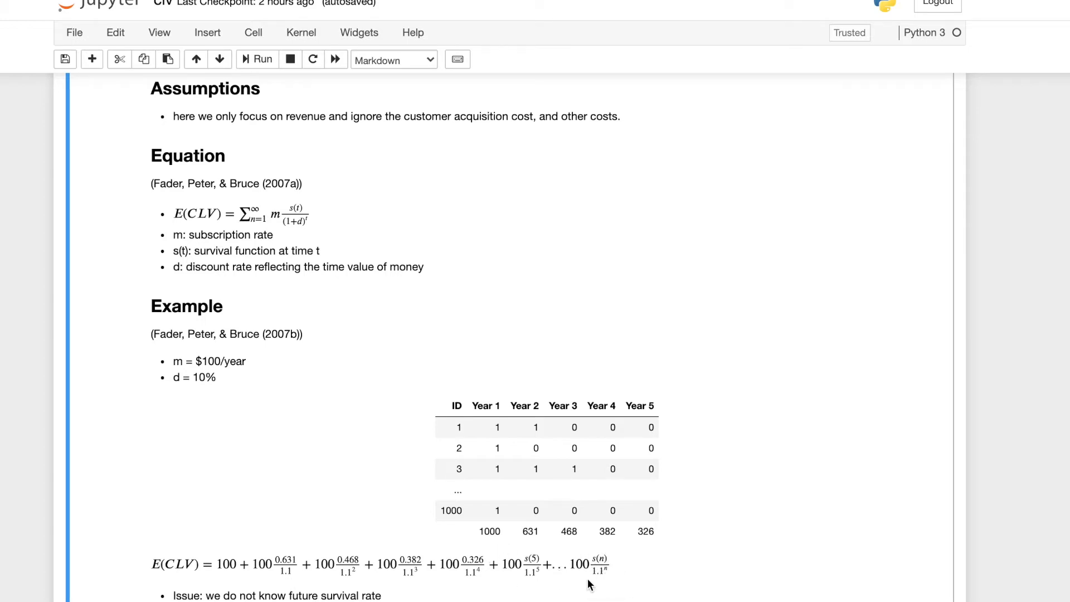
mouse_move(591, 573)
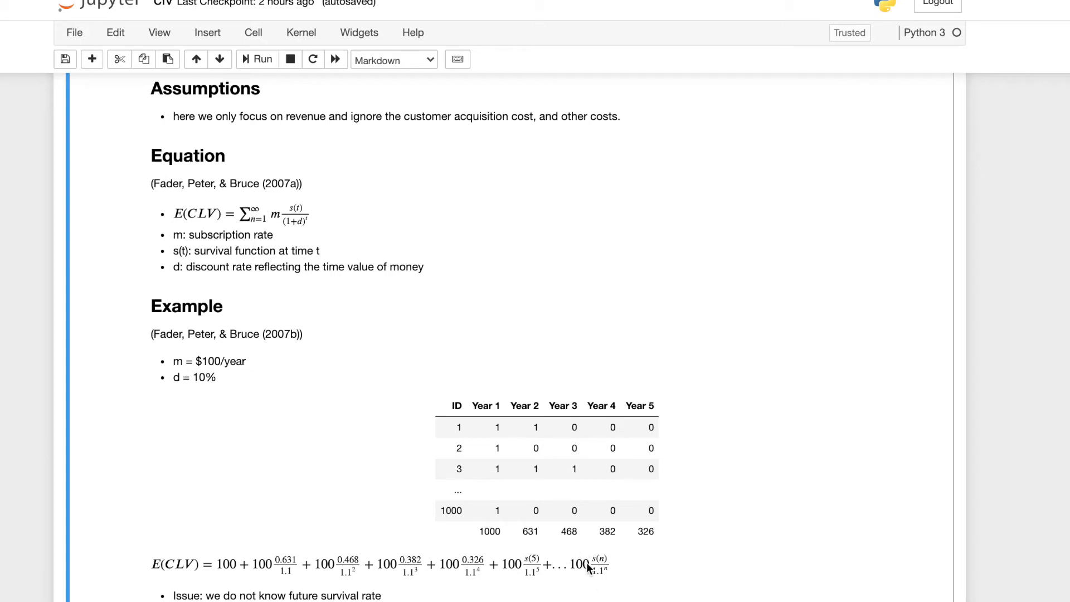
mouse_move(626, 567)
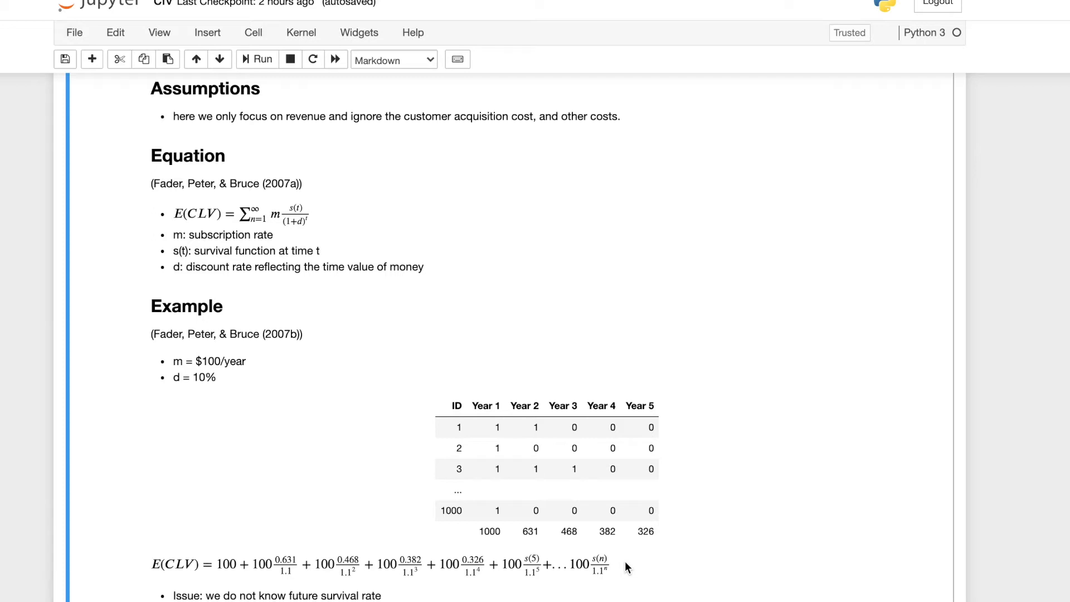
mouse_move(616, 568)
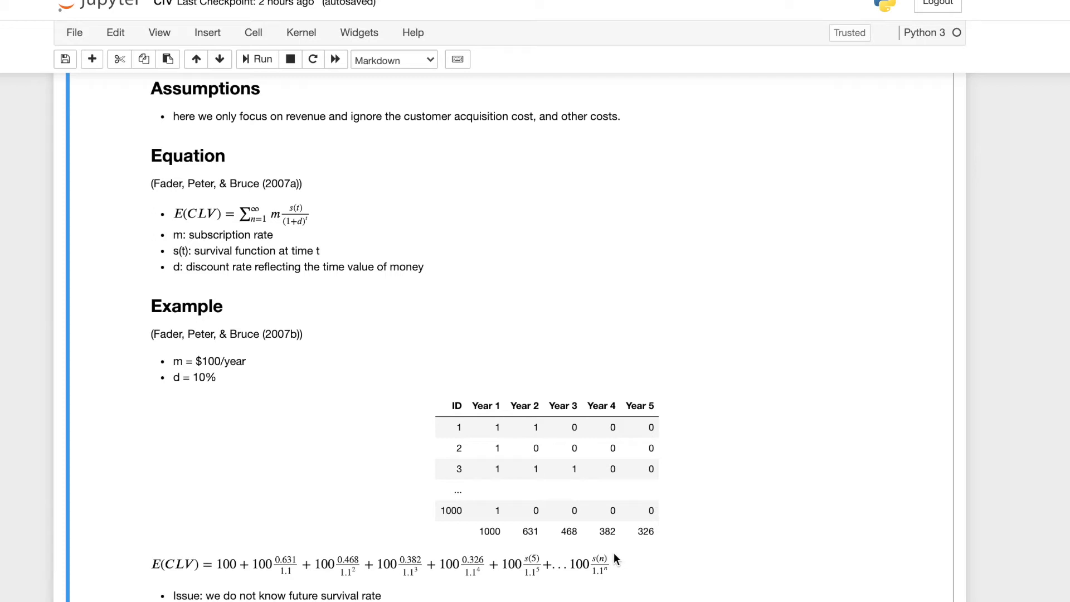
mouse_move(620, 558)
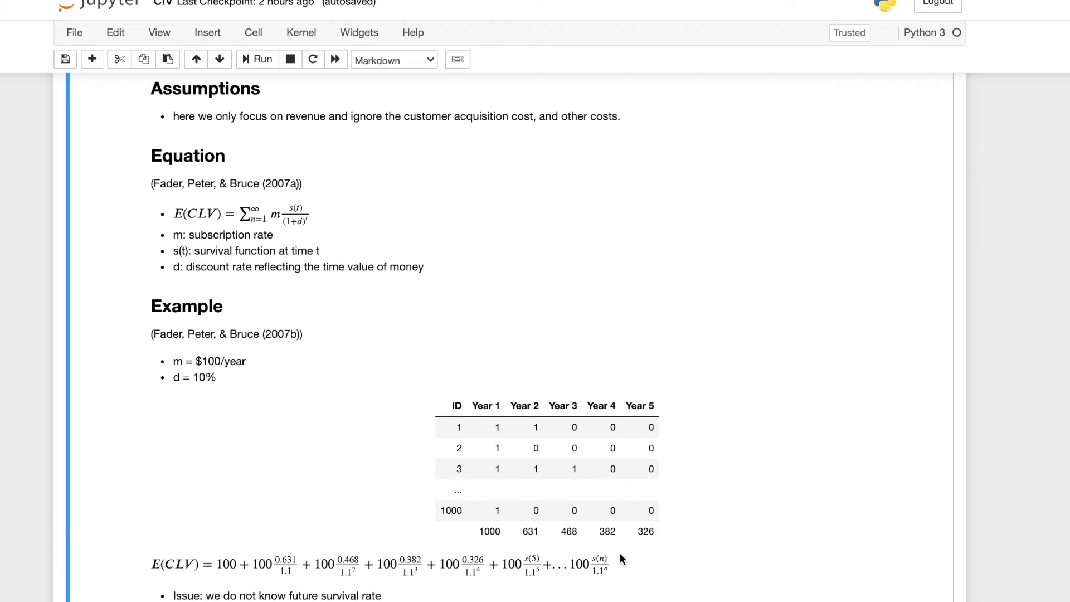
mouse_move(245, 559)
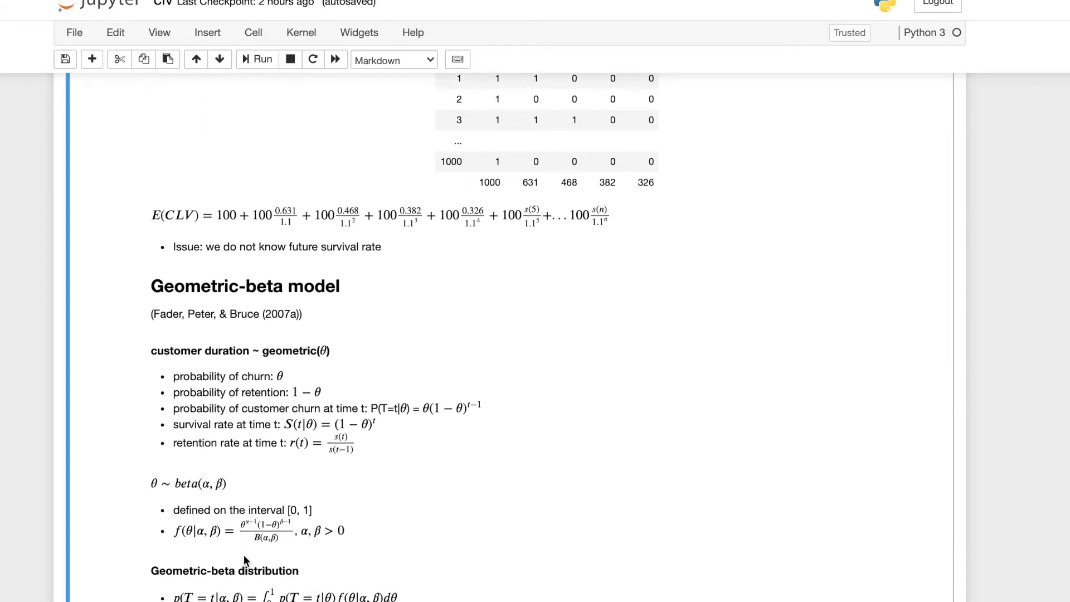
scroll(down, 3)
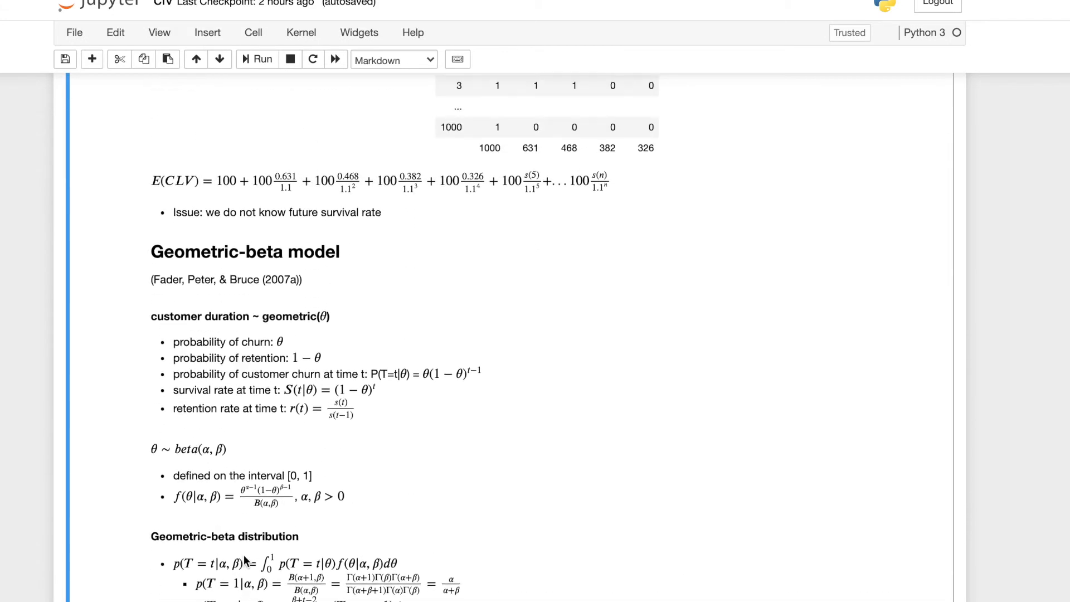
scroll(up, 3)
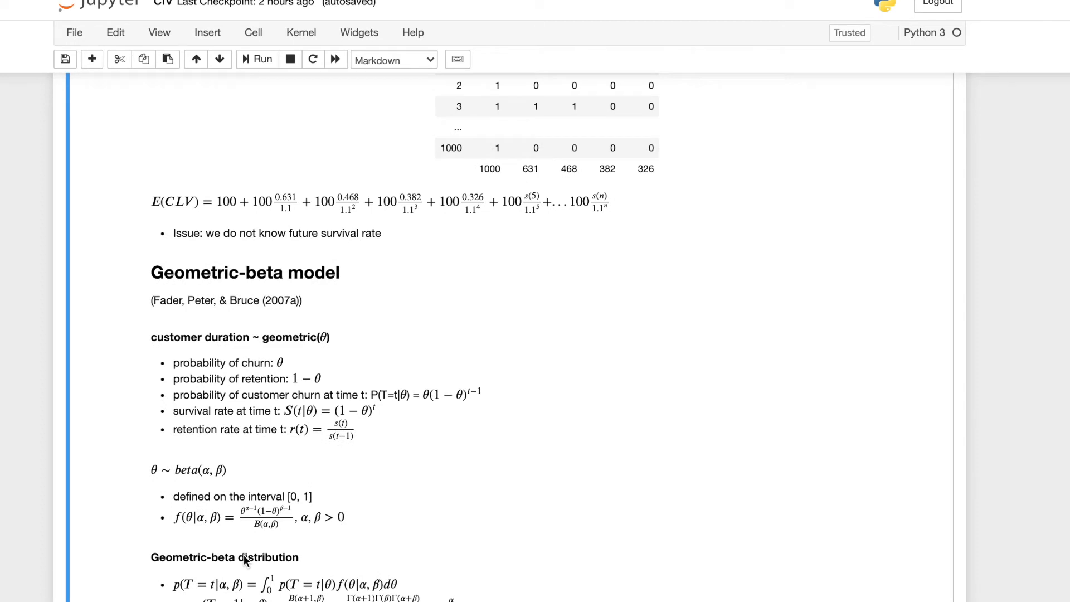
mouse_move(326, 244)
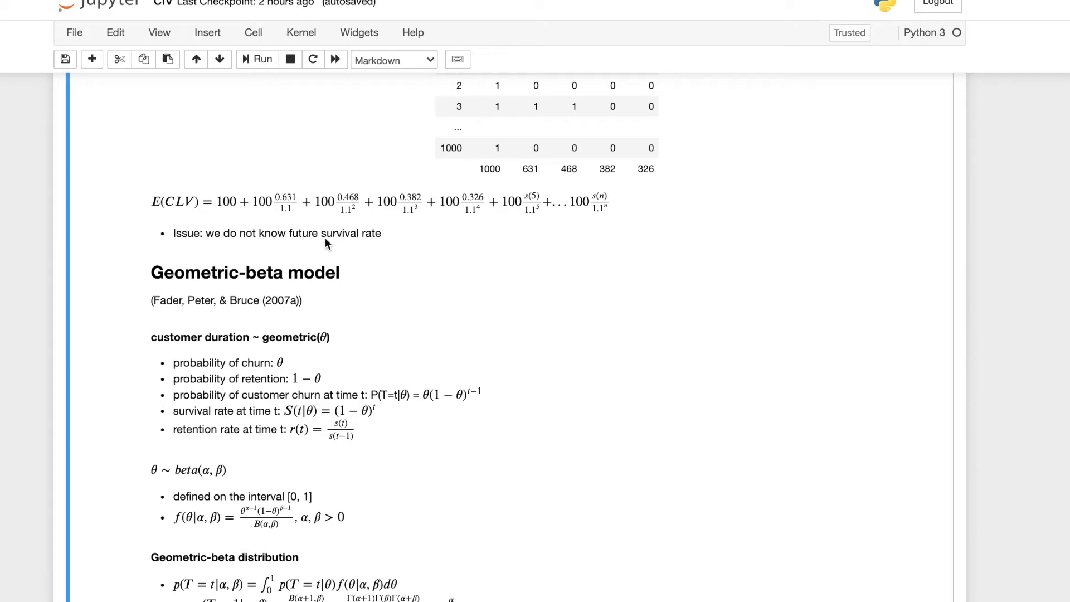
scroll(down, 3)
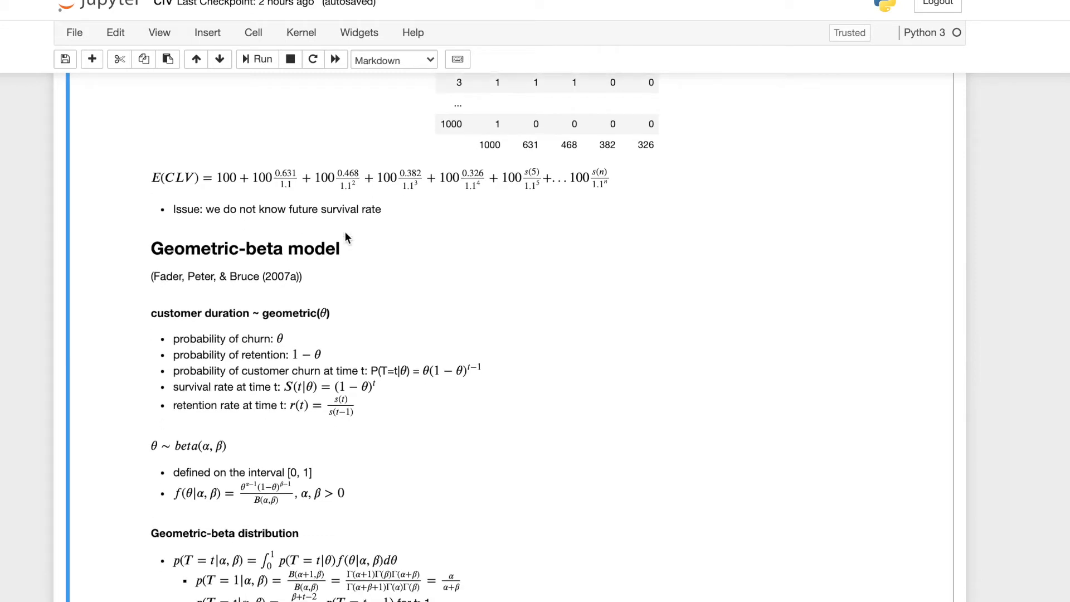
scroll(down, 3)
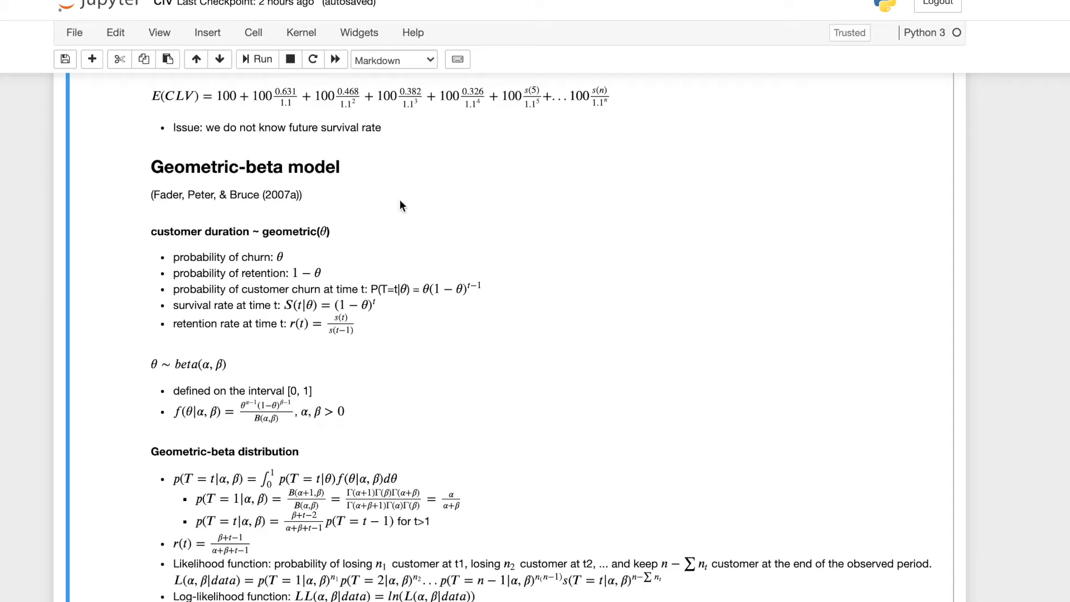
mouse_move(231, 236)
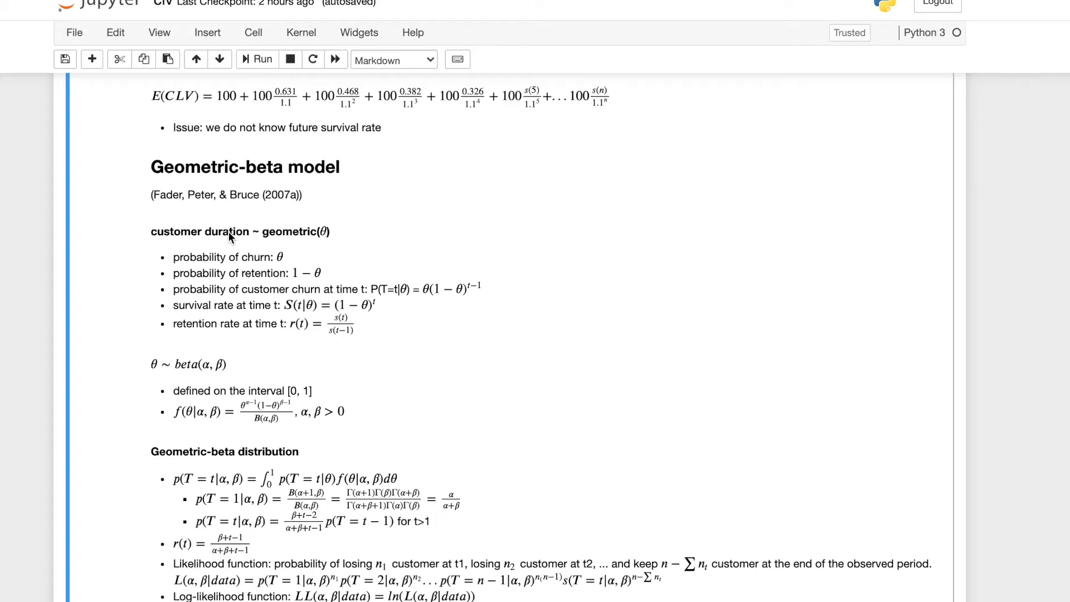
mouse_move(247, 294)
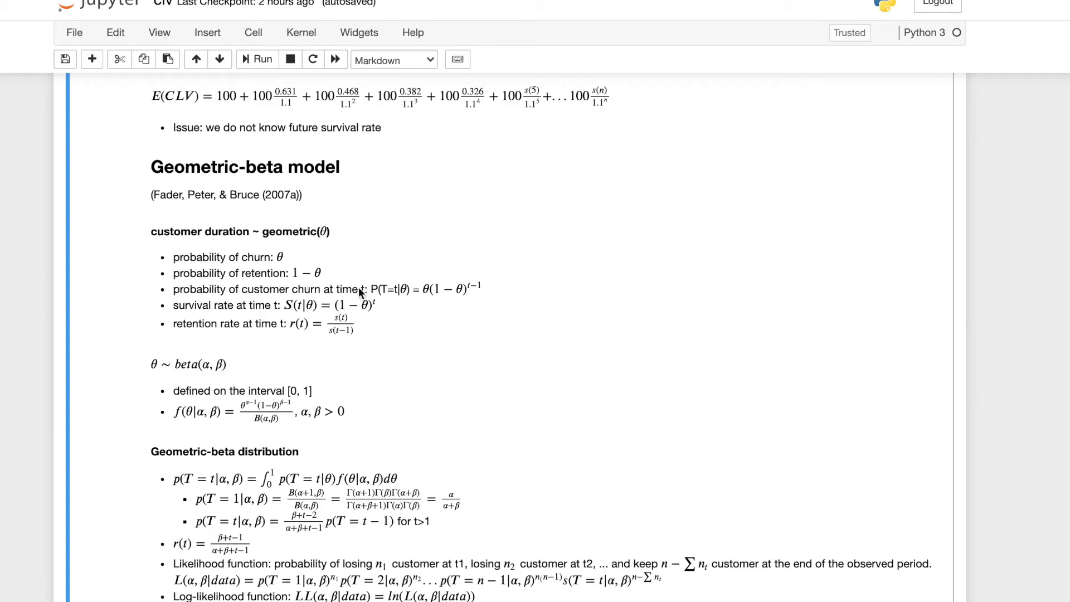
mouse_move(424, 290)
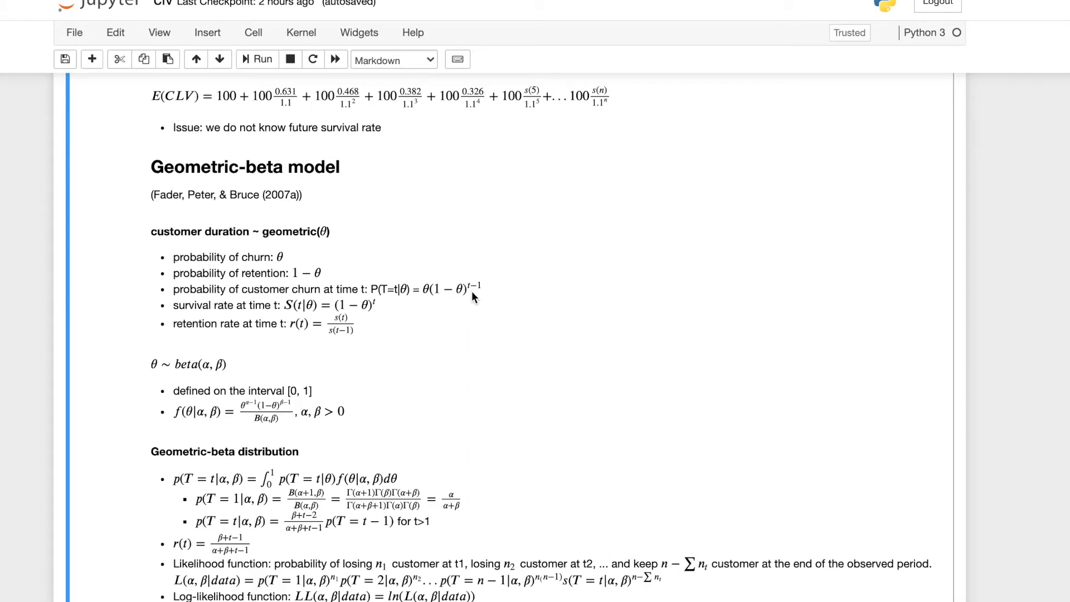
mouse_move(476, 280)
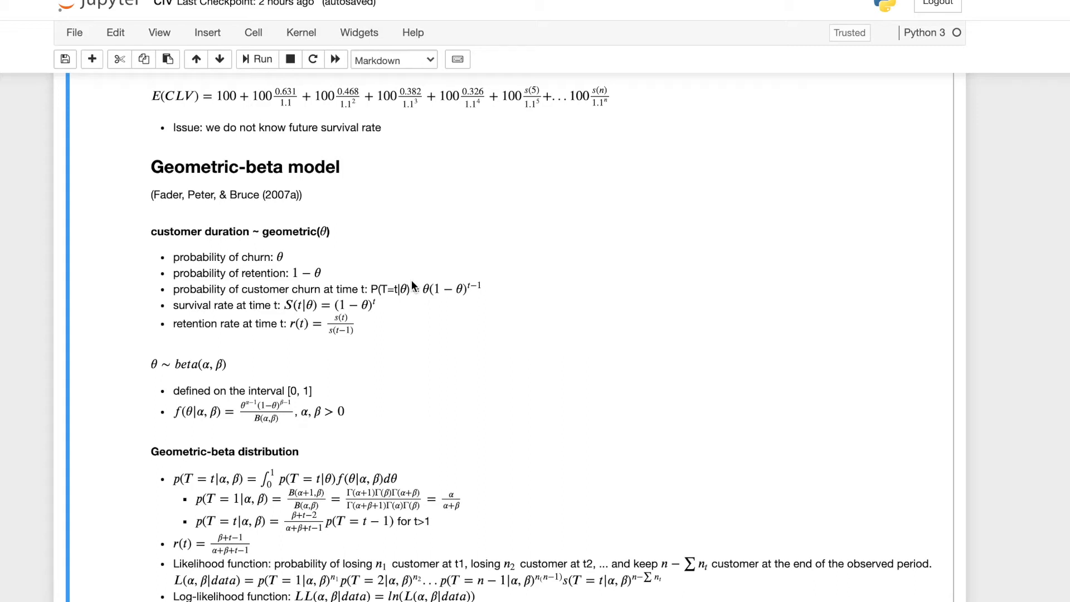
mouse_move(170, 330)
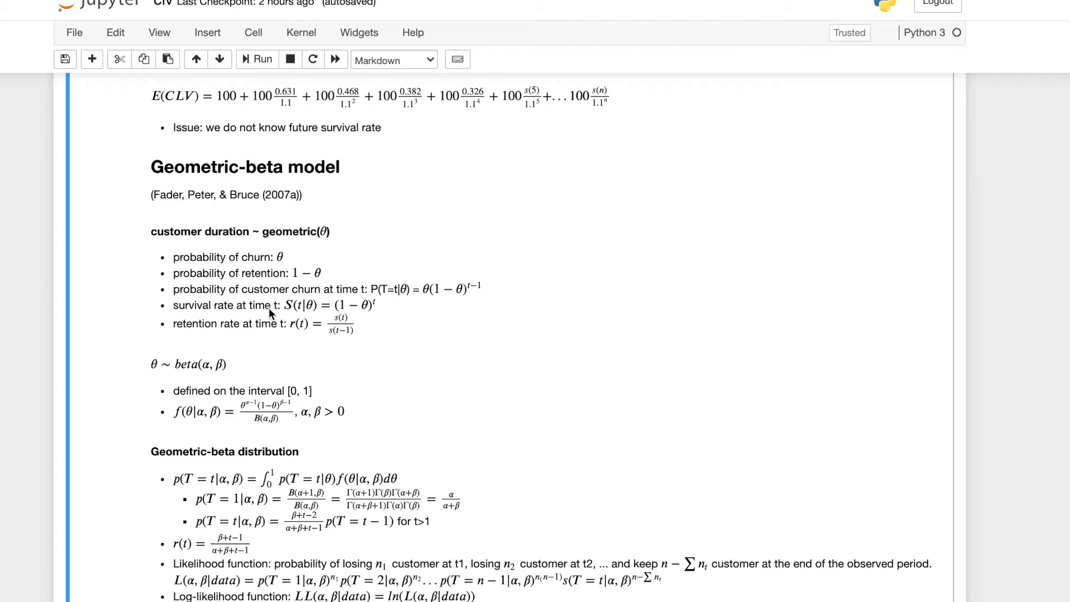
mouse_move(335, 311)
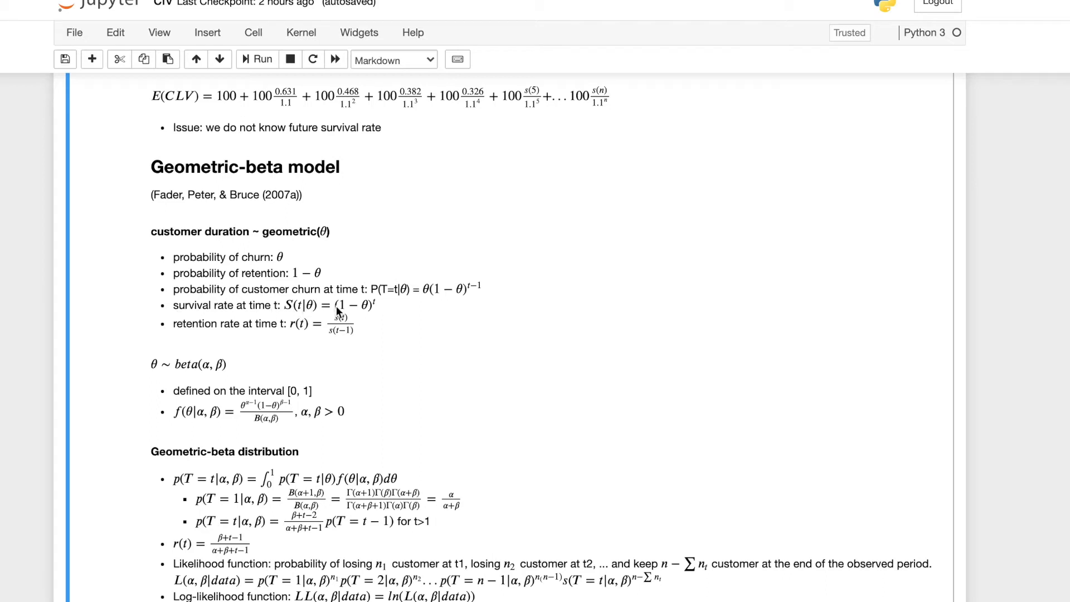
mouse_move(375, 312)
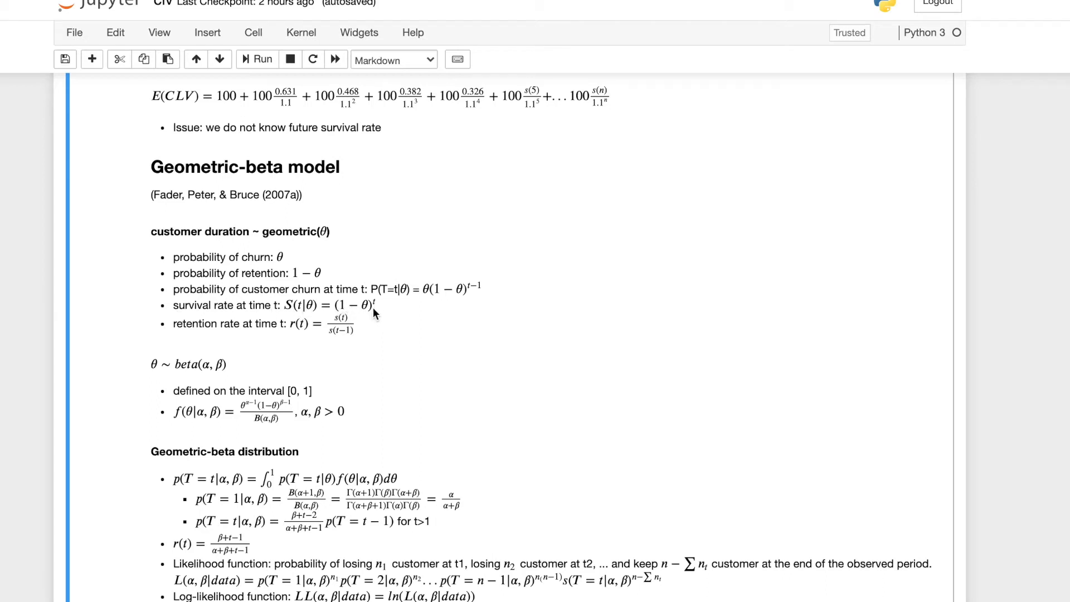
mouse_move(375, 308)
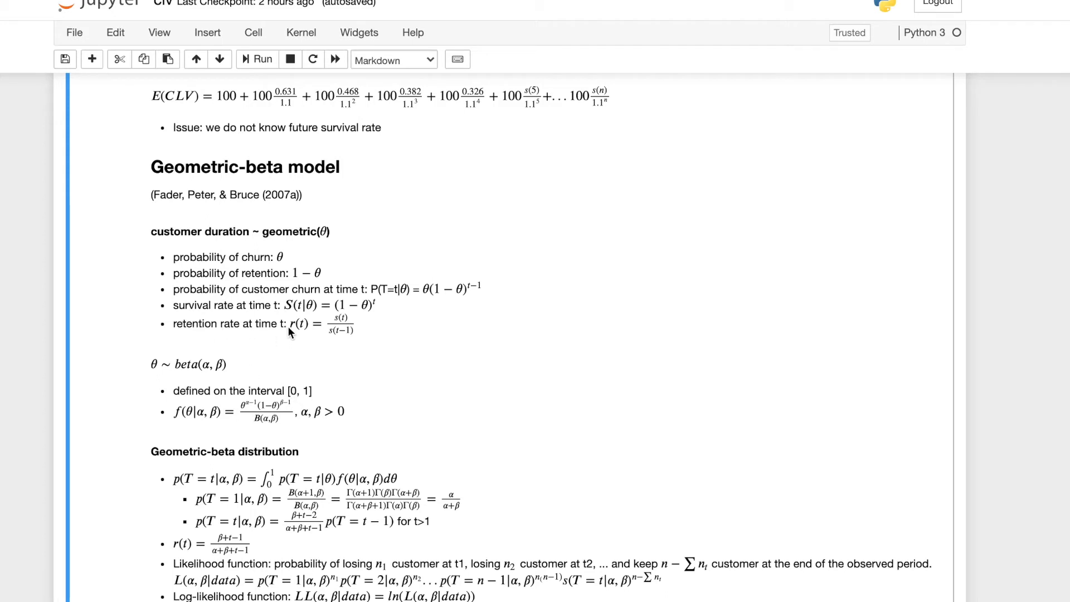
mouse_move(325, 361)
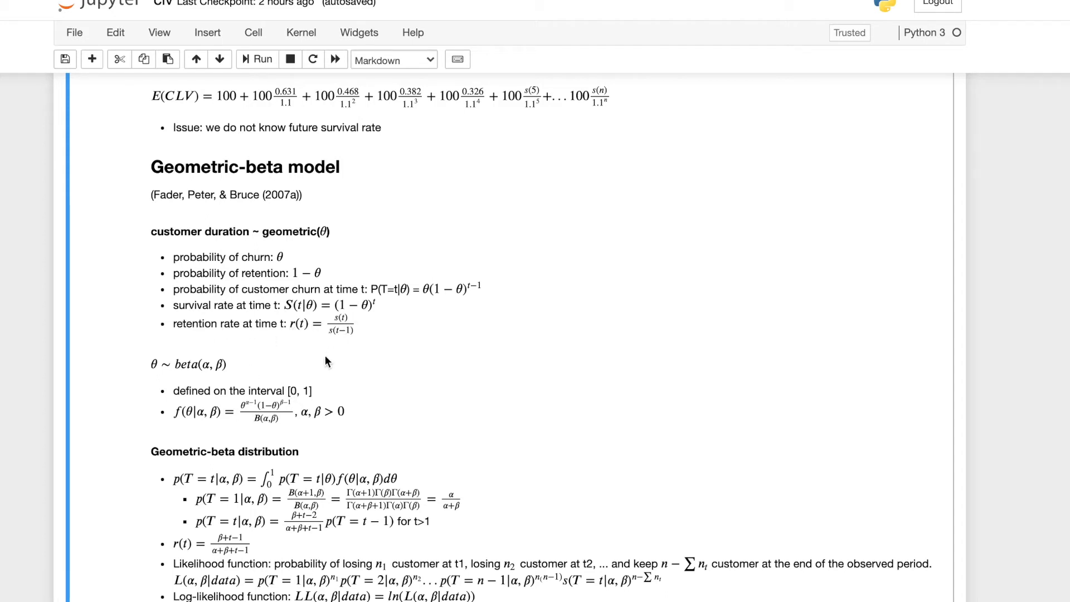
mouse_move(353, 321)
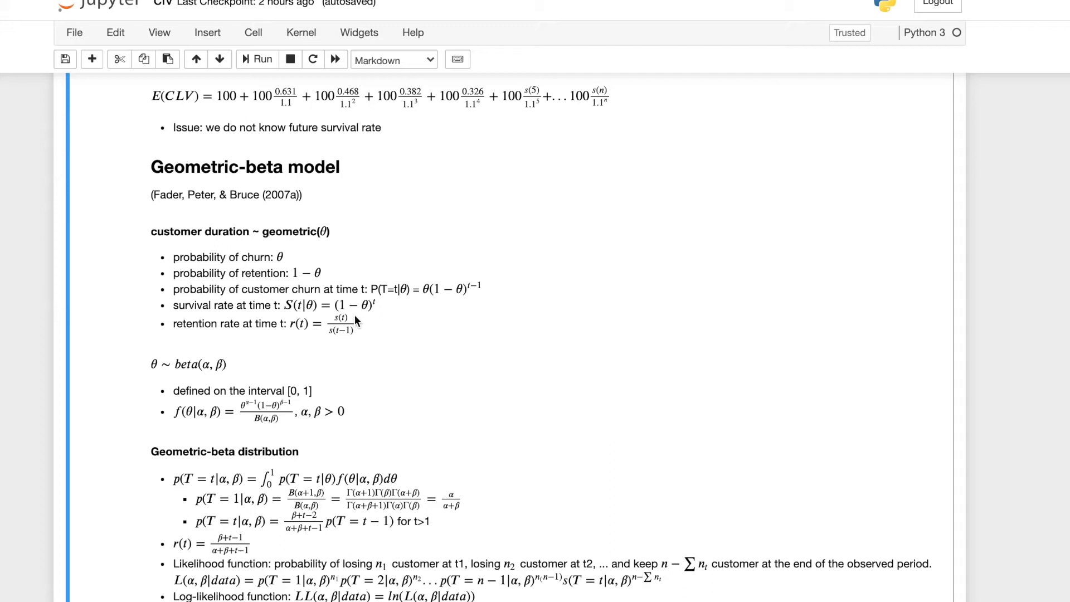
mouse_move(362, 321)
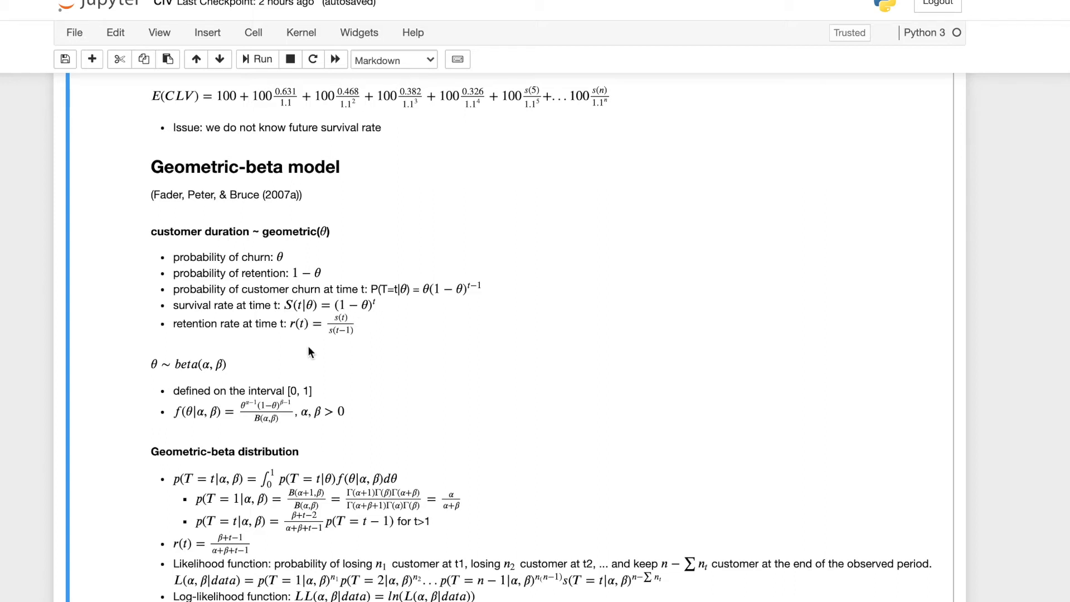
scroll(down, 3)
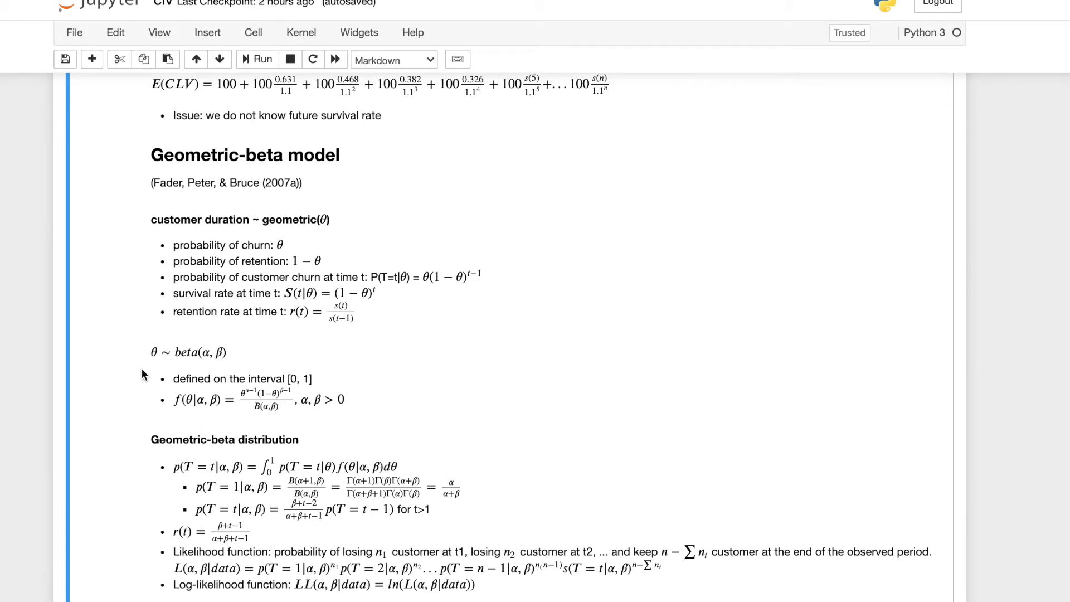
mouse_move(164, 361)
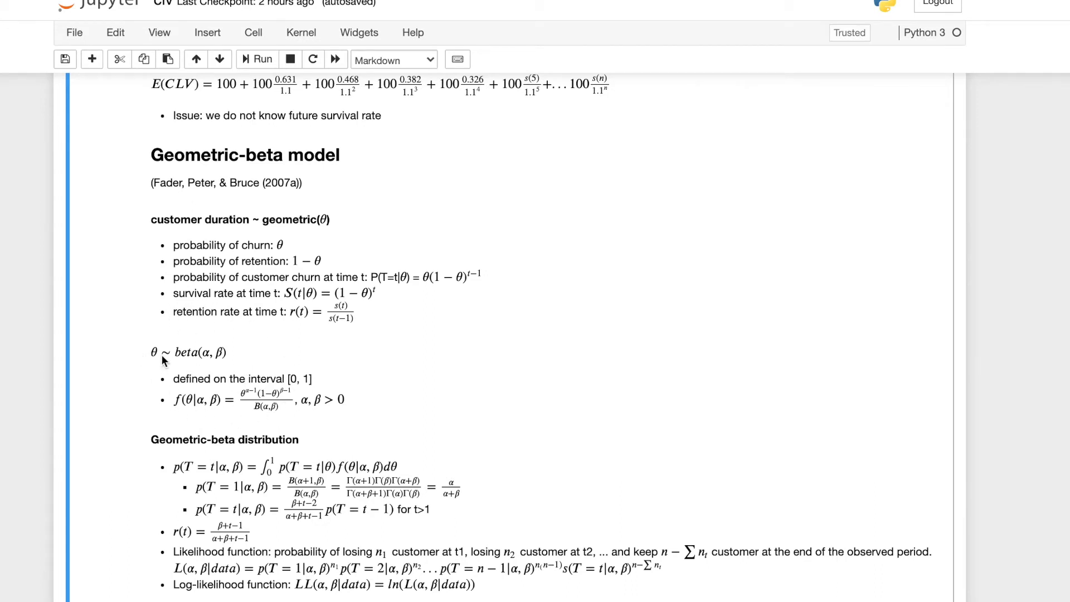
mouse_move(214, 334)
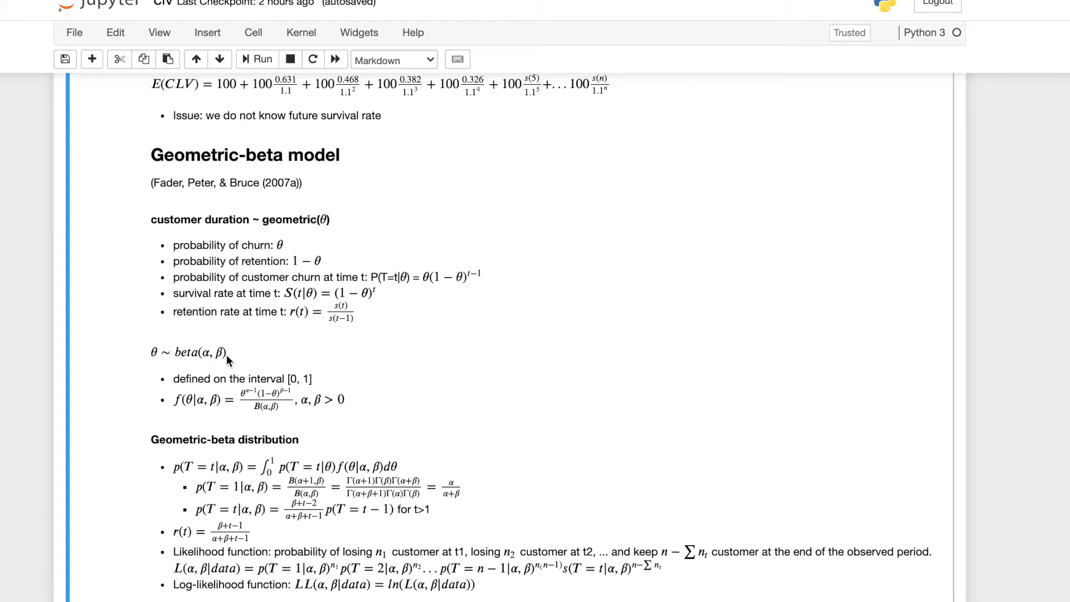
mouse_move(279, 222)
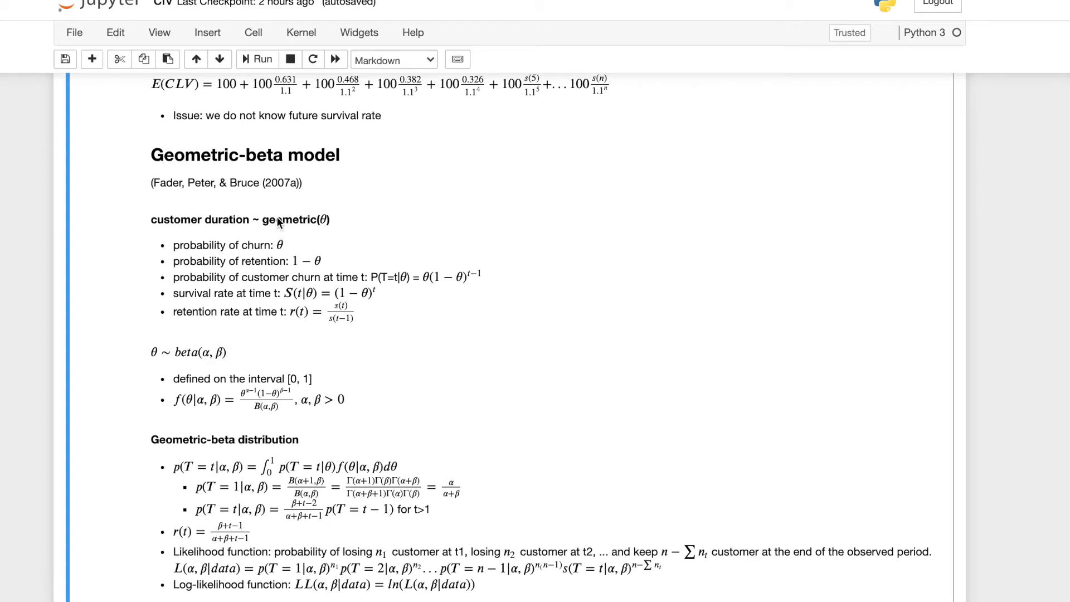
mouse_move(342, 226)
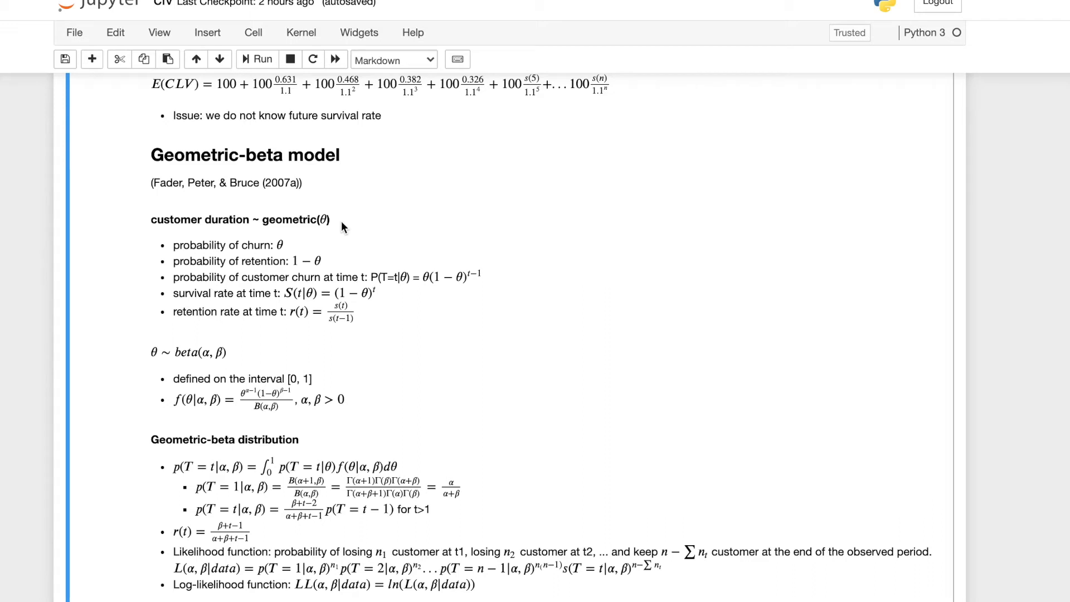
mouse_move(162, 361)
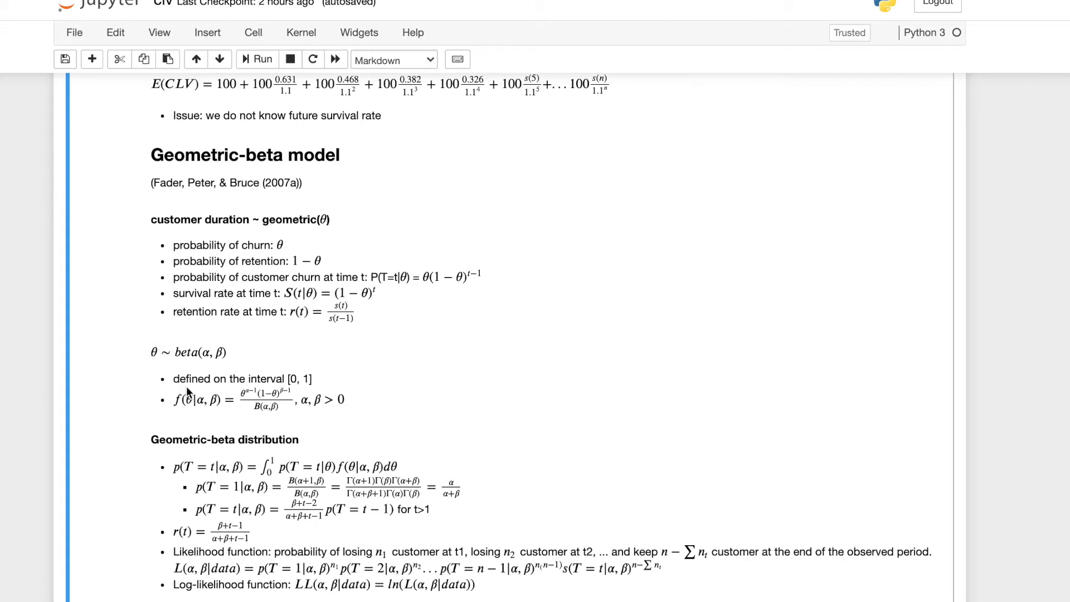
mouse_move(178, 365)
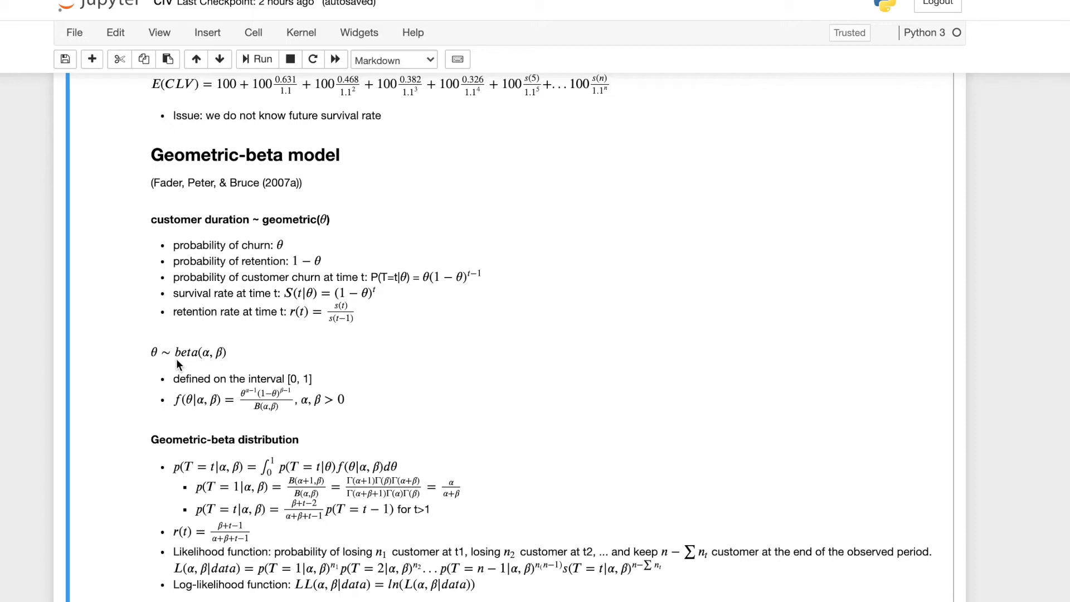
mouse_move(285, 379)
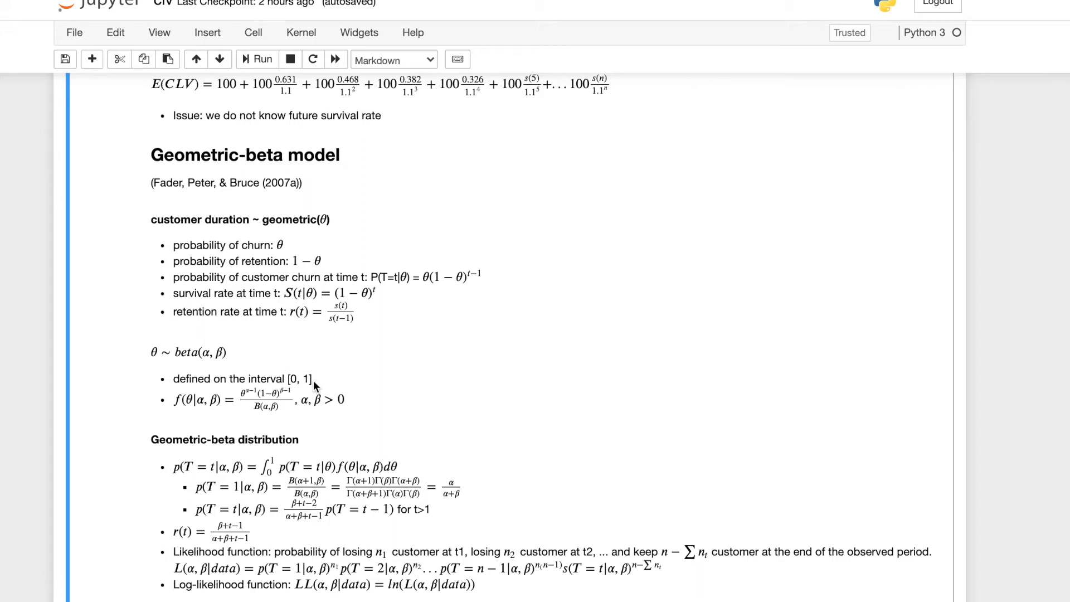
mouse_move(284, 256)
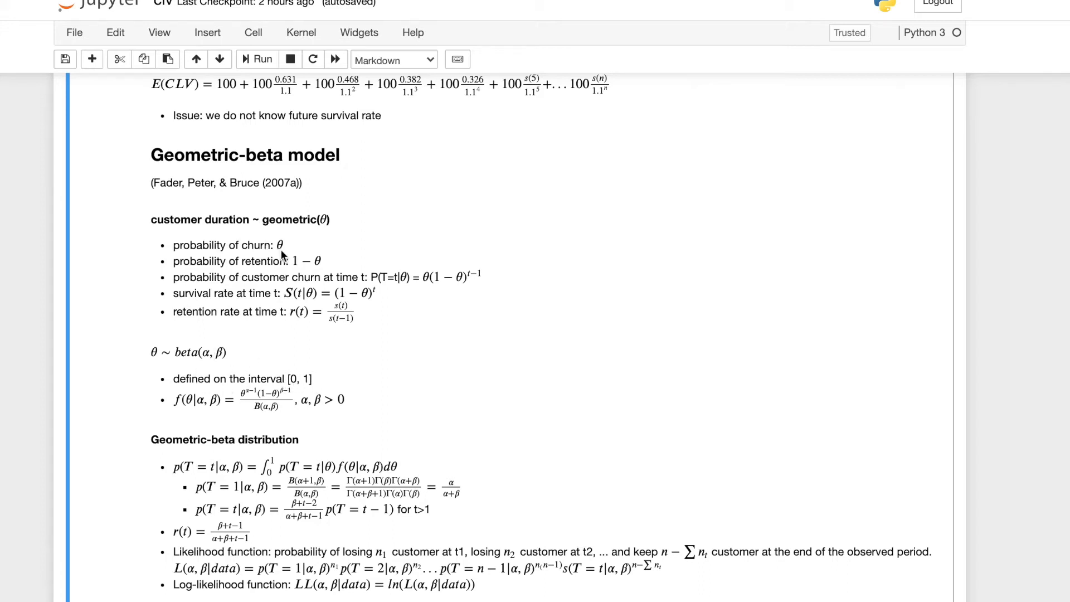
mouse_move(290, 409)
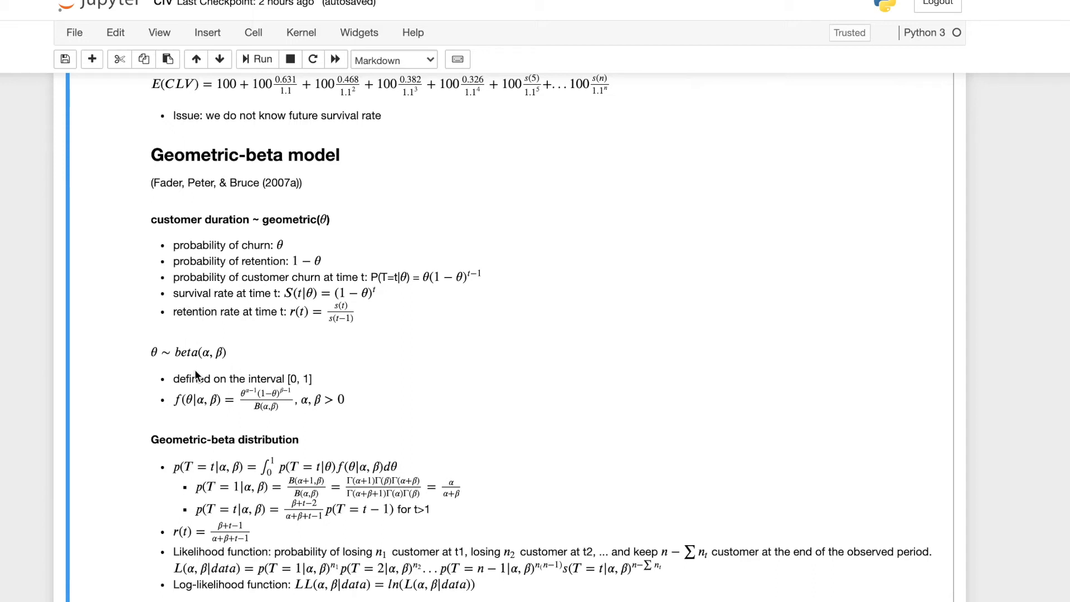
mouse_move(154, 344)
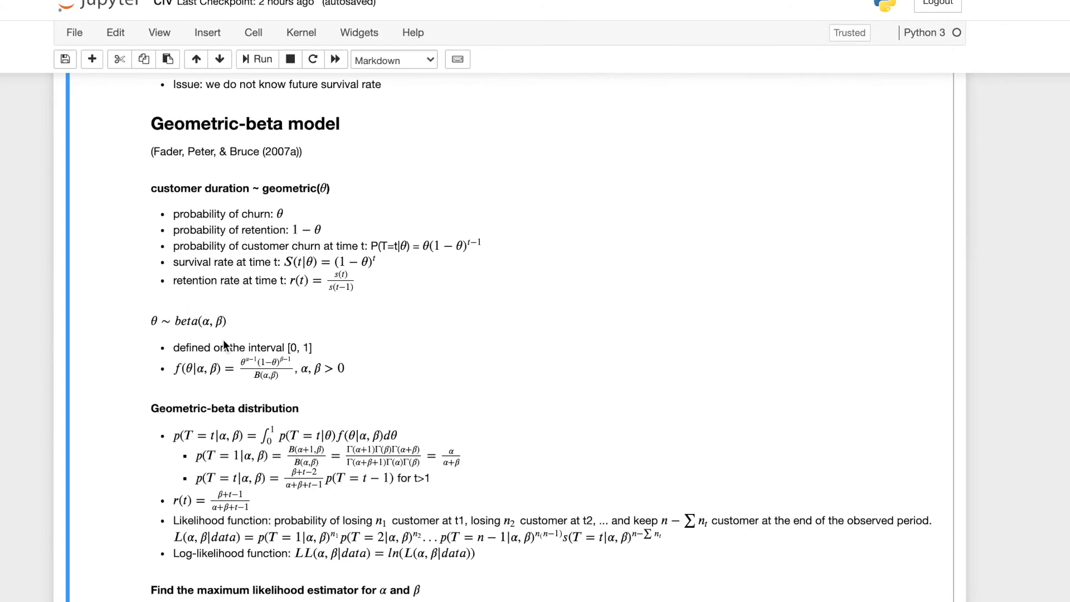
mouse_move(197, 265)
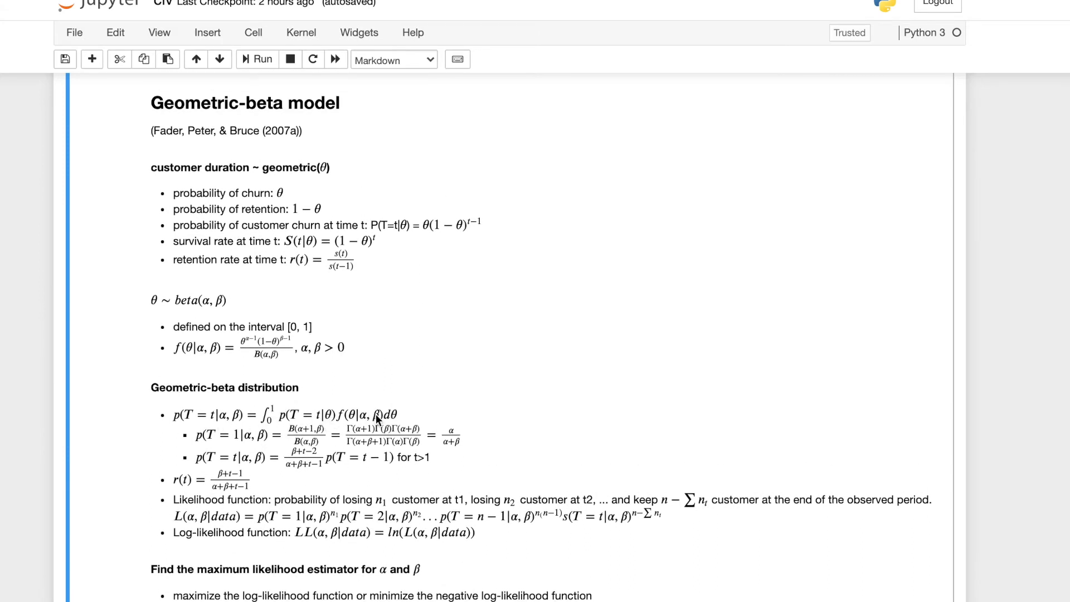
mouse_move(364, 352)
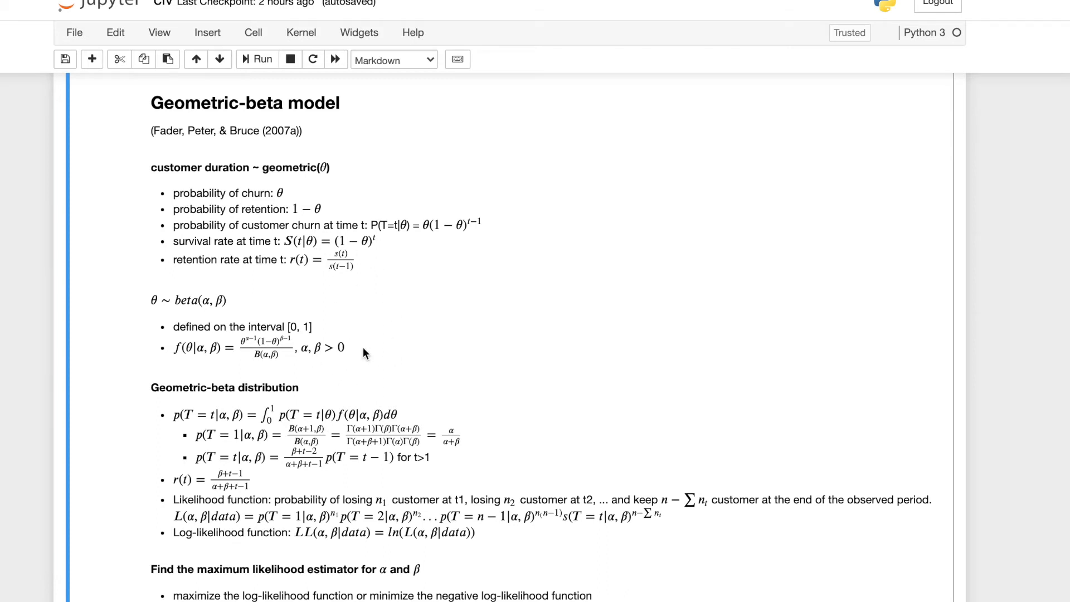
scroll(down, 3)
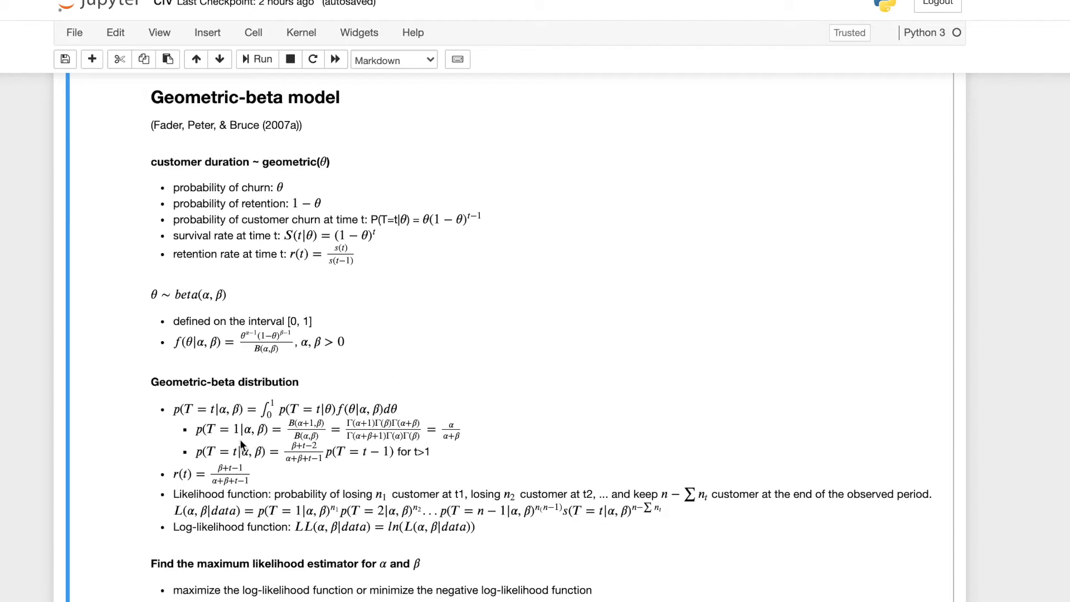
mouse_move(200, 445)
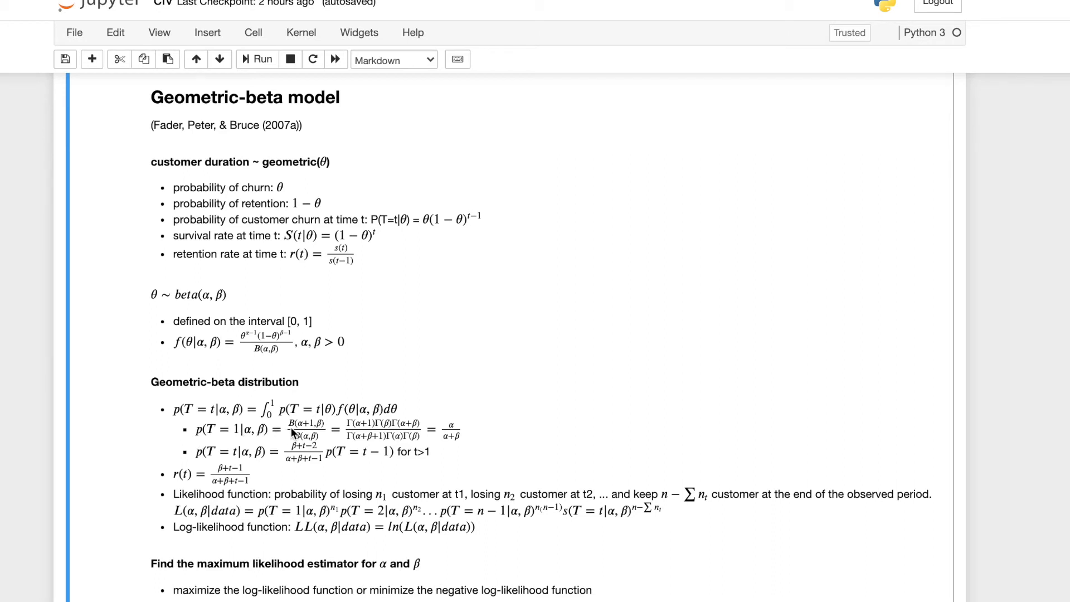
mouse_move(283, 428)
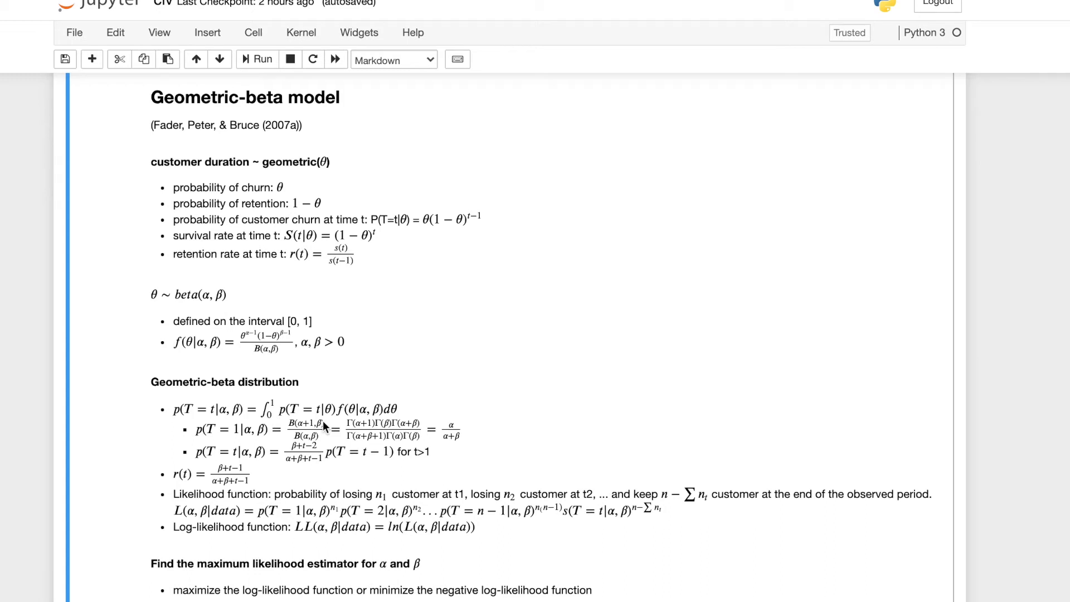
mouse_move(474, 427)
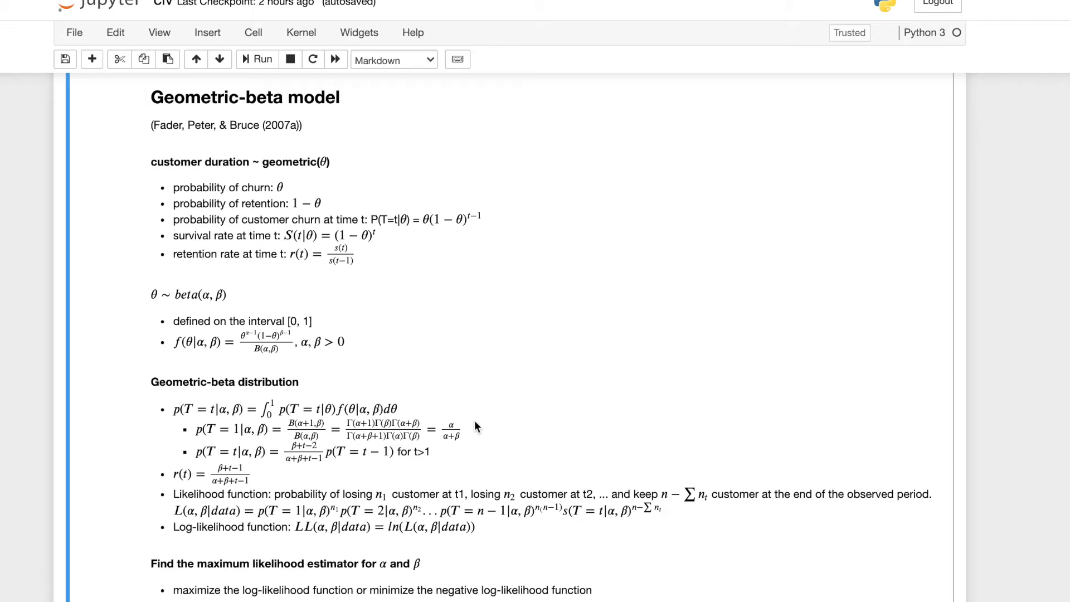
mouse_move(463, 418)
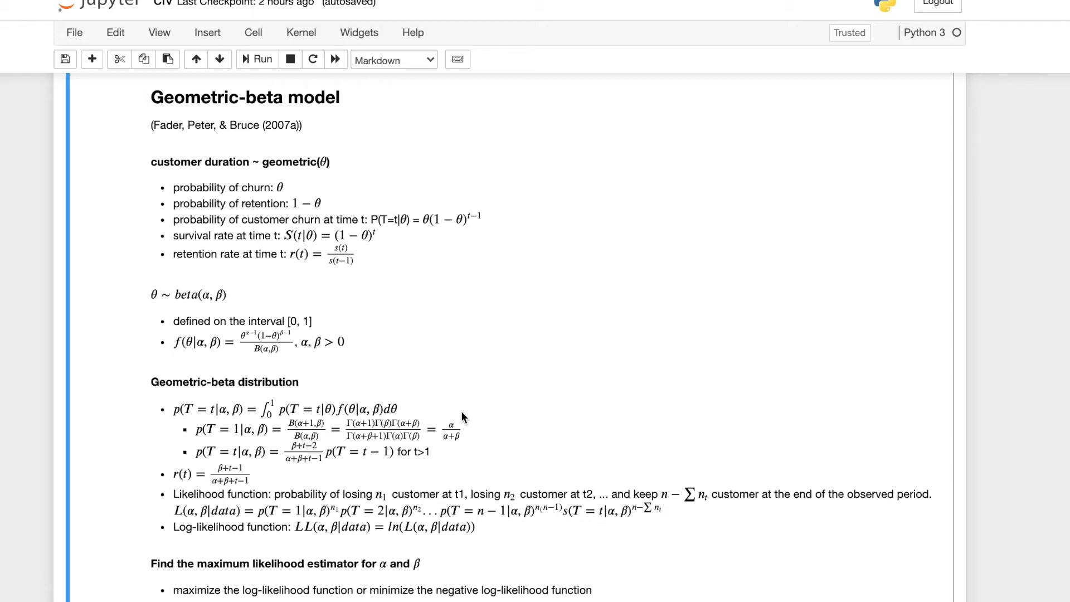
mouse_move(472, 442)
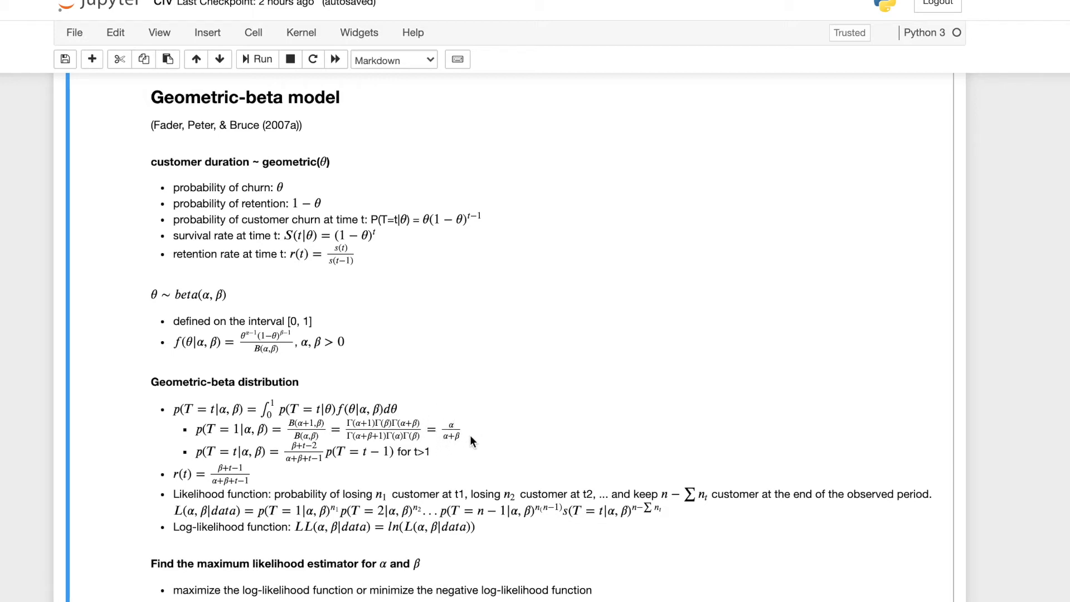
mouse_move(210, 287)
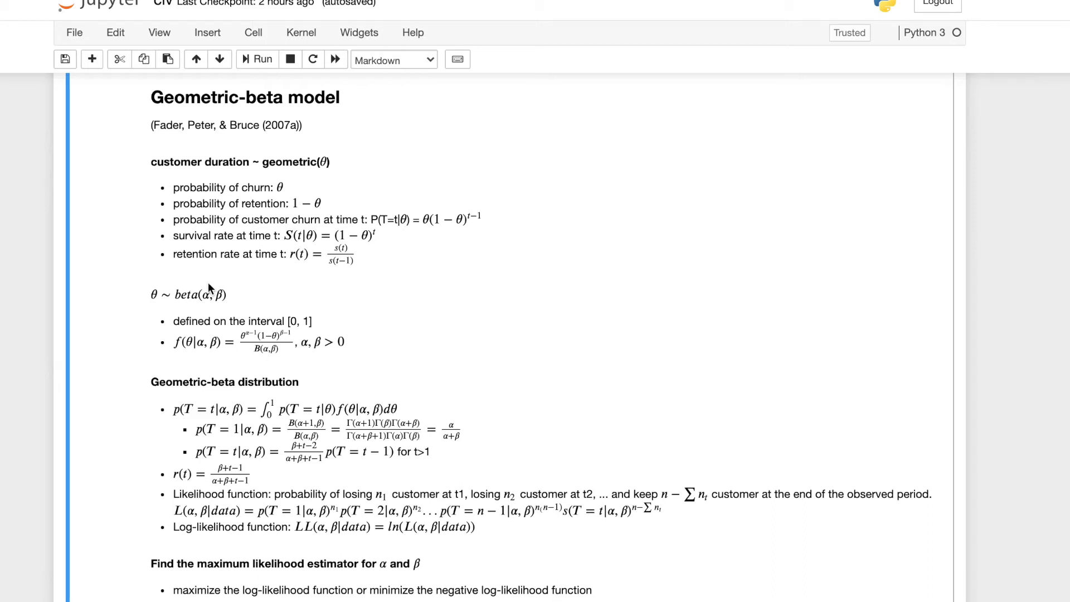
mouse_move(251, 407)
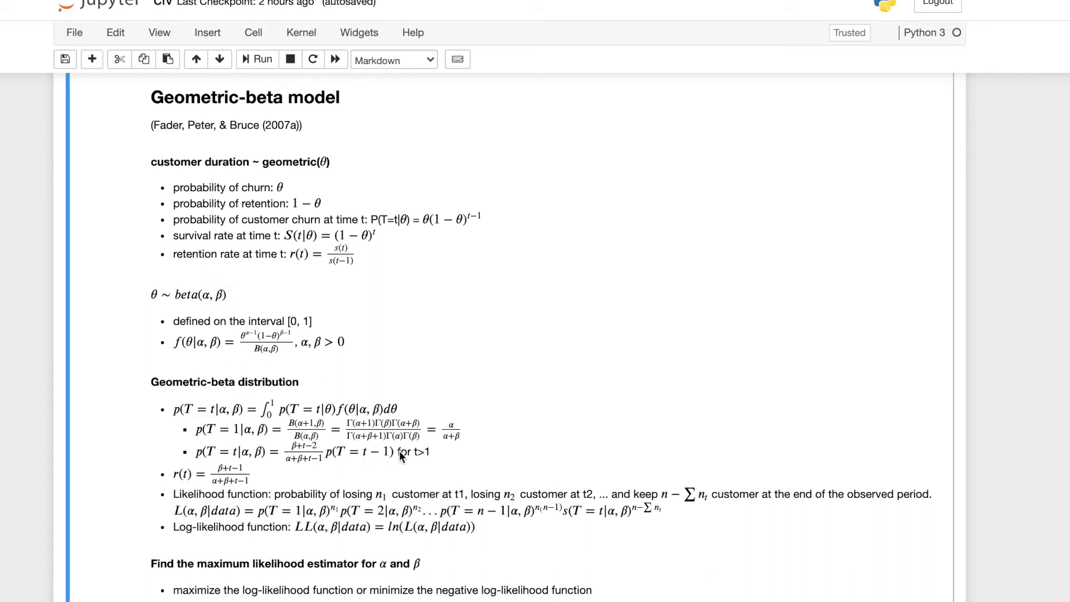
mouse_move(235, 467)
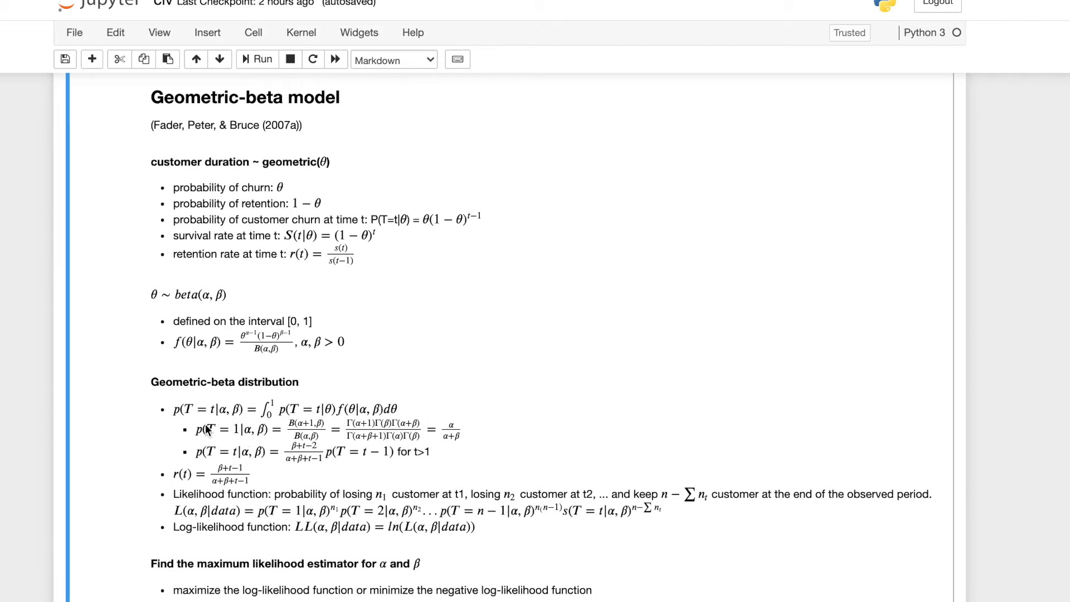
scroll(down, 3)
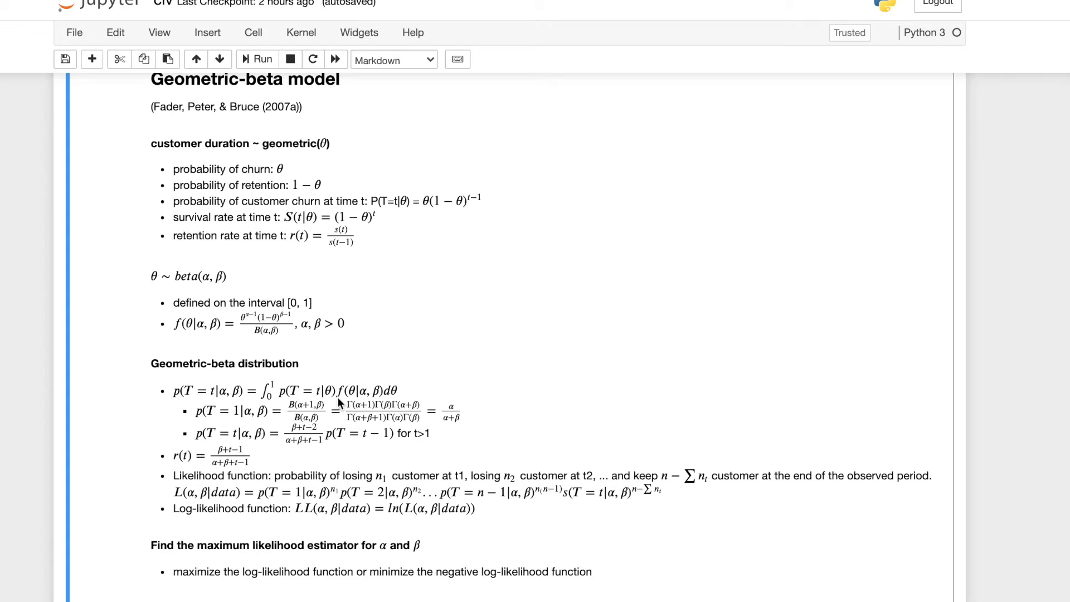
mouse_move(186, 459)
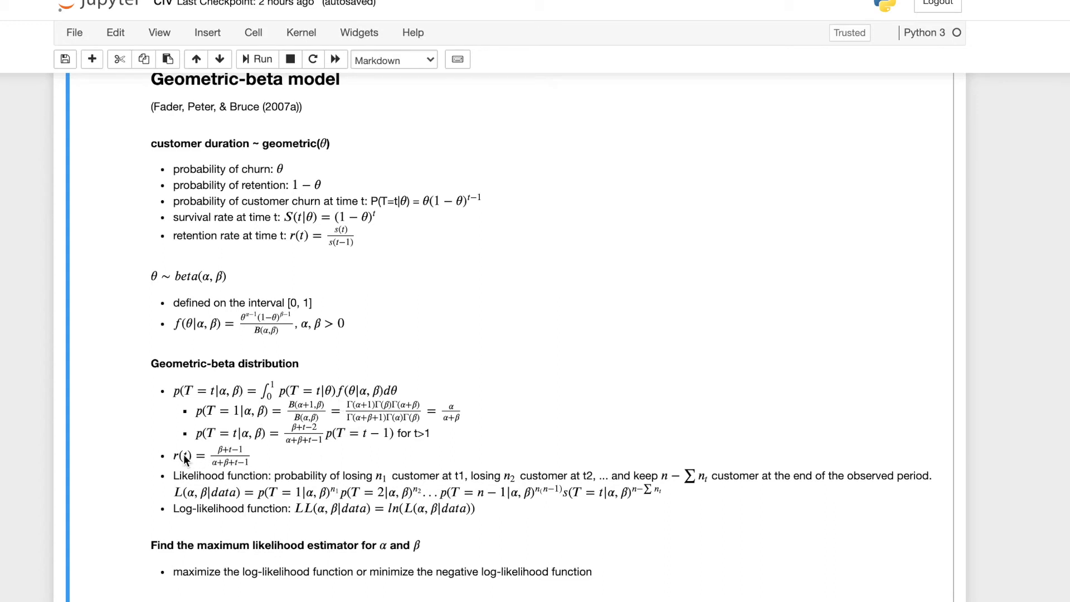
mouse_move(192, 461)
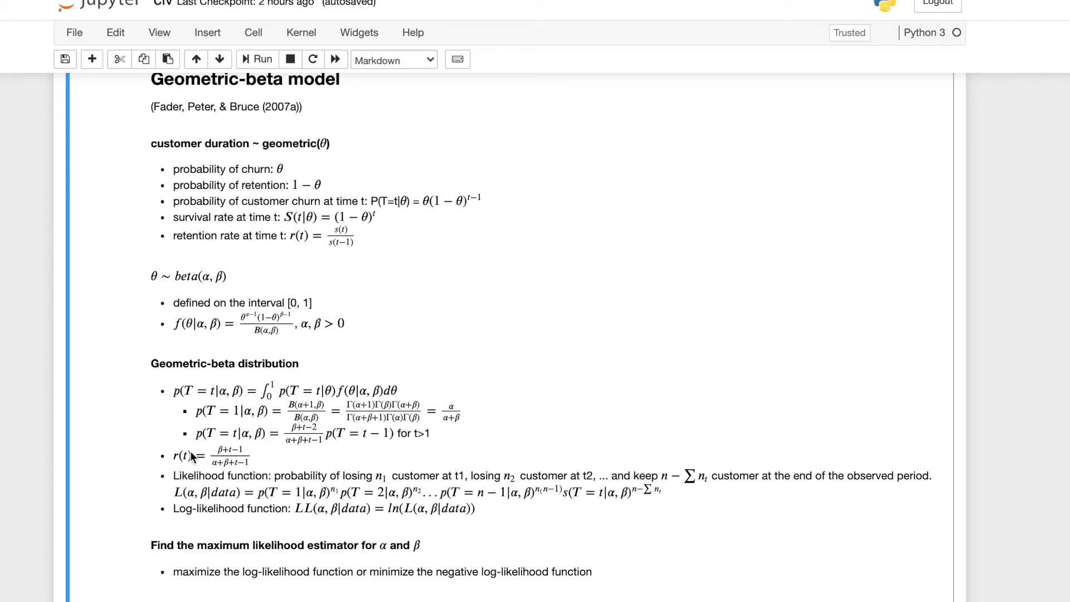
mouse_move(242, 461)
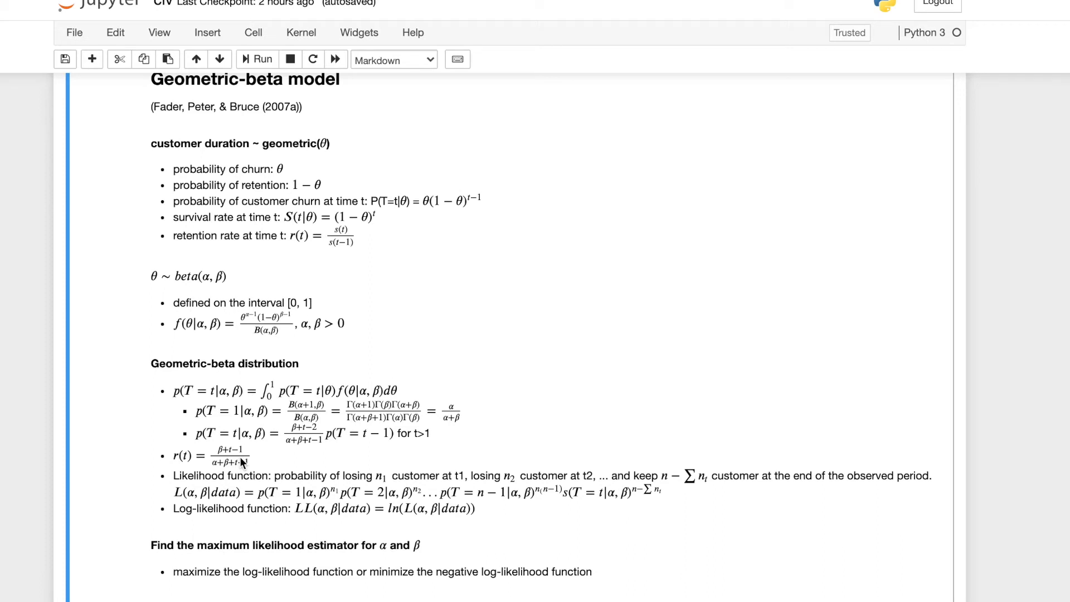
mouse_move(241, 456)
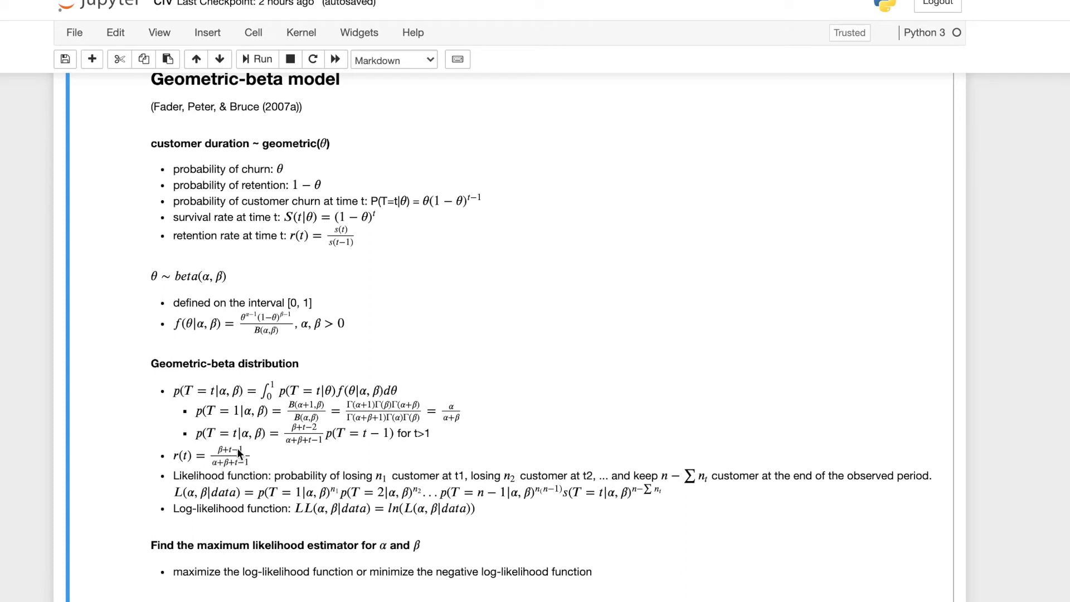
mouse_move(234, 515)
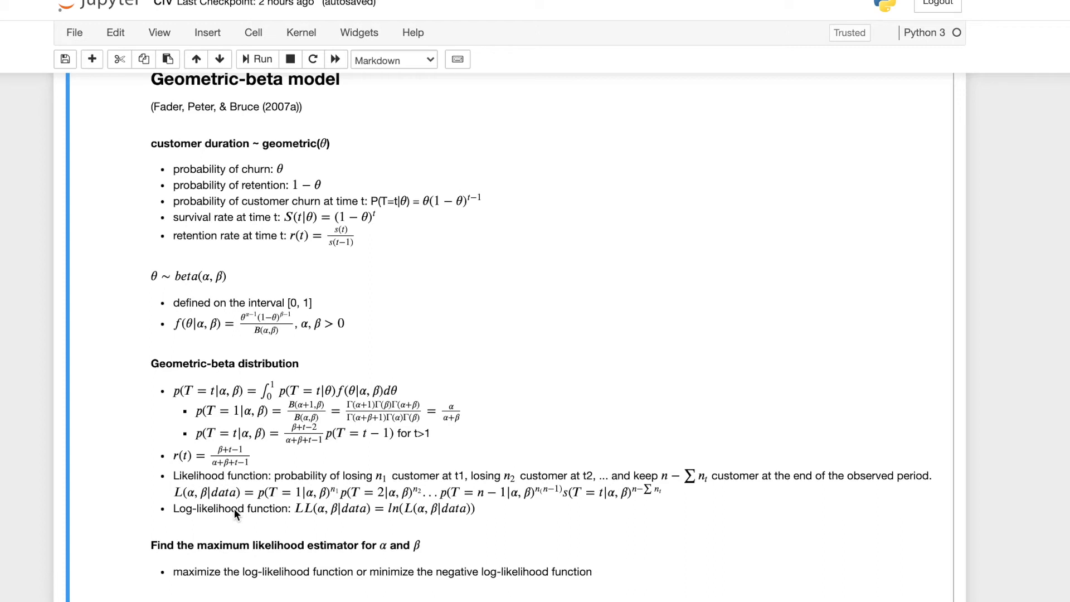
mouse_move(279, 484)
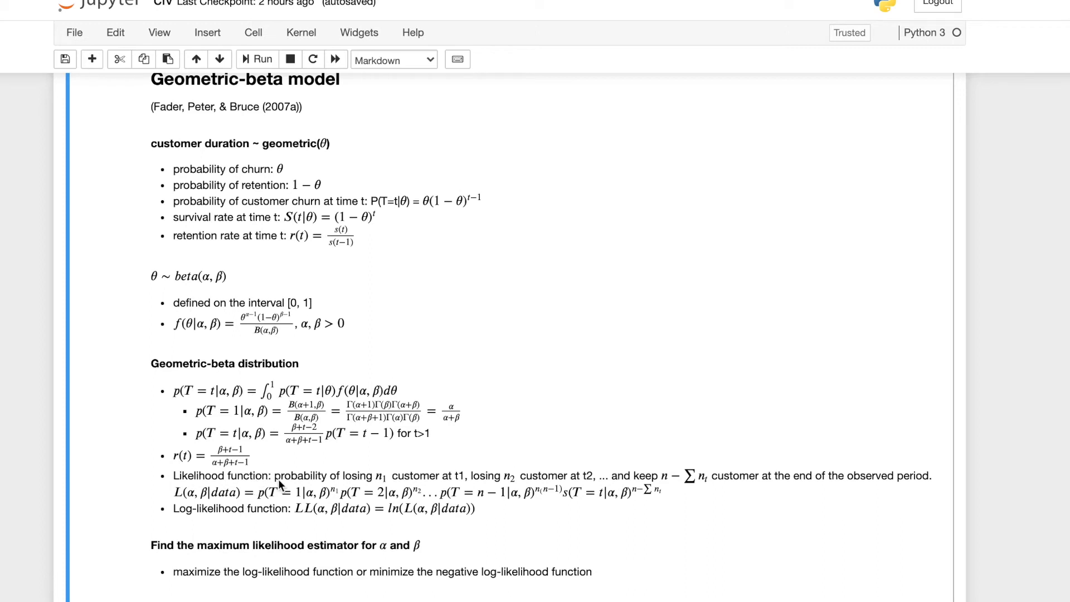
mouse_move(322, 482)
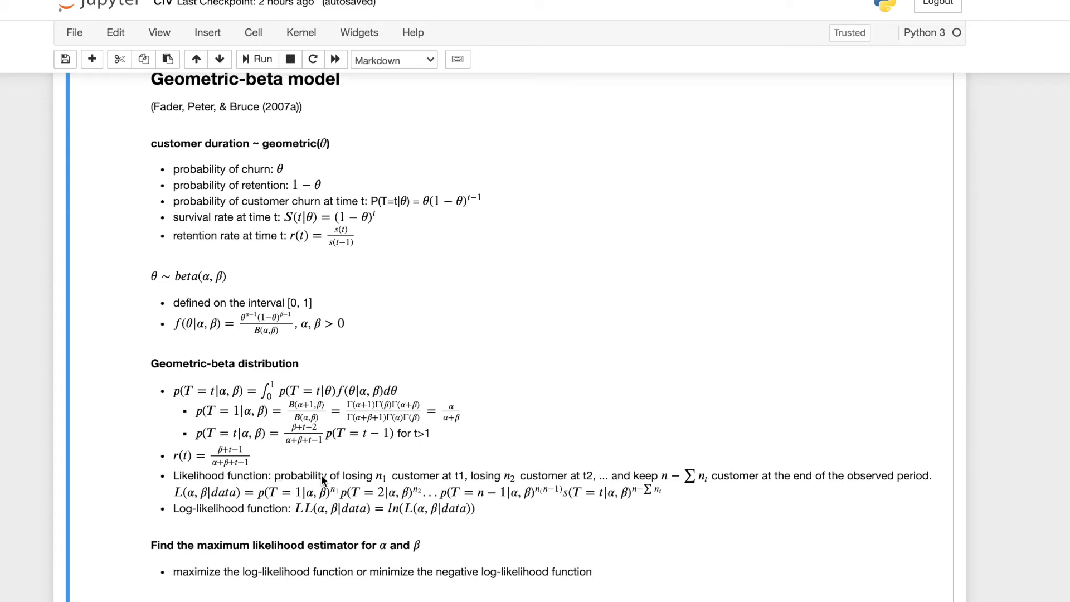
mouse_move(277, 502)
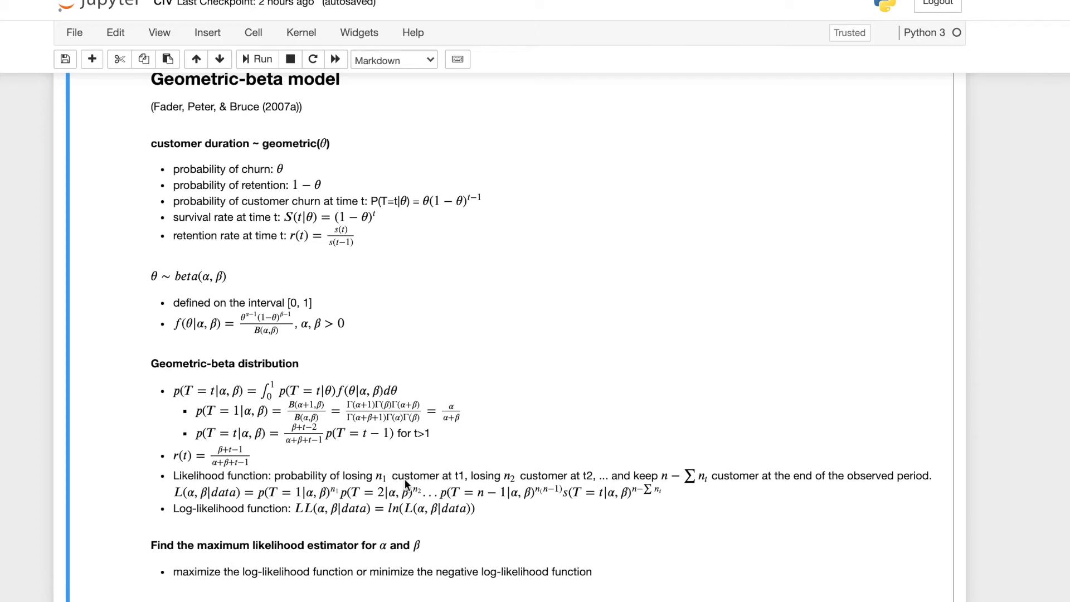
mouse_move(503, 490)
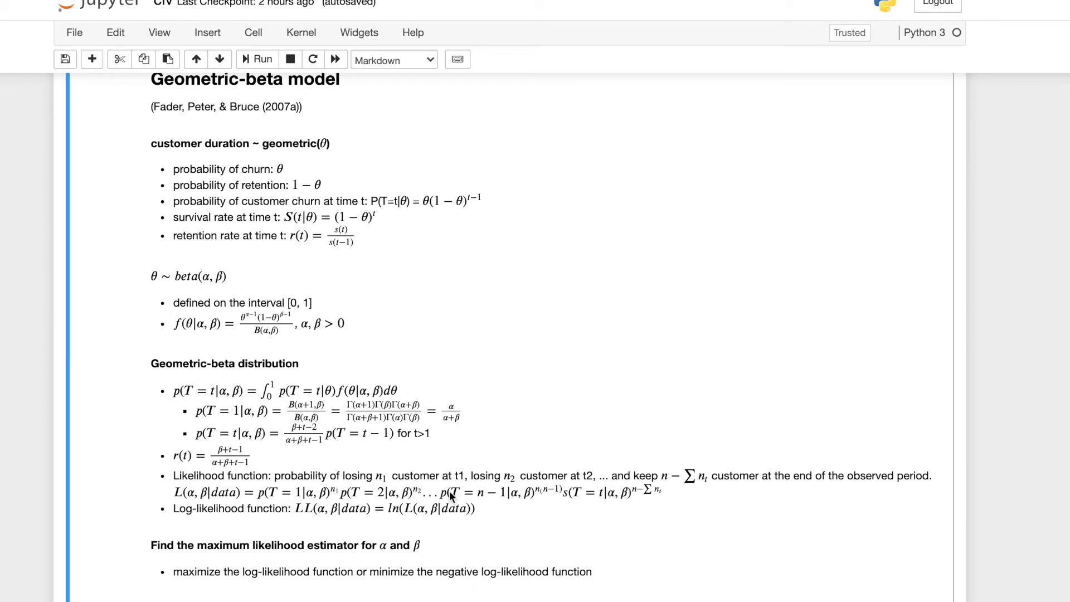
mouse_move(542, 498)
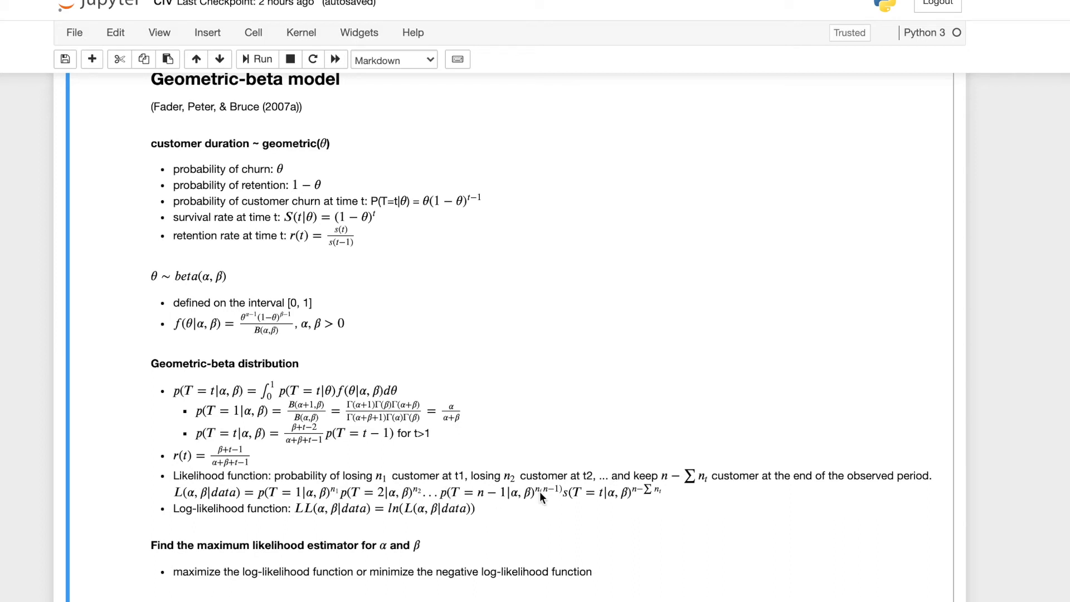
mouse_move(560, 492)
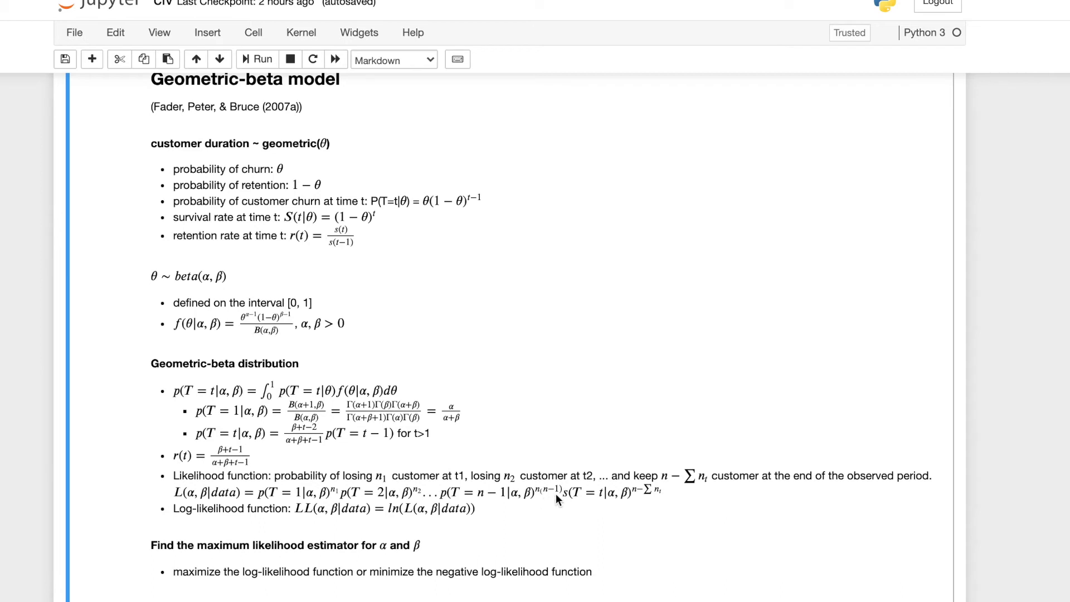
mouse_move(543, 499)
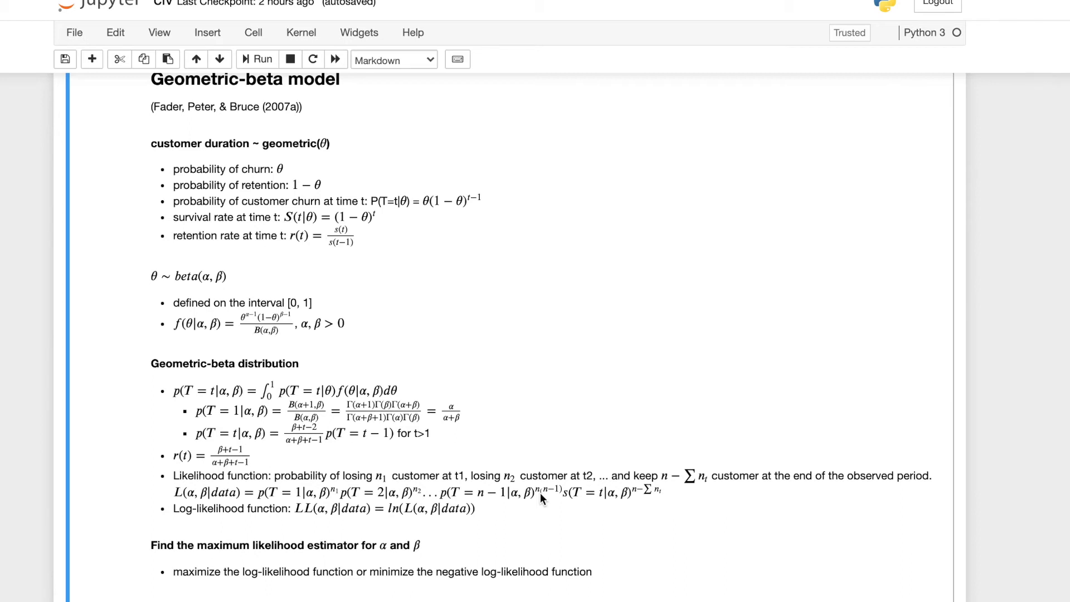
mouse_move(563, 470)
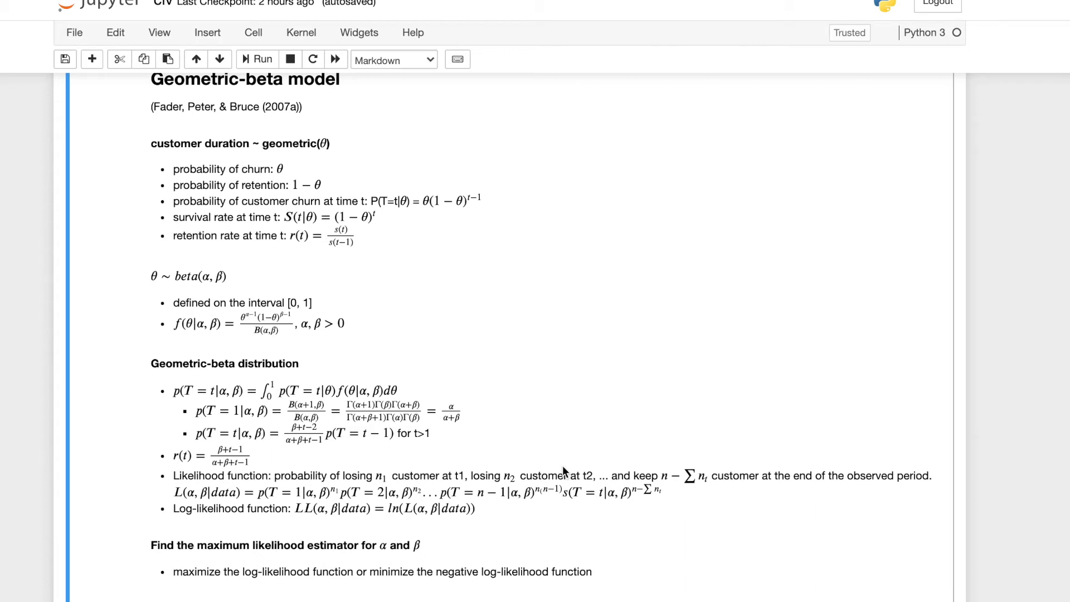
mouse_move(645, 502)
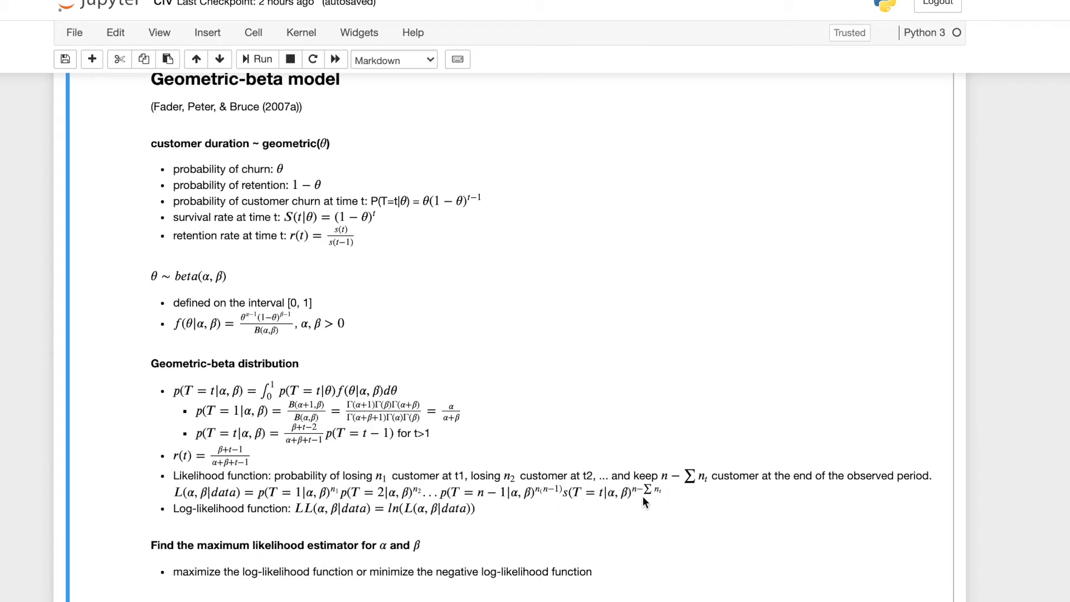
mouse_move(657, 492)
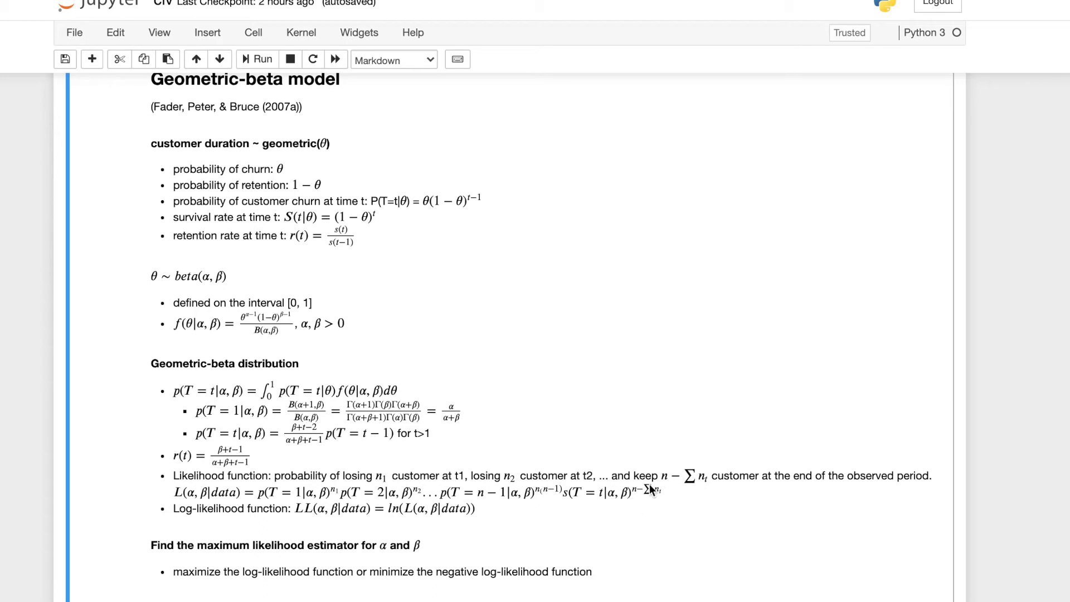
mouse_move(599, 521)
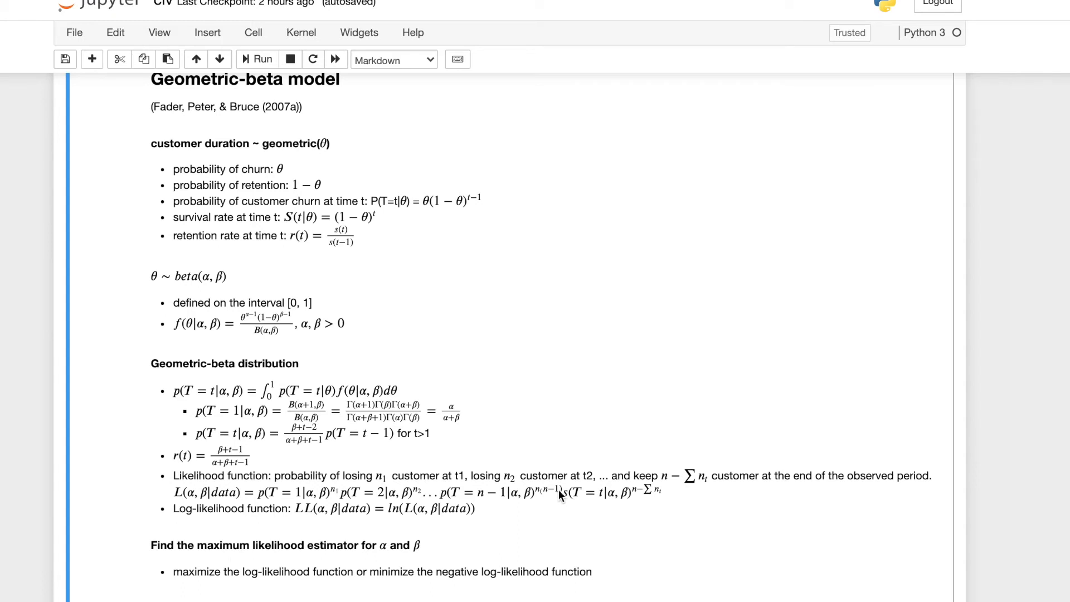
mouse_move(600, 512)
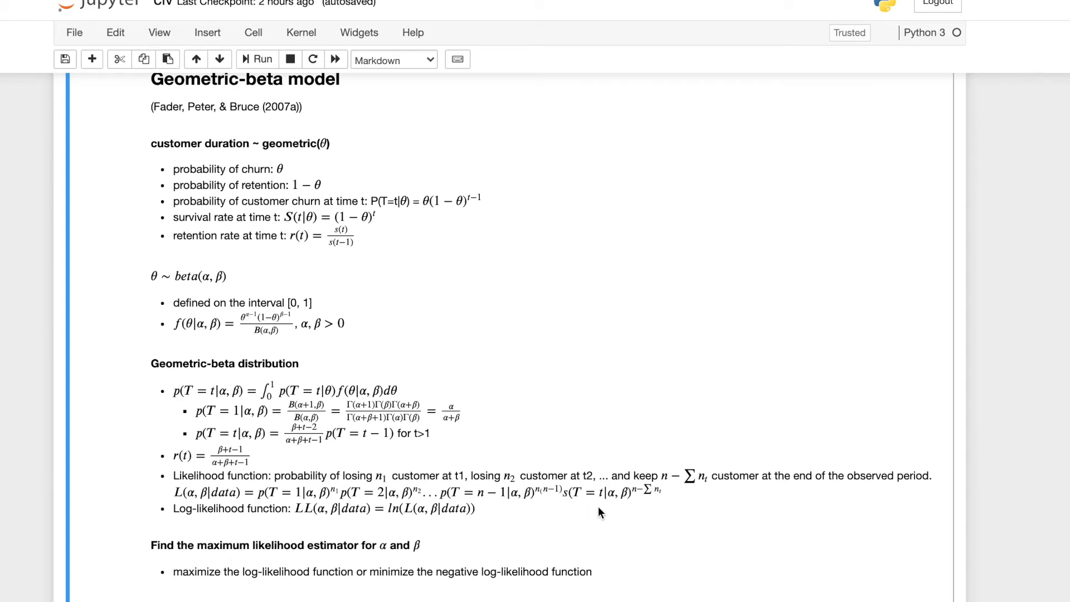
mouse_move(611, 501)
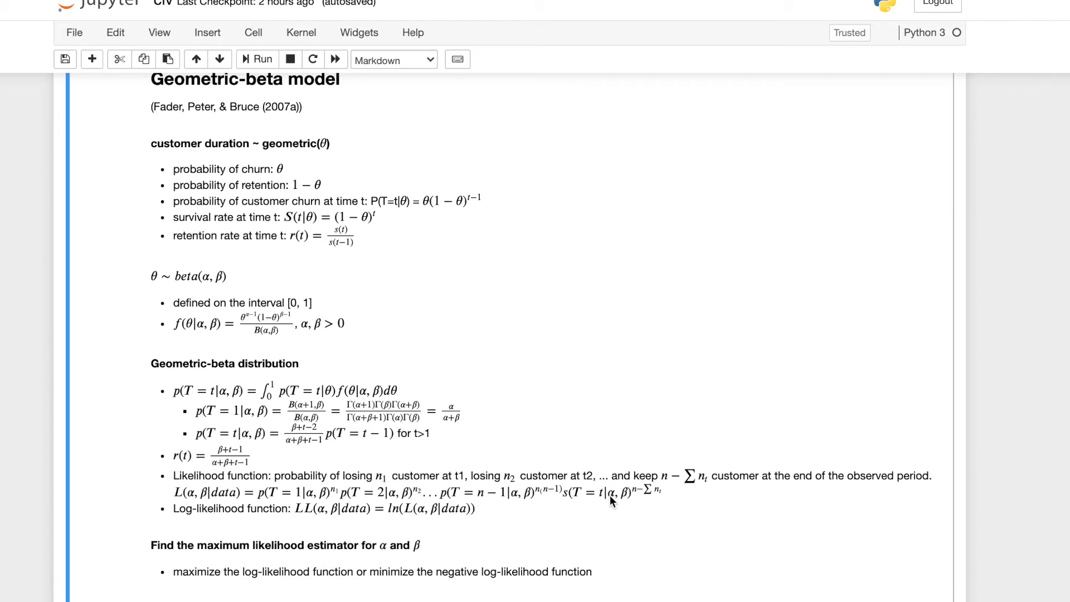
mouse_move(240, 481)
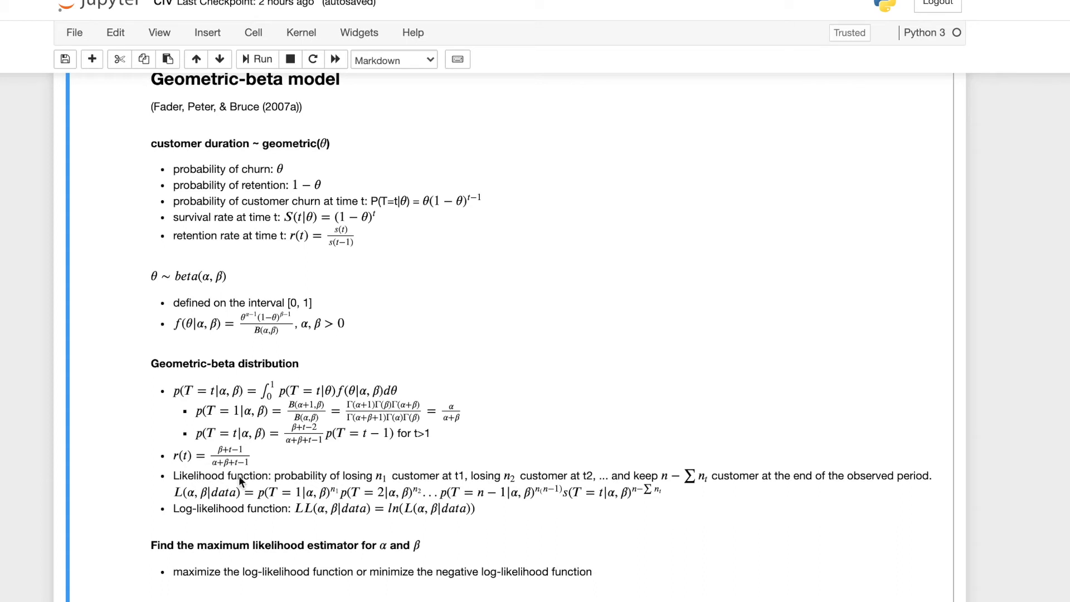
mouse_move(530, 484)
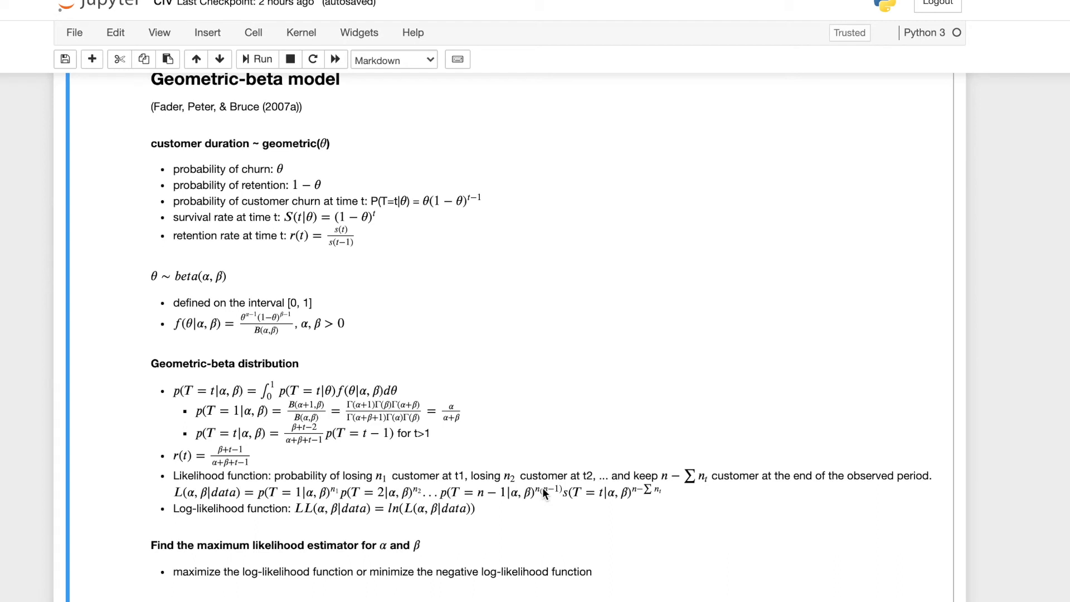
Step: Scroll past the maximum likelihood notes to the survival-rate and expected CLV formulas
scroll(down, 3)
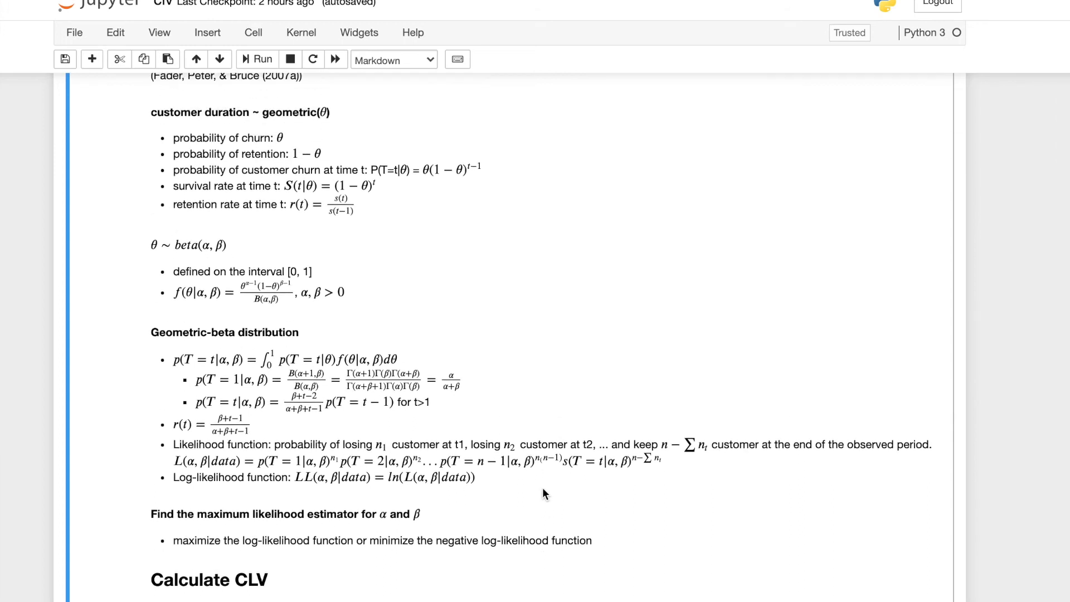
mouse_move(386, 490)
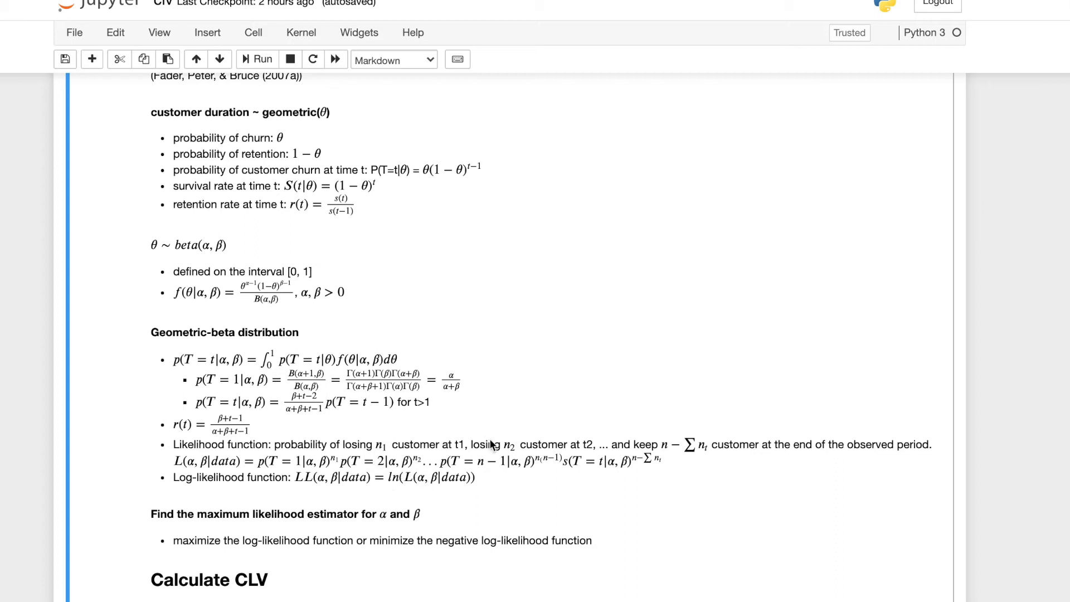
scroll(down, 3)
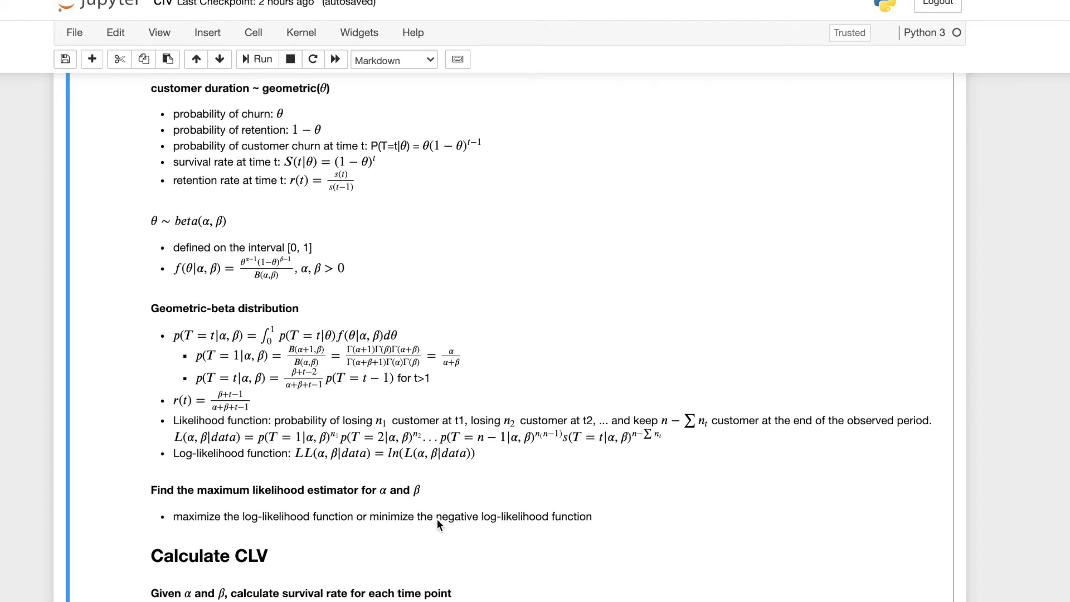
mouse_move(303, 499)
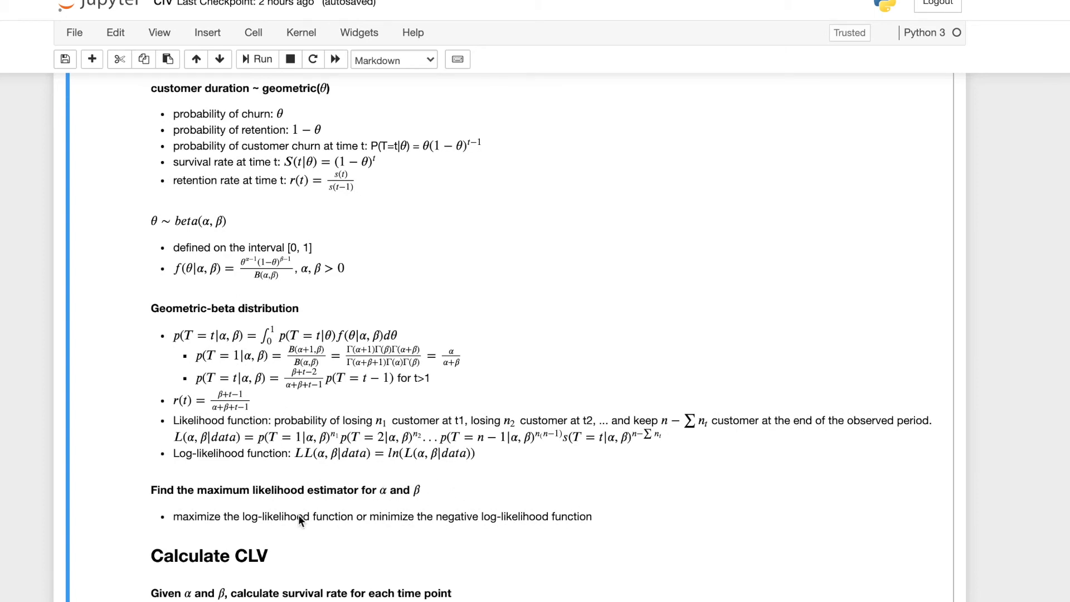
mouse_move(244, 423)
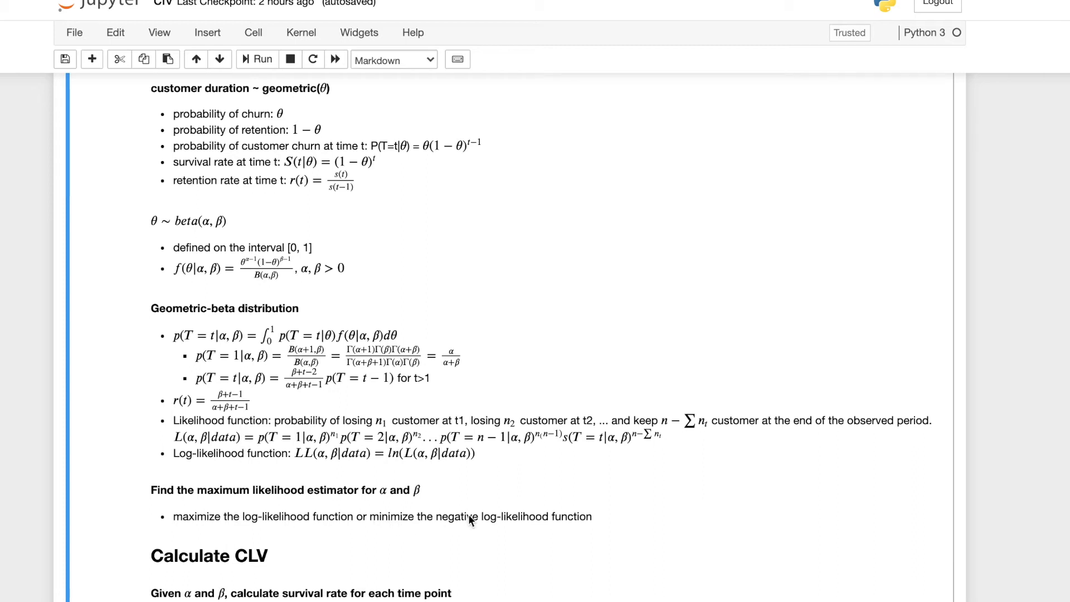
mouse_move(549, 525)
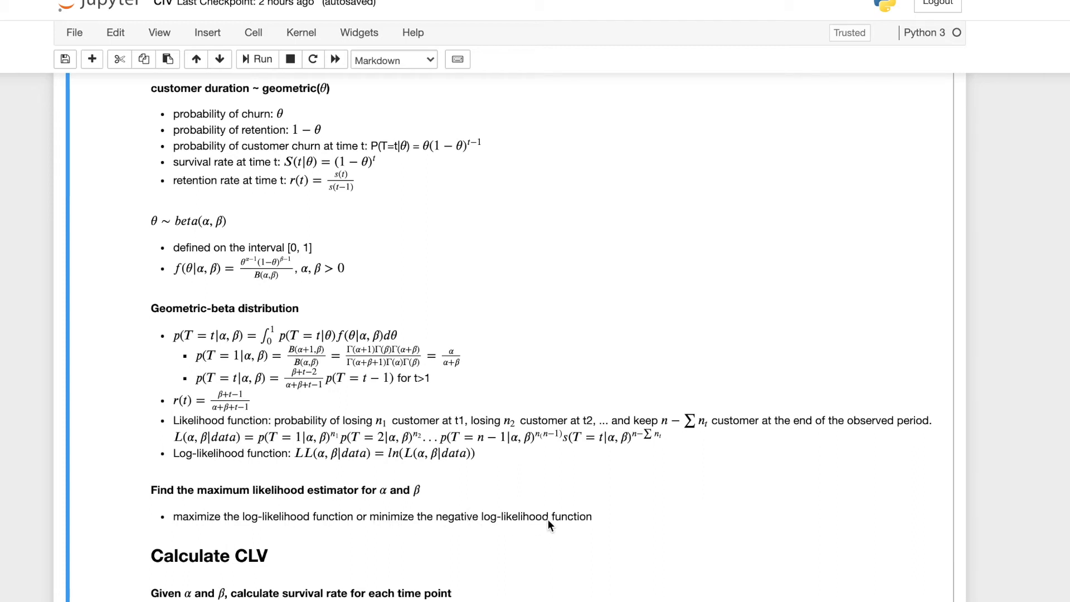
scroll(down, 3)
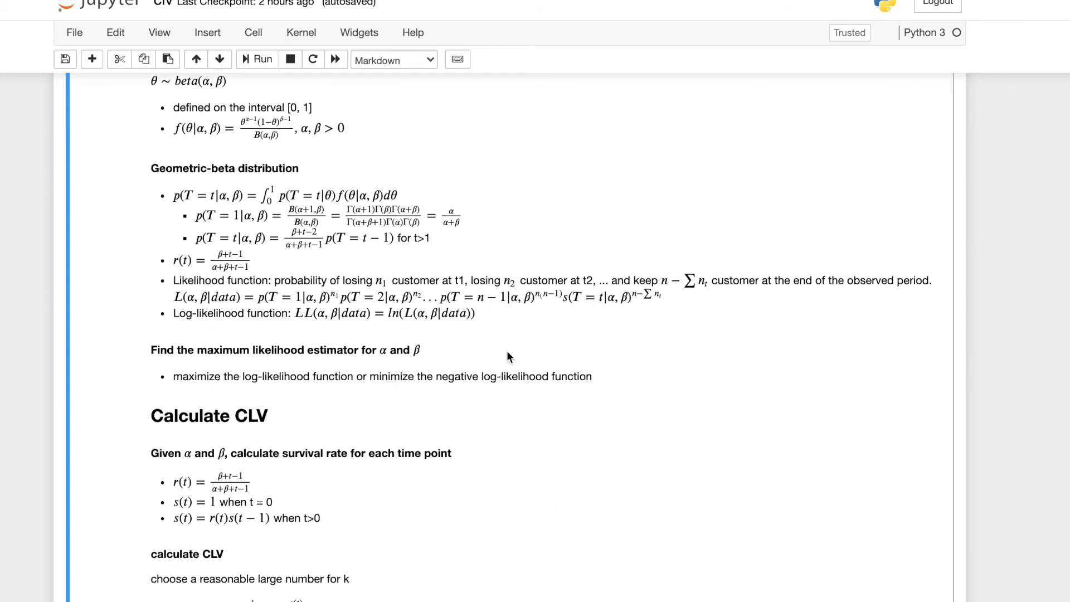
mouse_move(479, 332)
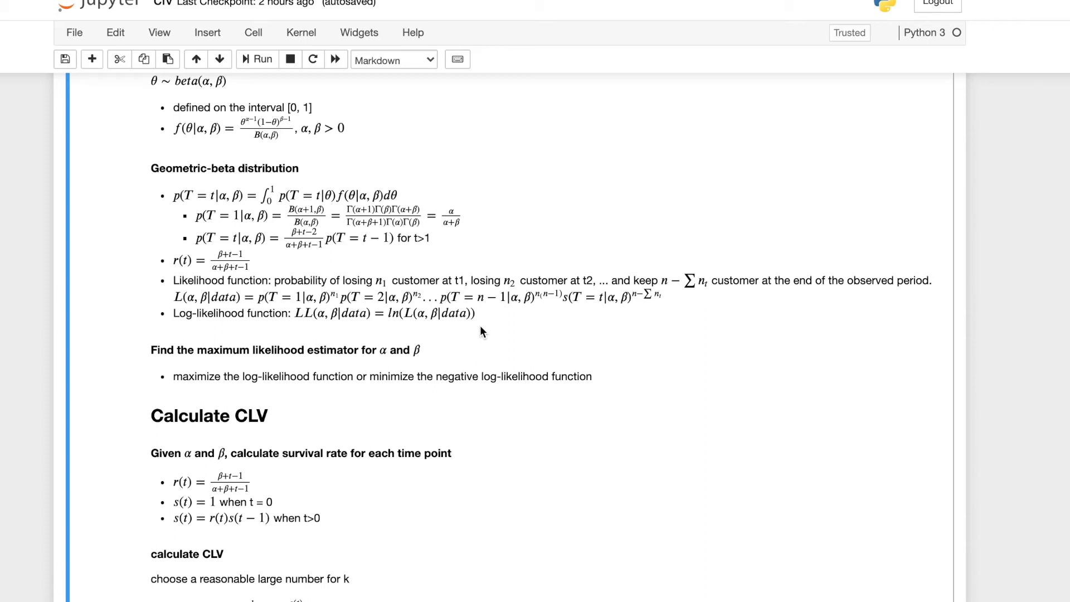
mouse_move(315, 379)
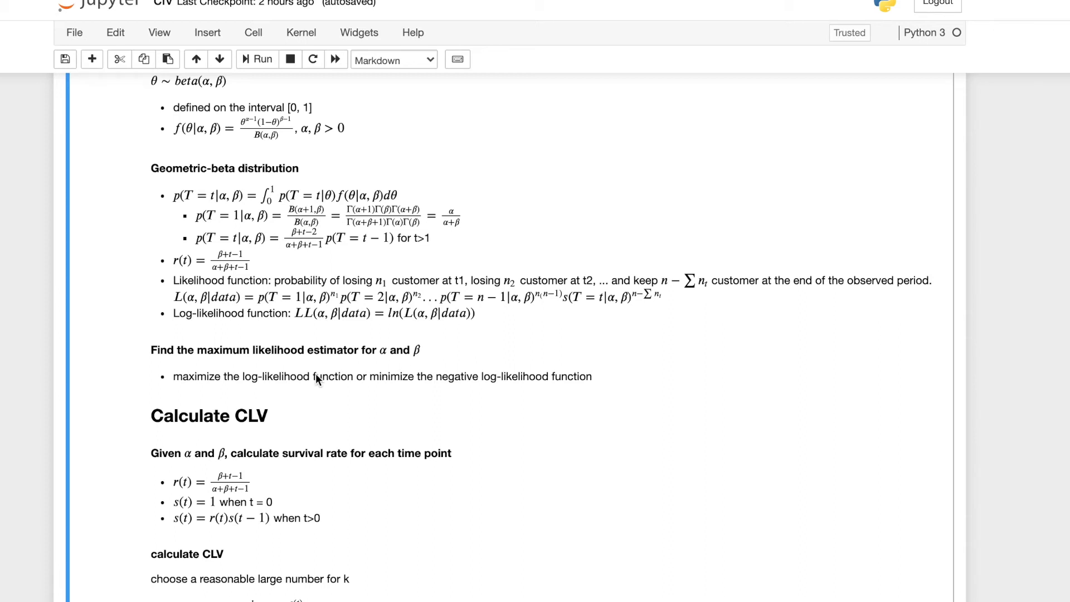
mouse_move(376, 358)
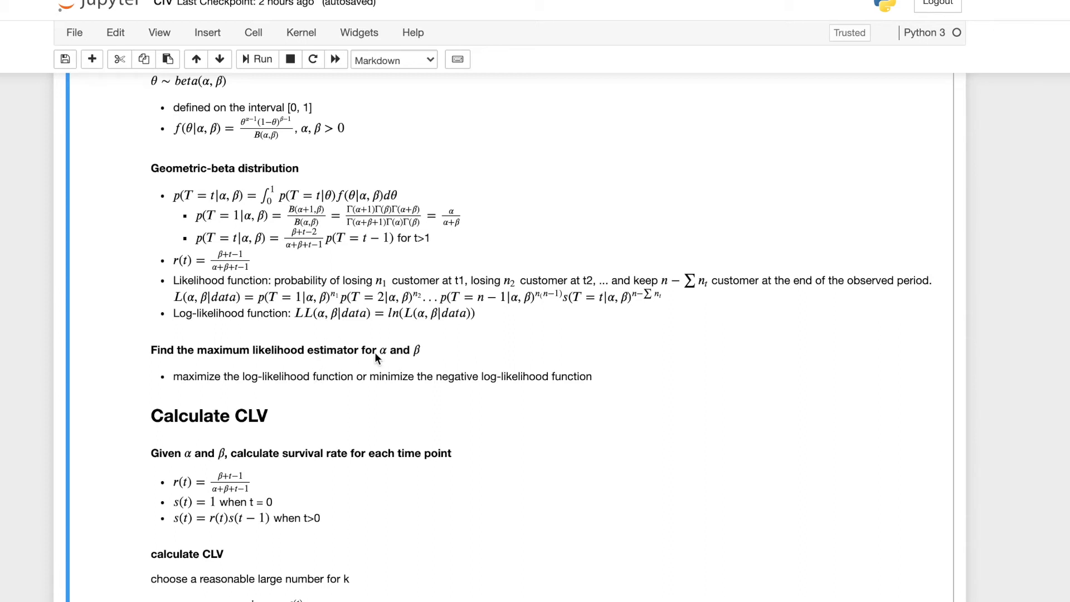
scroll(down, 3)
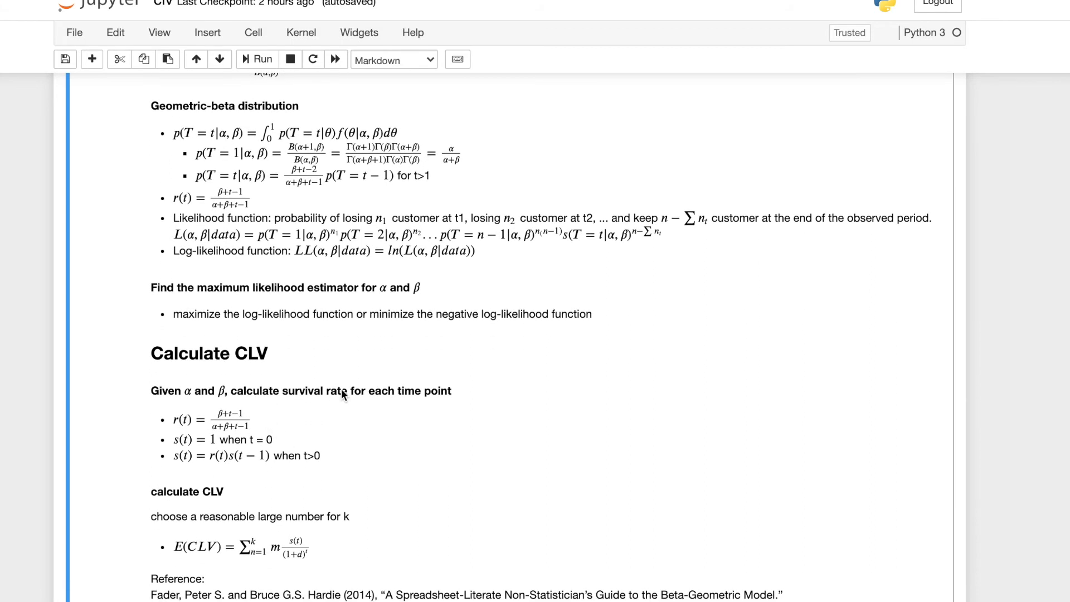
mouse_move(196, 399)
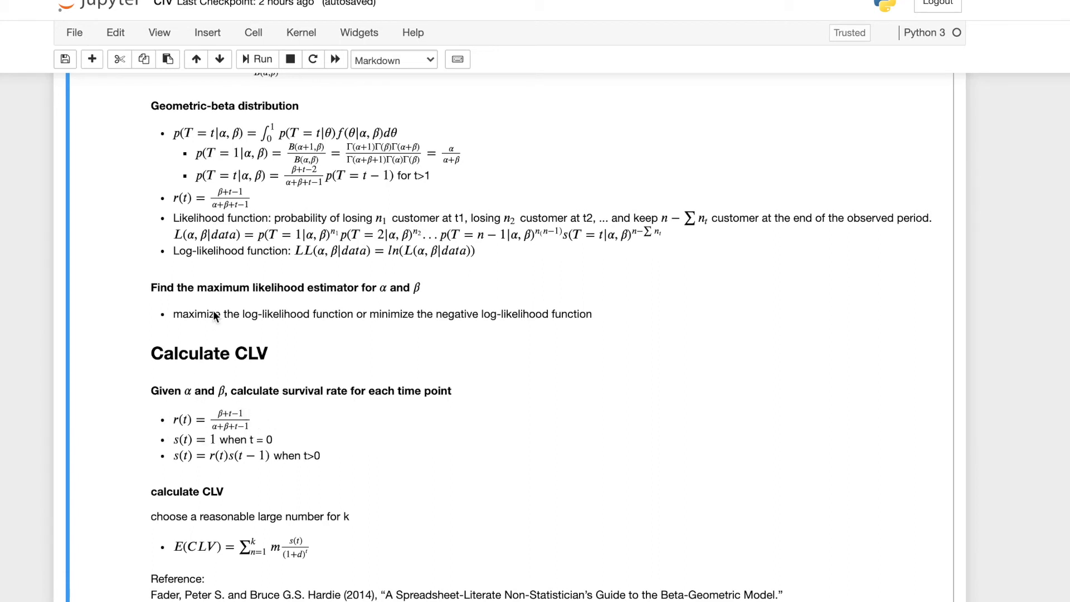
mouse_move(199, 279)
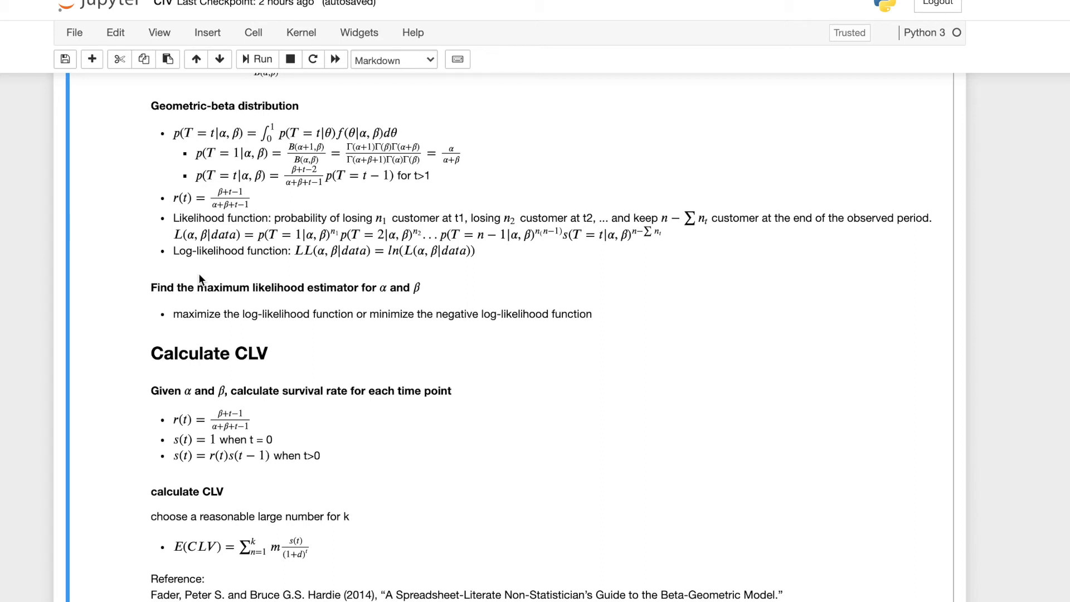
mouse_move(177, 450)
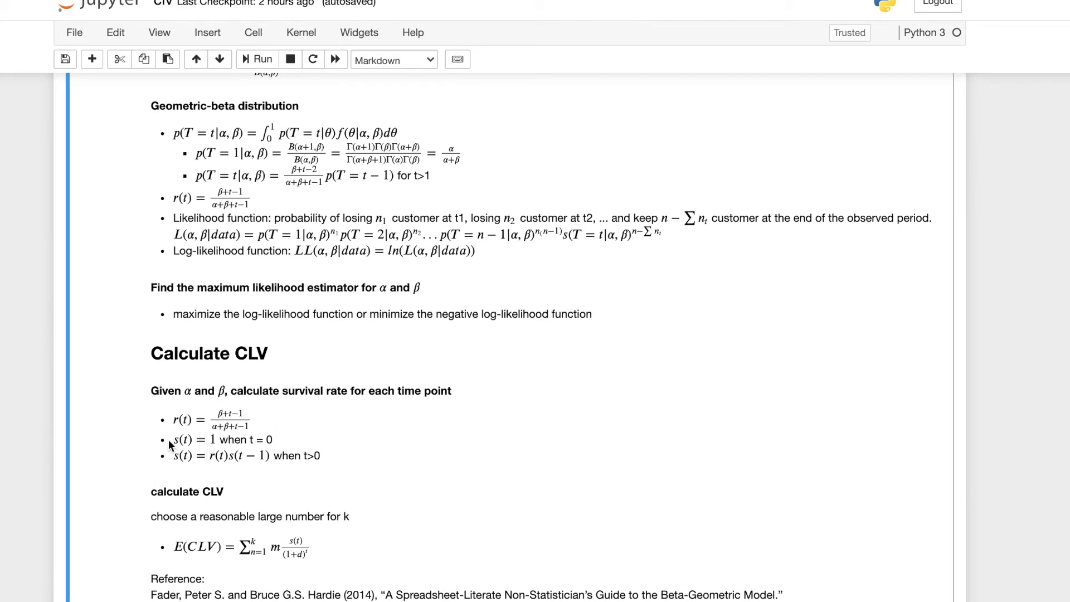
mouse_move(272, 458)
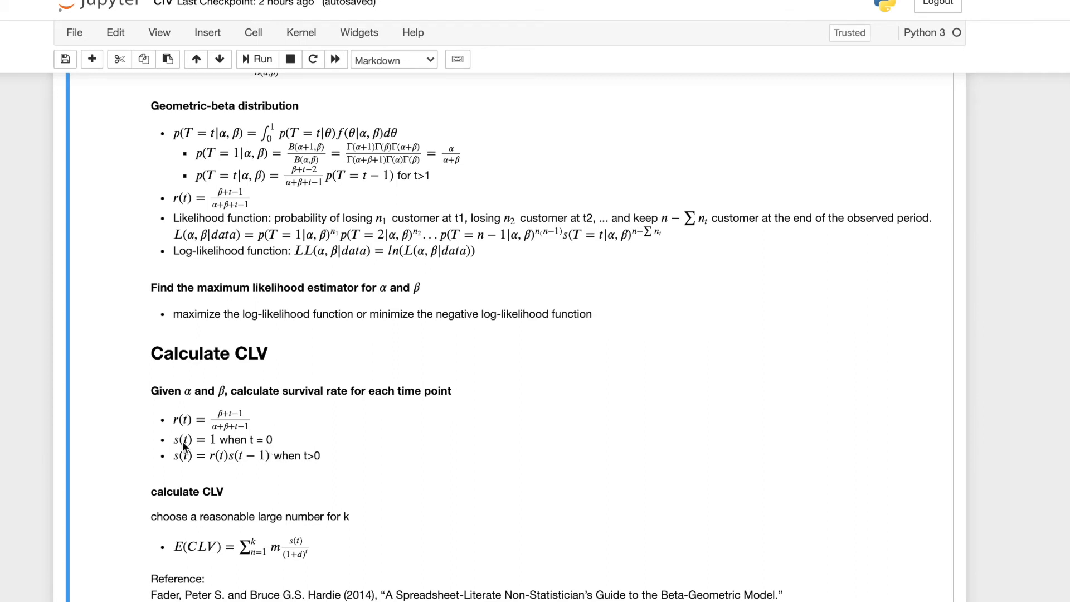
mouse_move(238, 471)
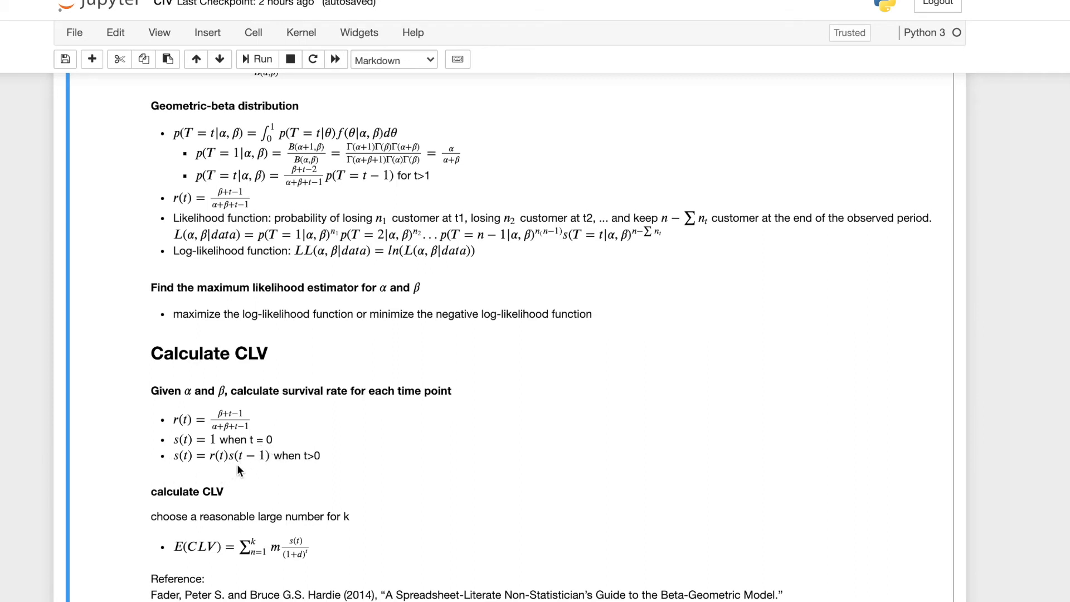
mouse_move(287, 454)
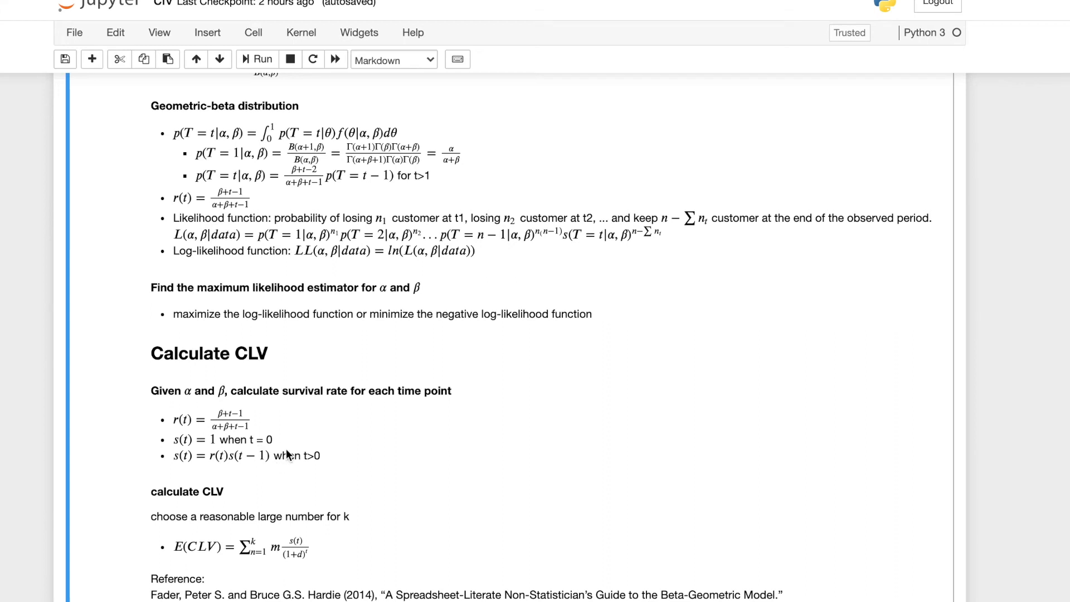
scroll(down, 3)
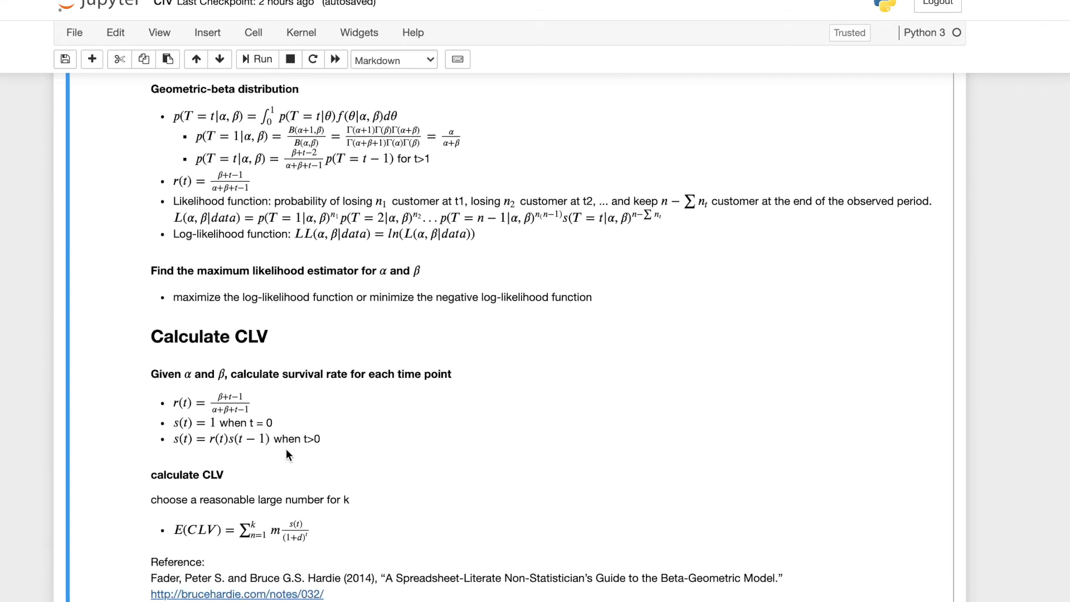
scroll(down, 3)
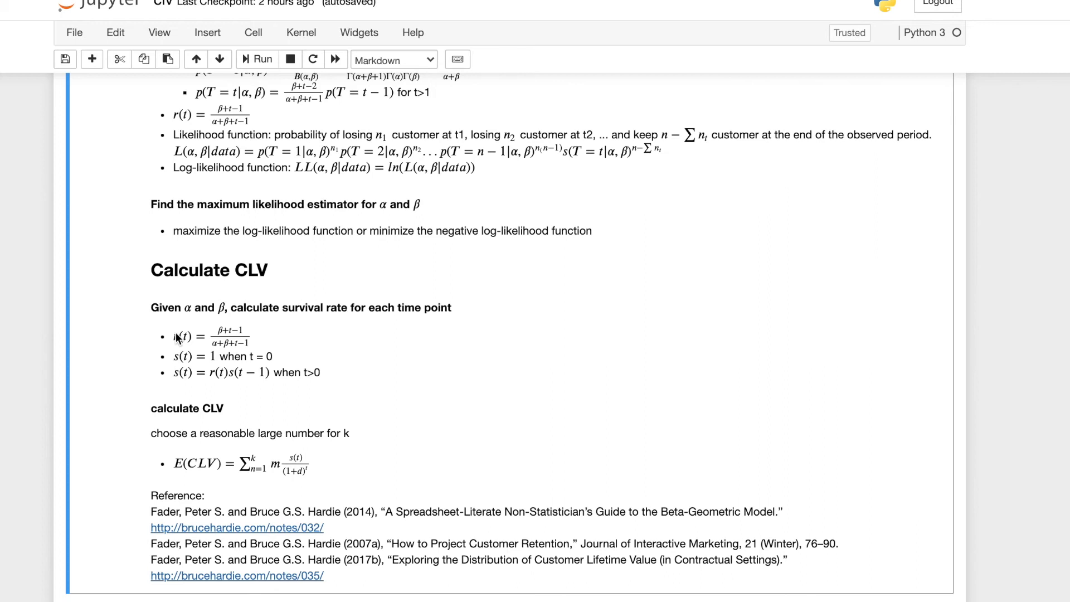
scroll(down, 3)
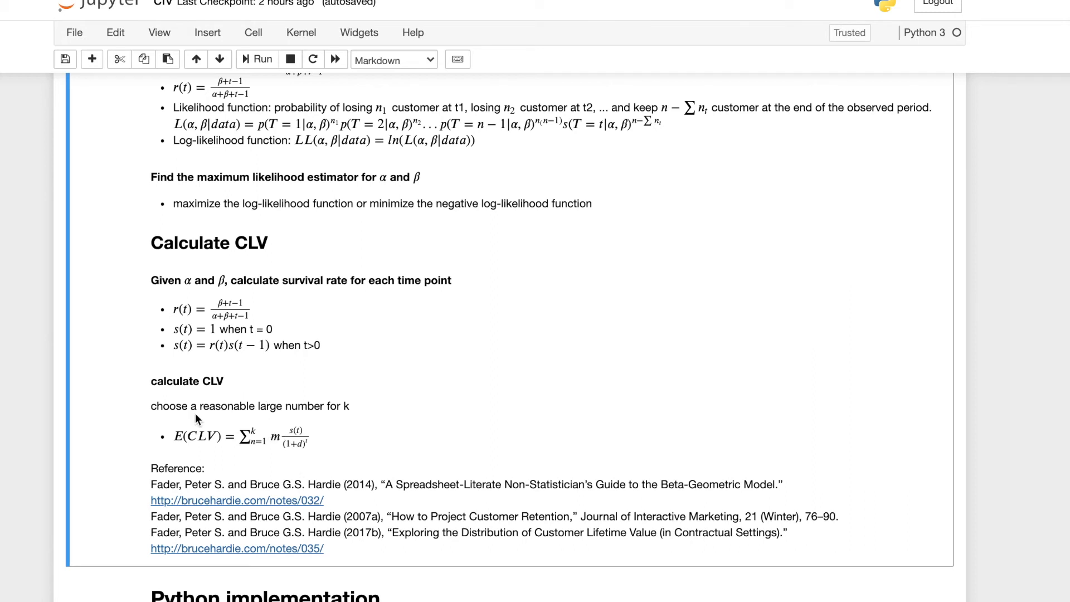
mouse_move(243, 421)
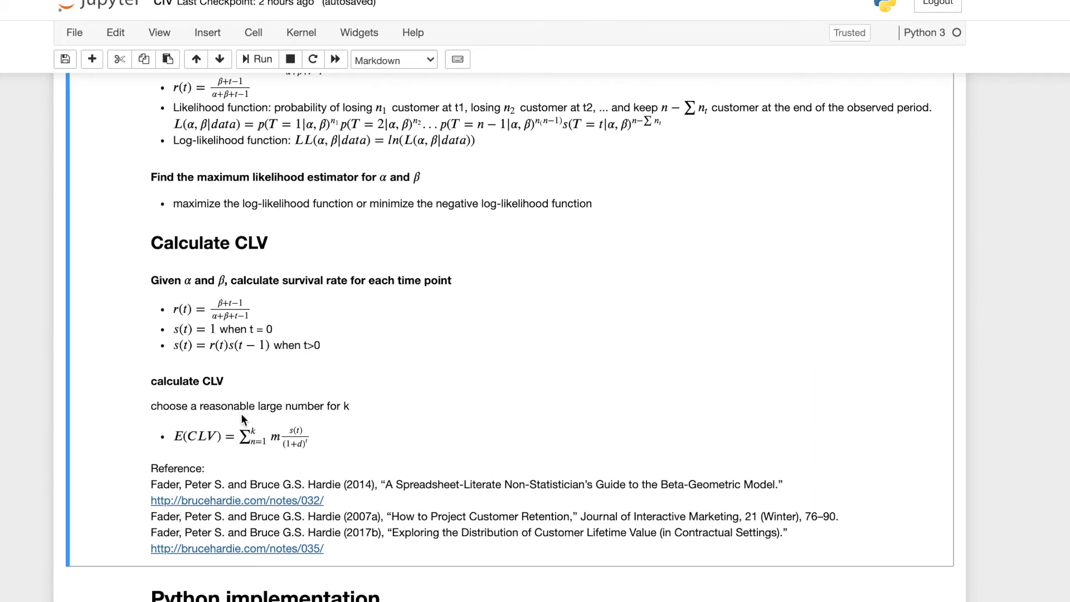
mouse_move(260, 428)
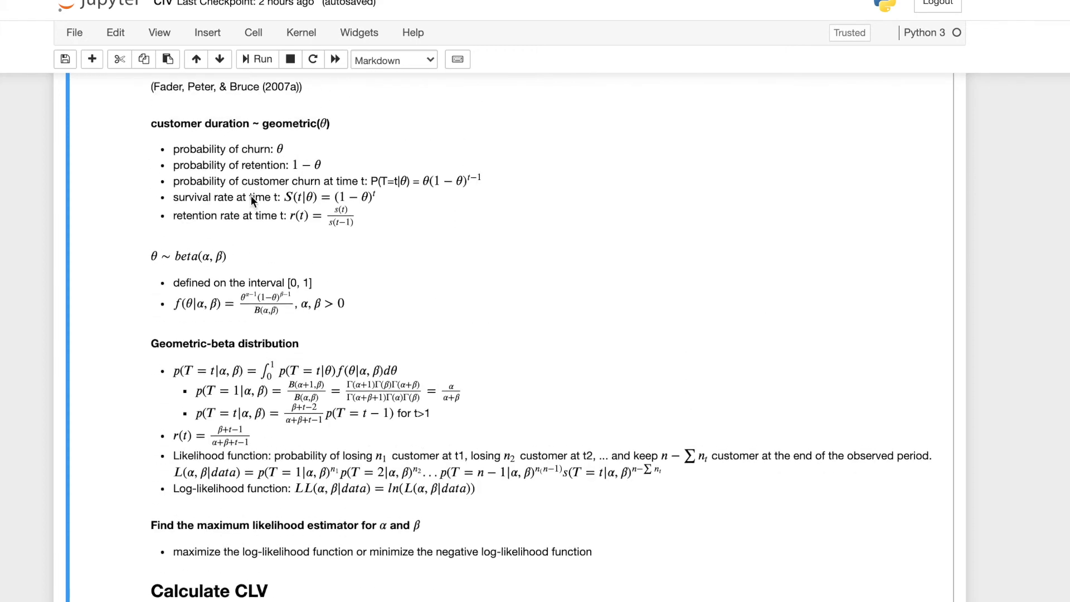
scroll(down, 3)
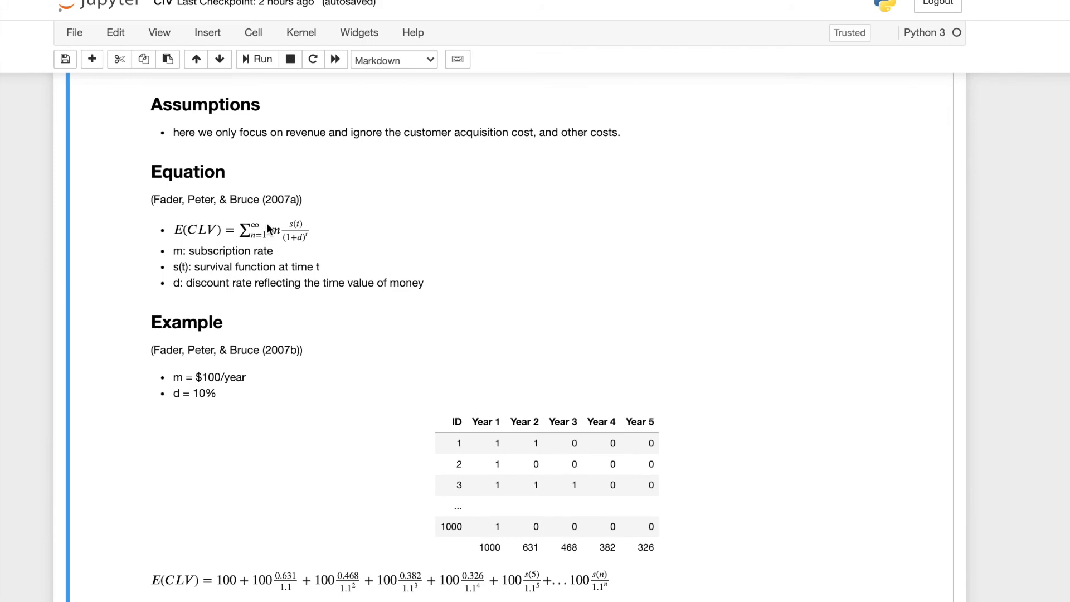
scroll(down, 3)
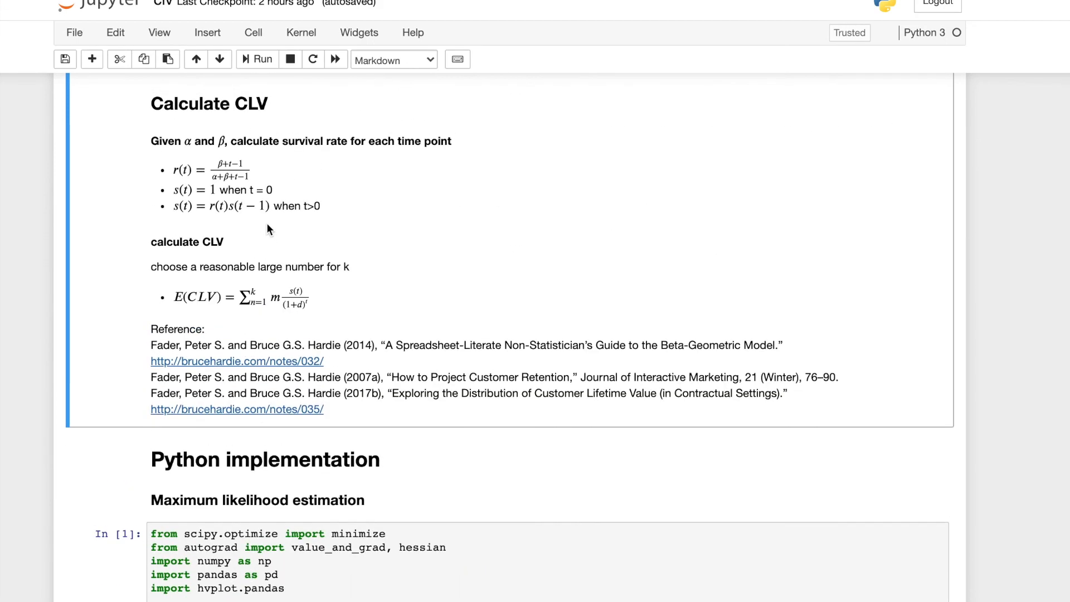
mouse_move(331, 341)
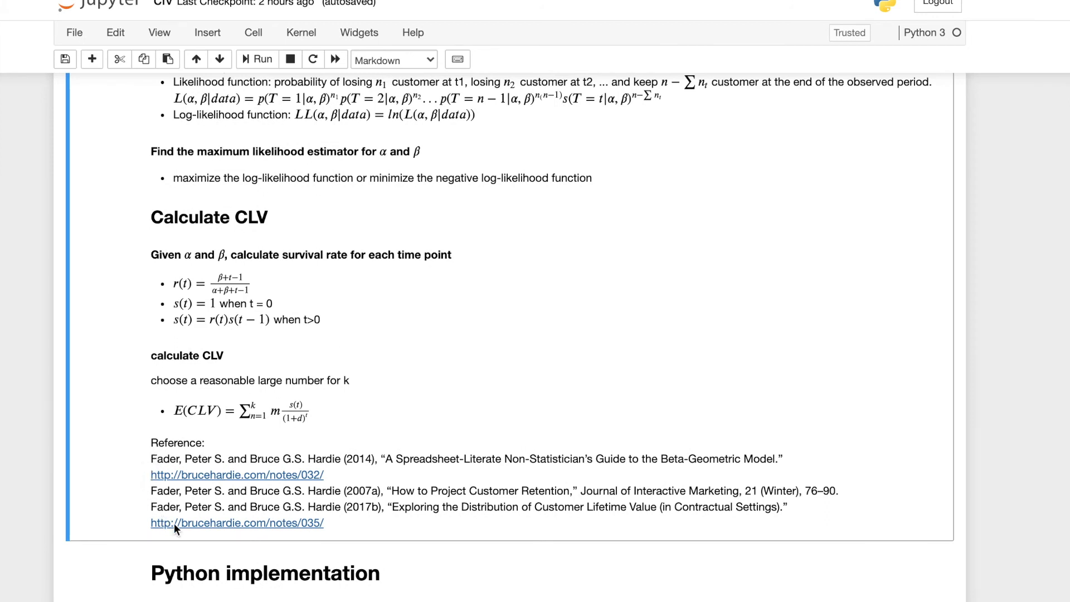
mouse_move(418, 520)
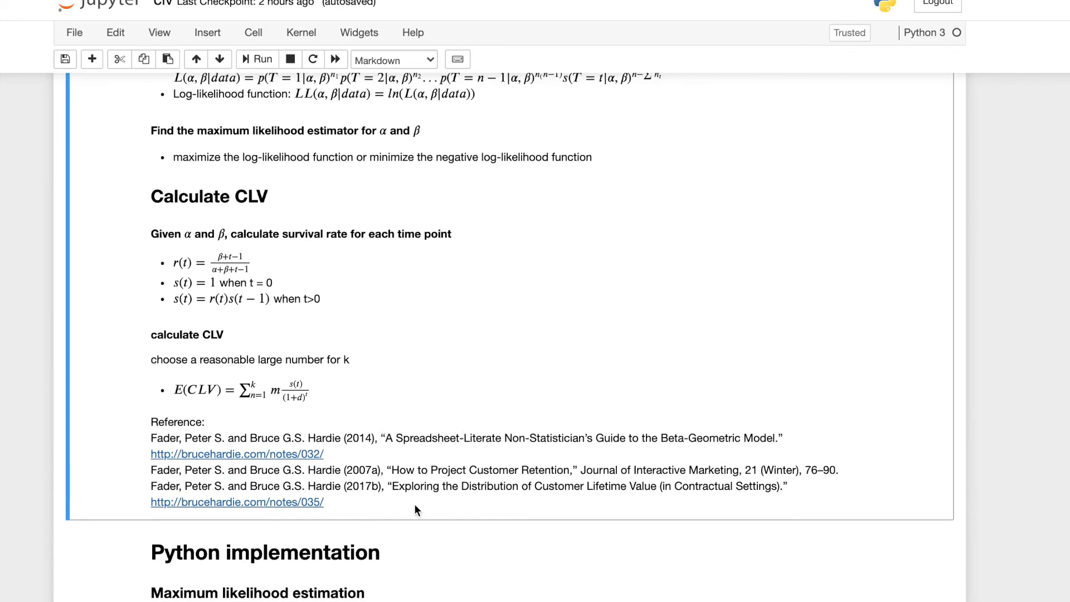
mouse_move(389, 487)
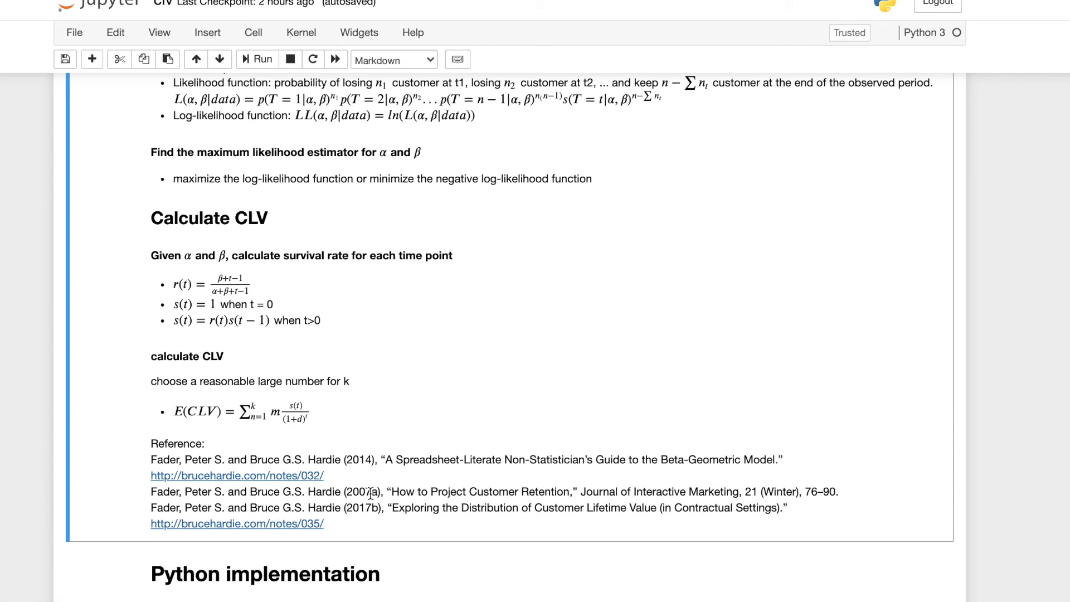
mouse_move(324, 463)
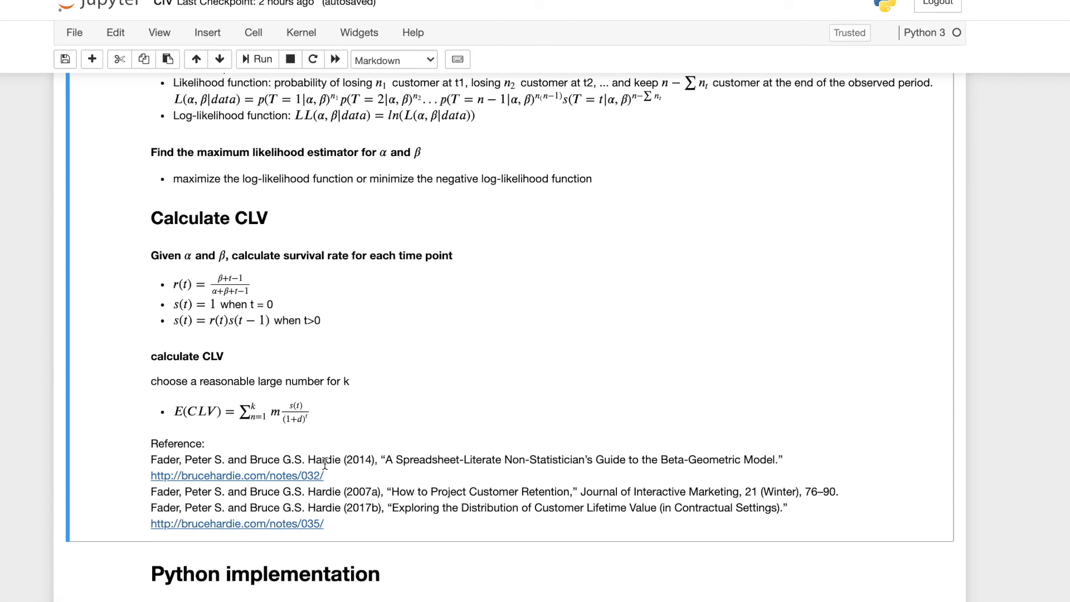
scroll(down, 3)
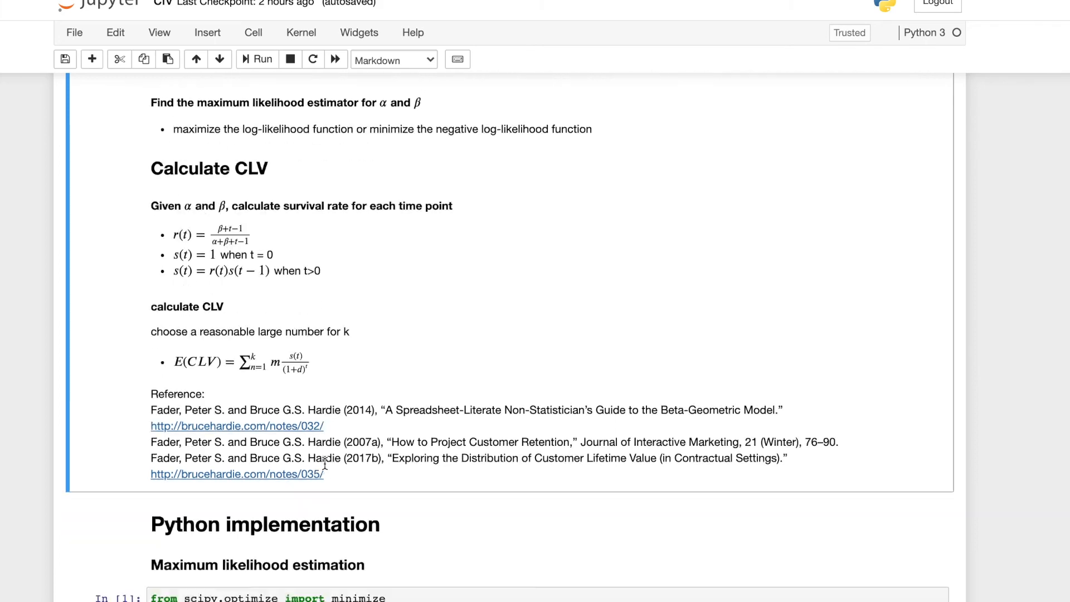
scroll(down, 3)
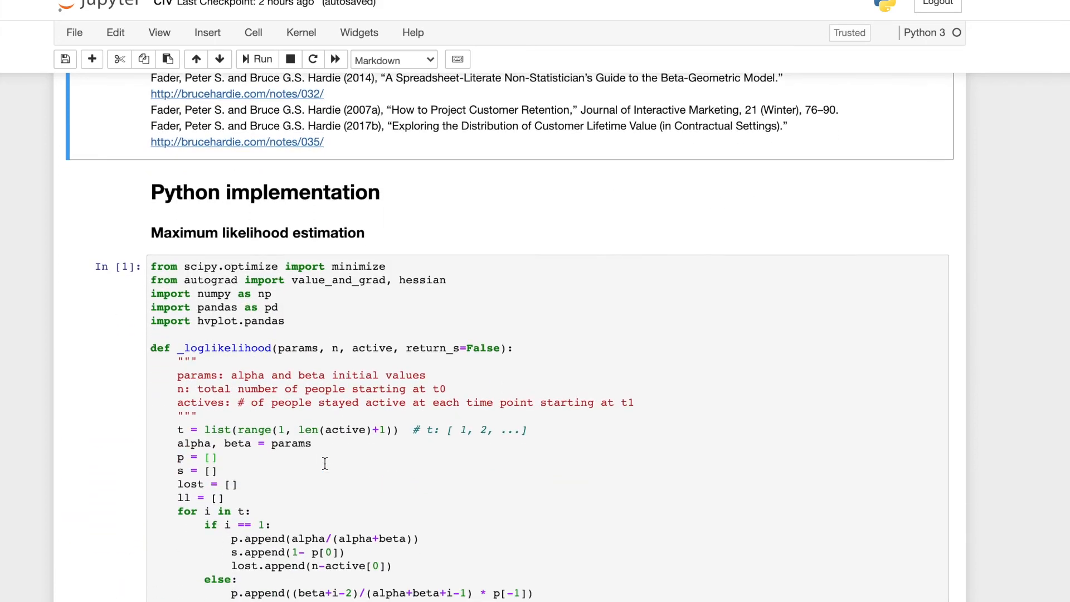
scroll(down, 3)
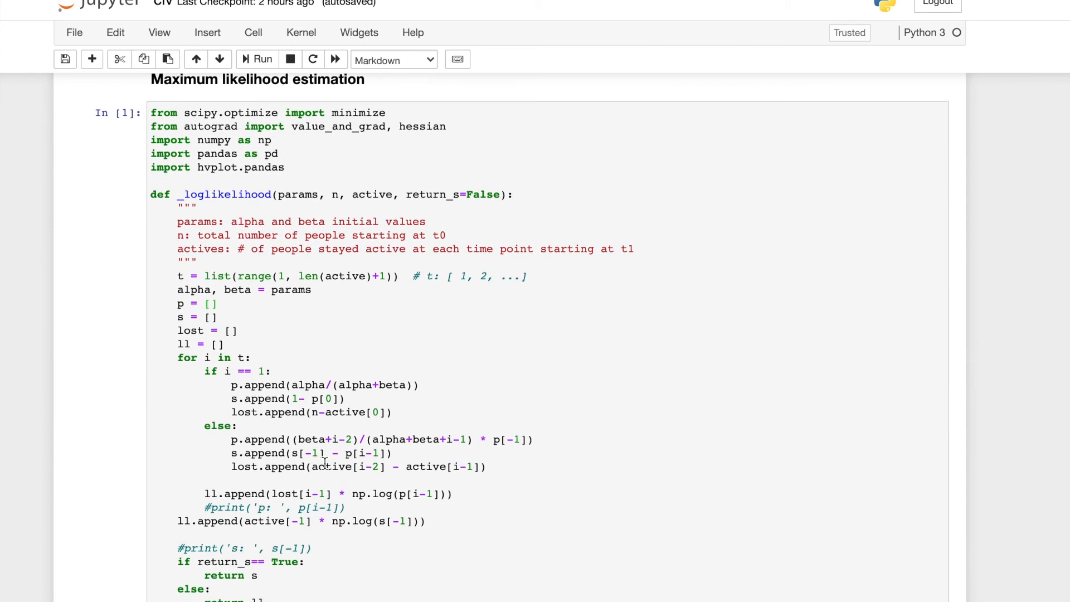
scroll(down, 3)
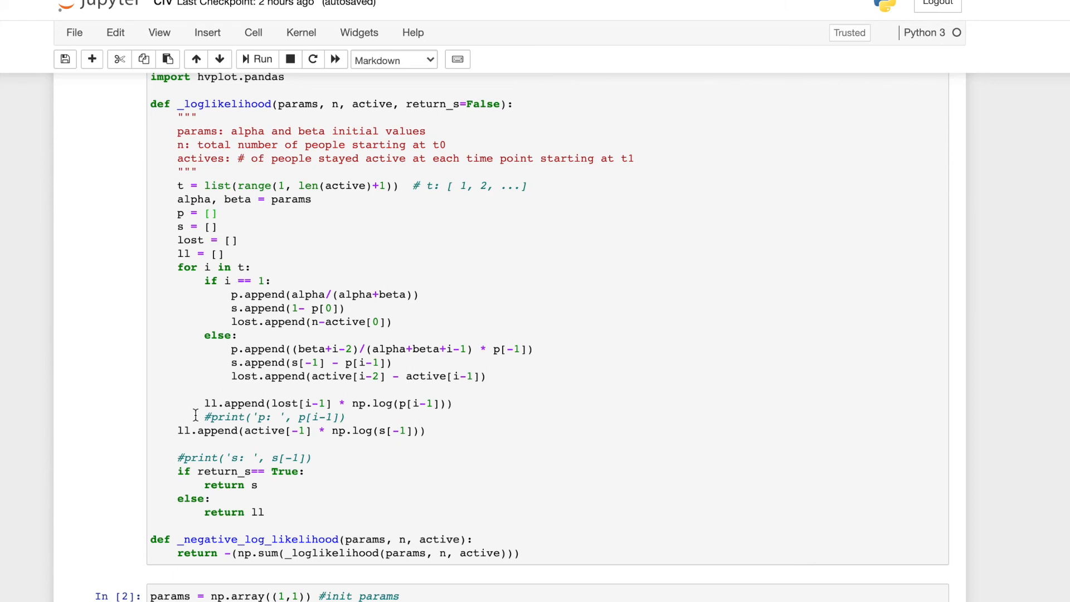
mouse_move(353, 496)
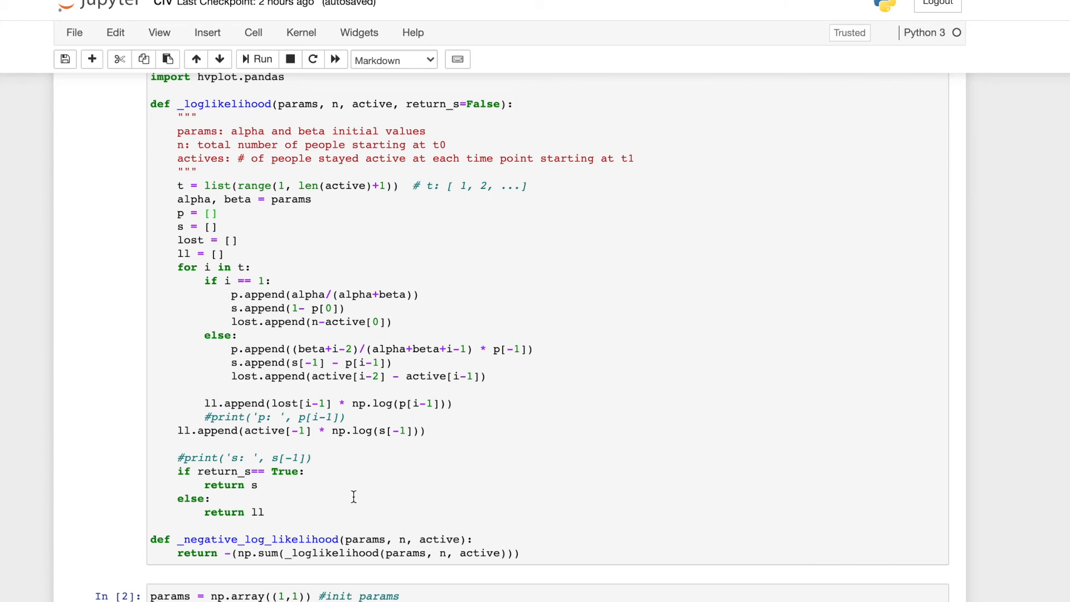
scroll(down, 3)
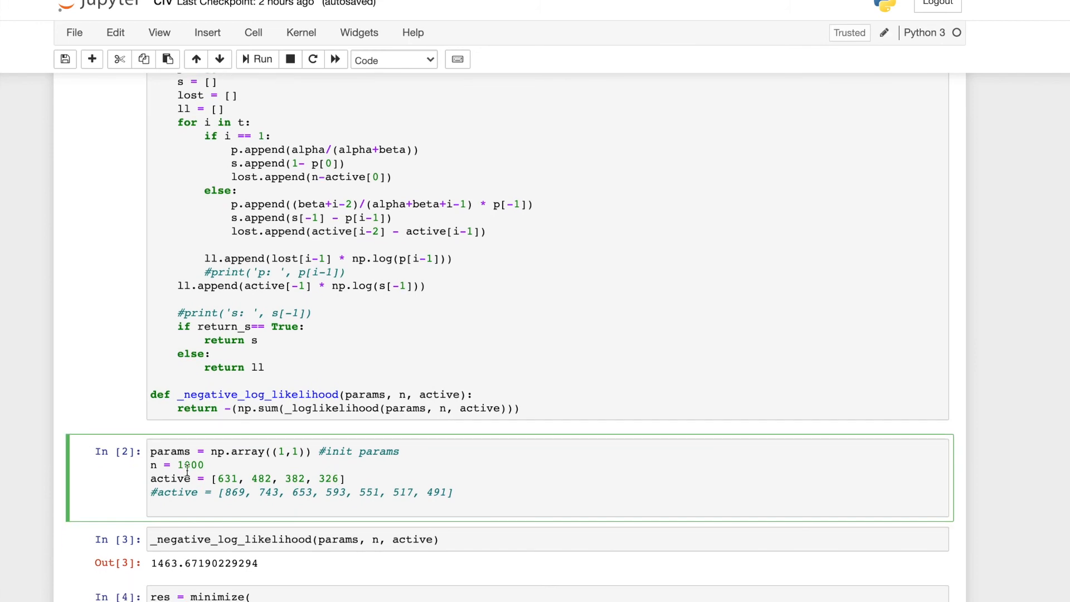
triple_click(178, 465)
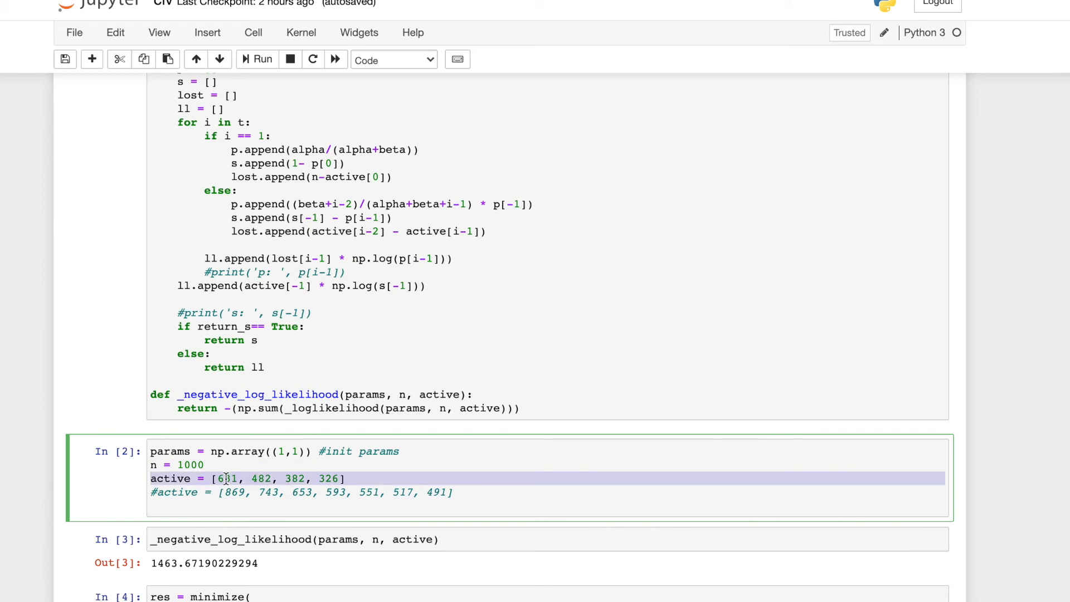
click(383, 478)
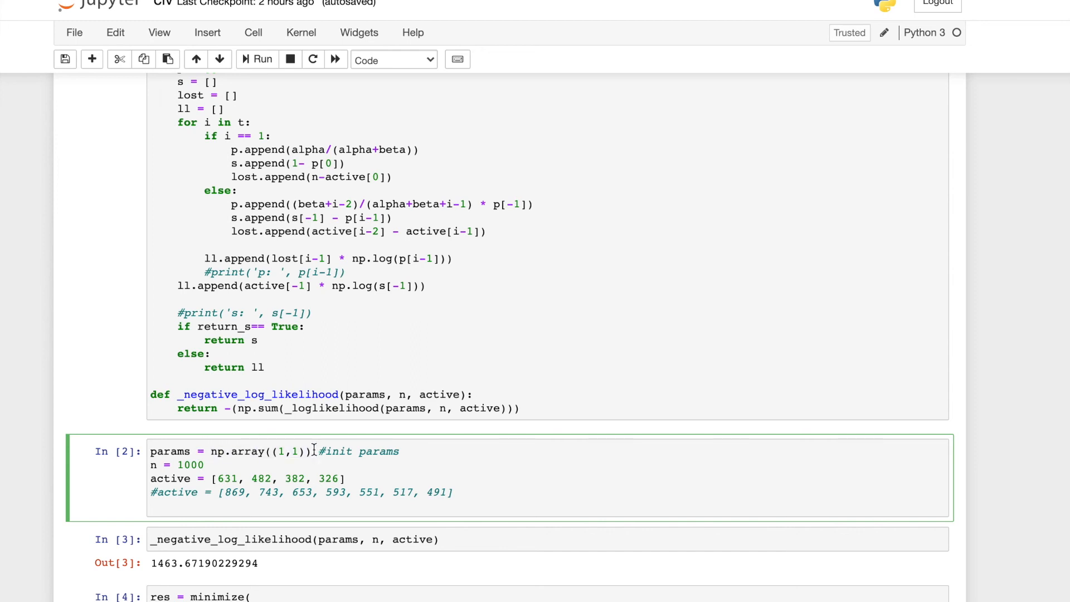
scroll(down, 3)
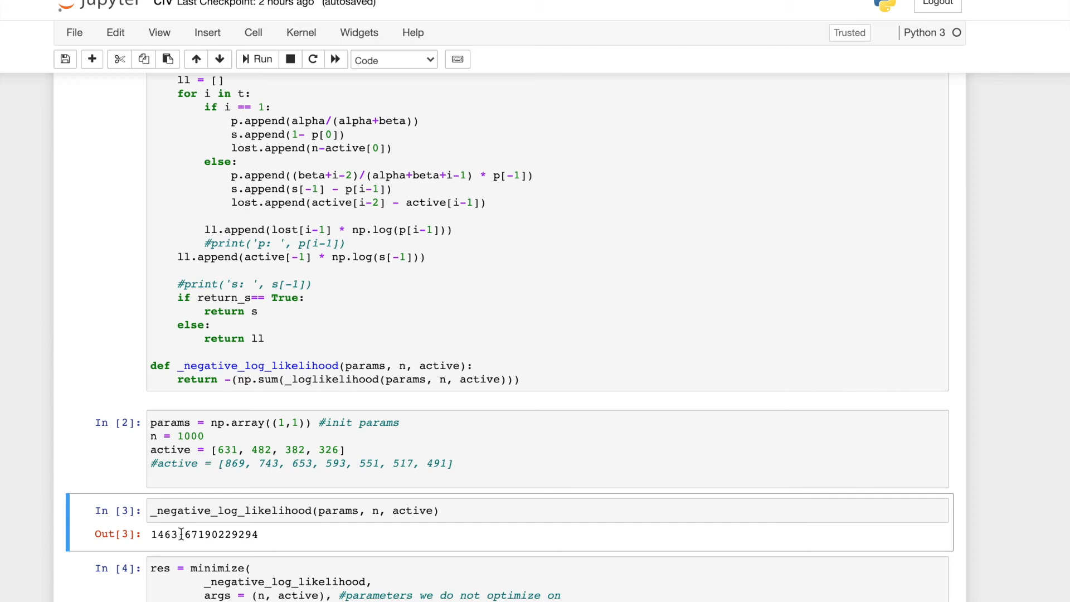
scroll(down, 3)
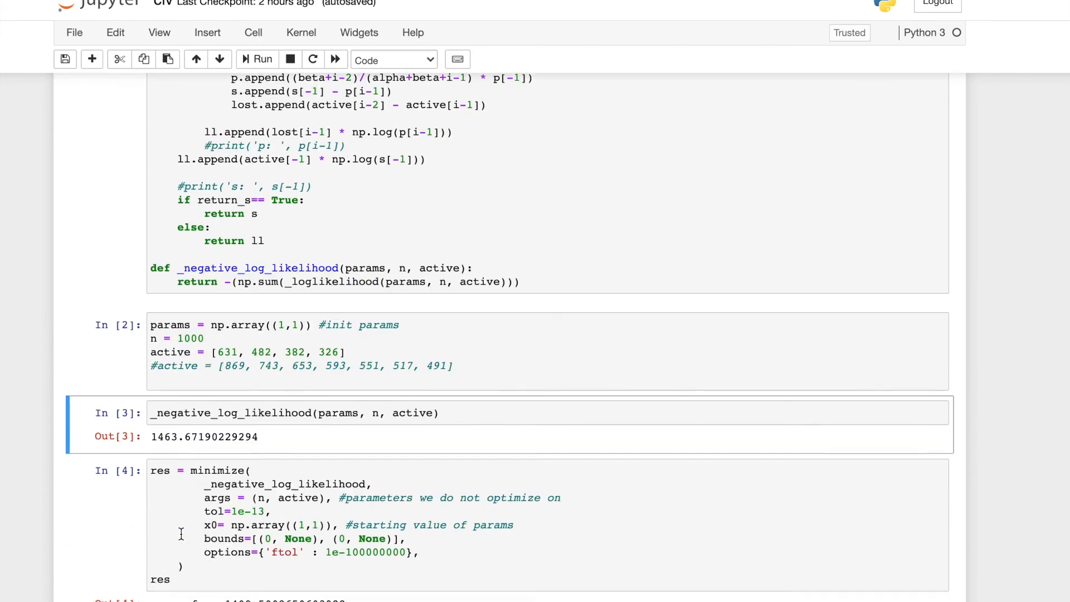
click(262, 59)
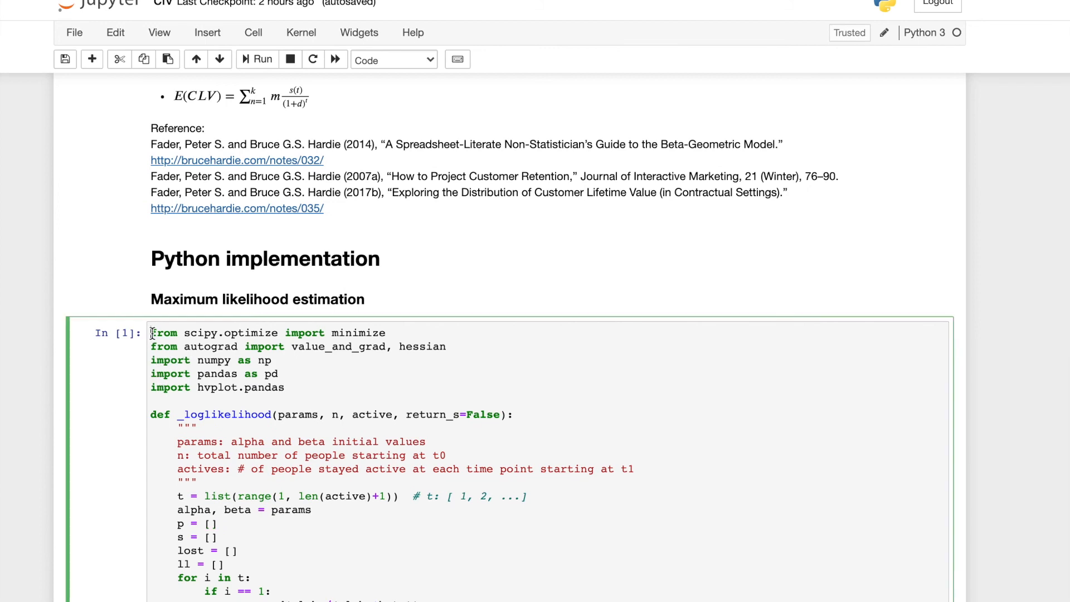
scroll(down, 3)
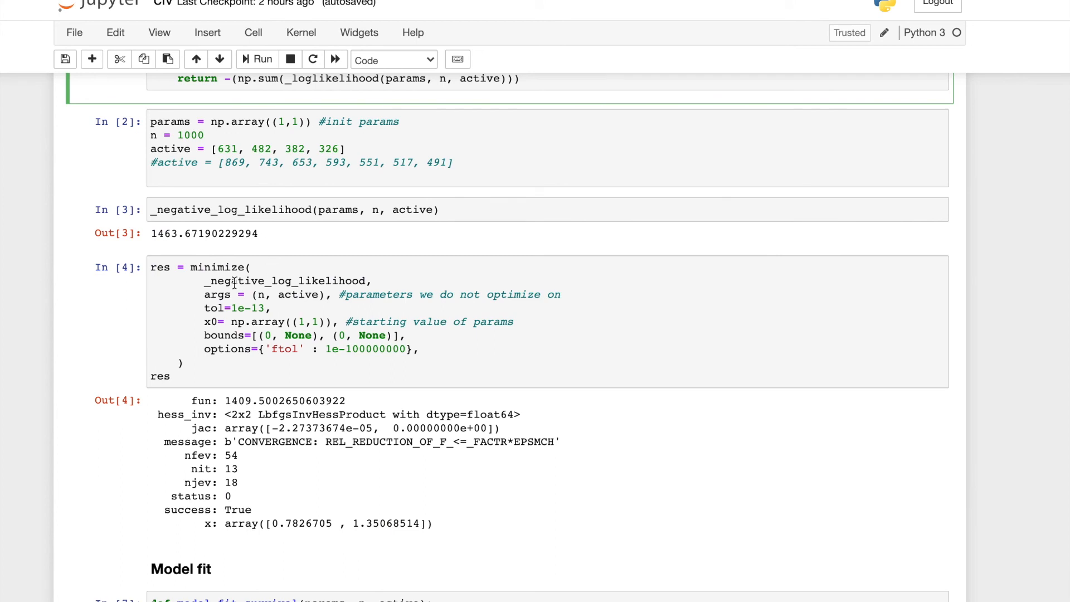
double_click(286, 281)
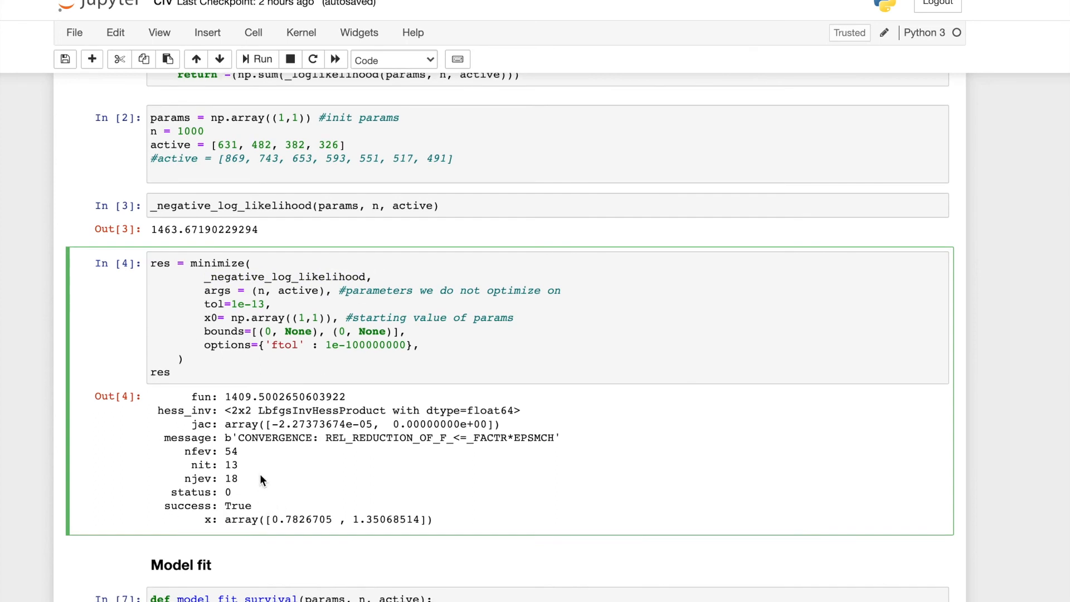
scroll(down, 3)
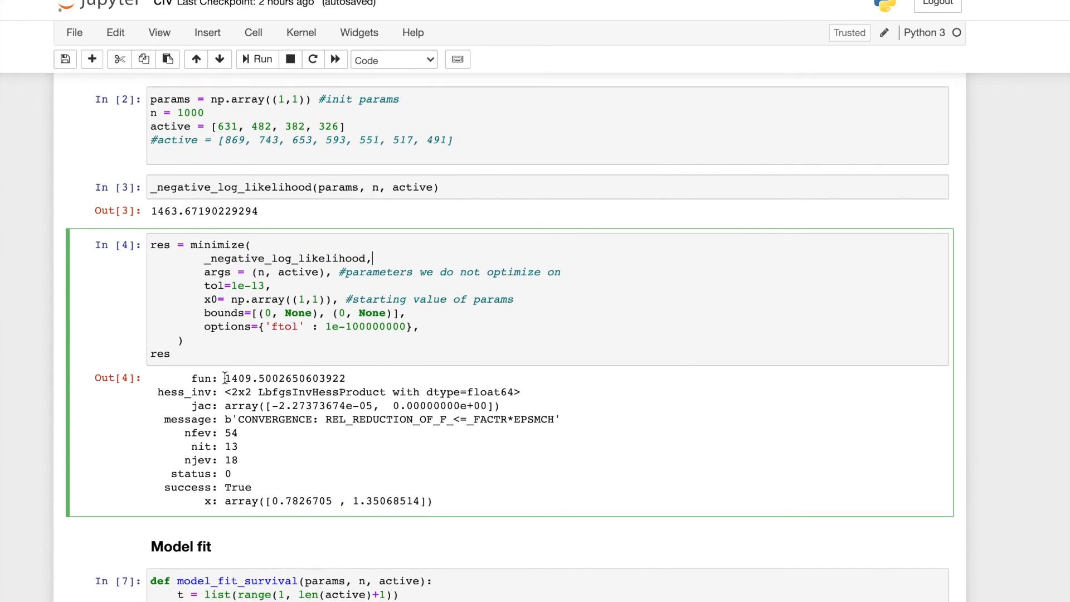
double_click(239, 378)
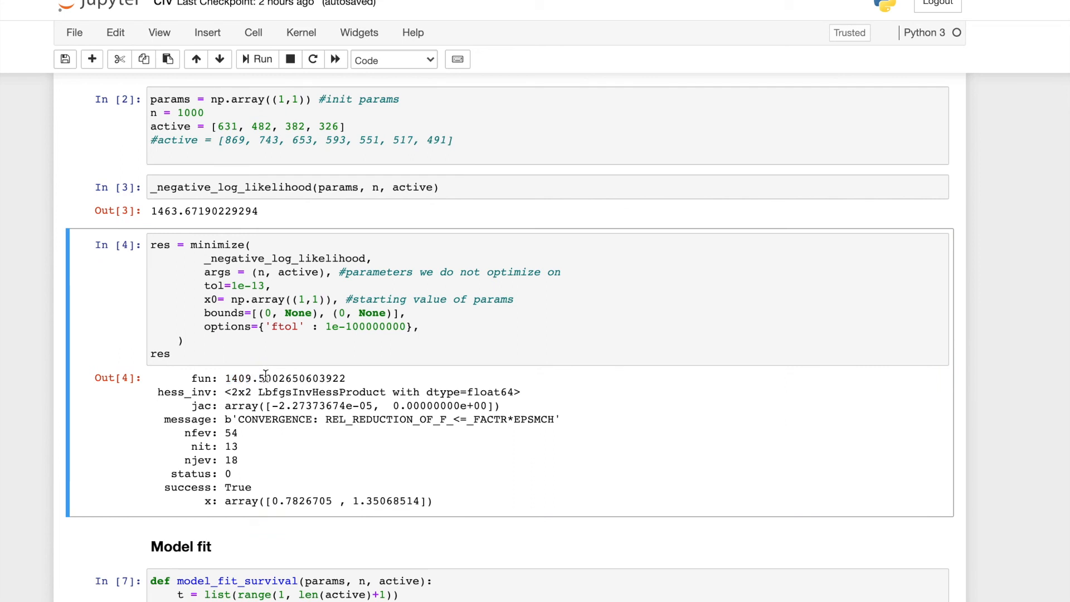
click(225, 188)
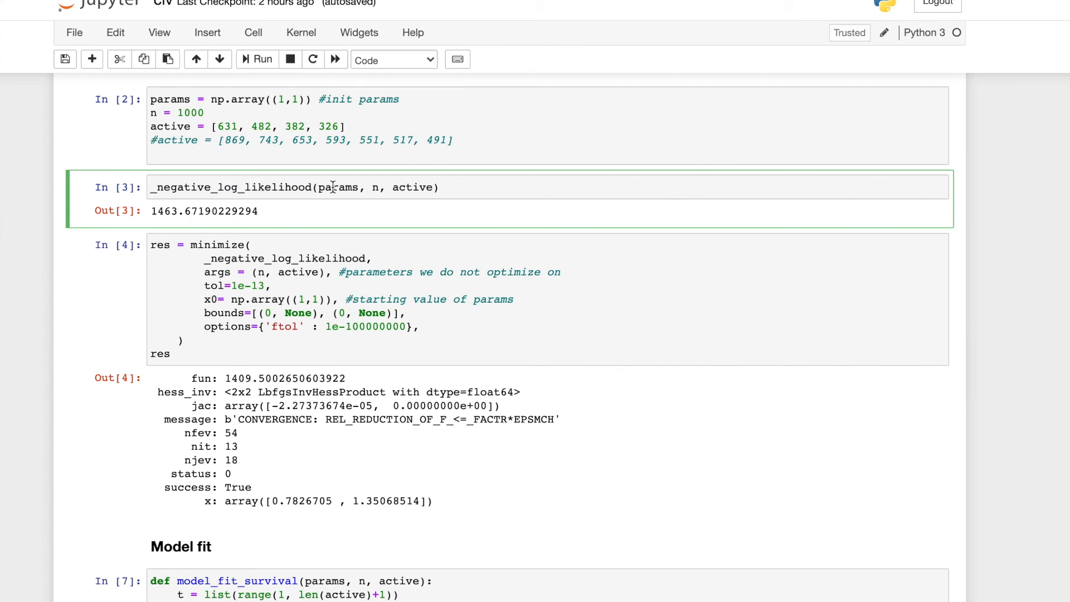
scroll(down, 3)
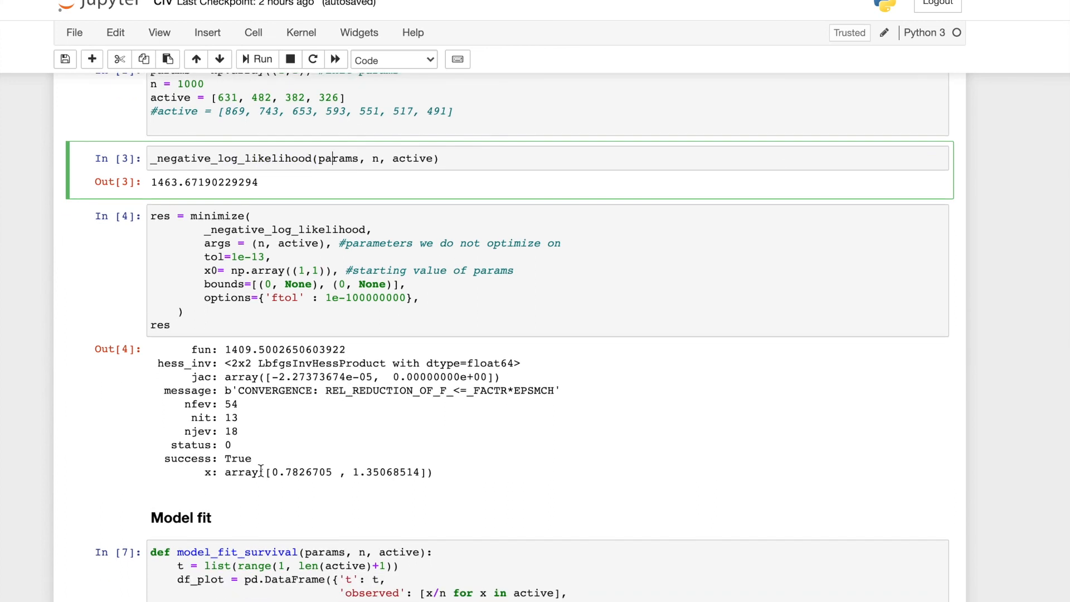
drag(266, 471, 424, 471)
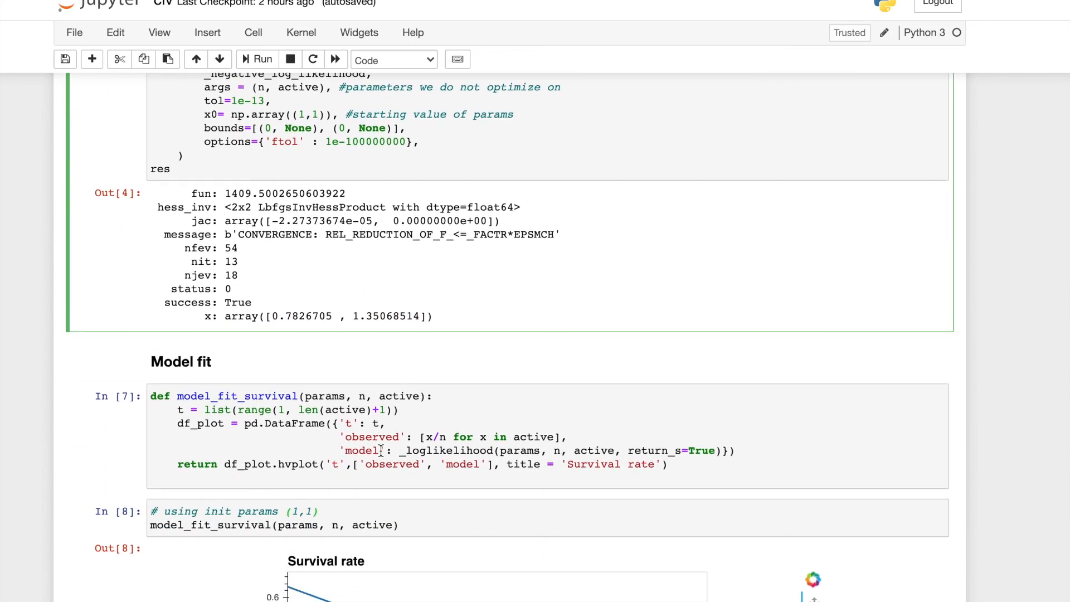
Step: Scroll to the Model fit section's Out[8] survival plot with initial parameters (1,1)
scroll(down, 3)
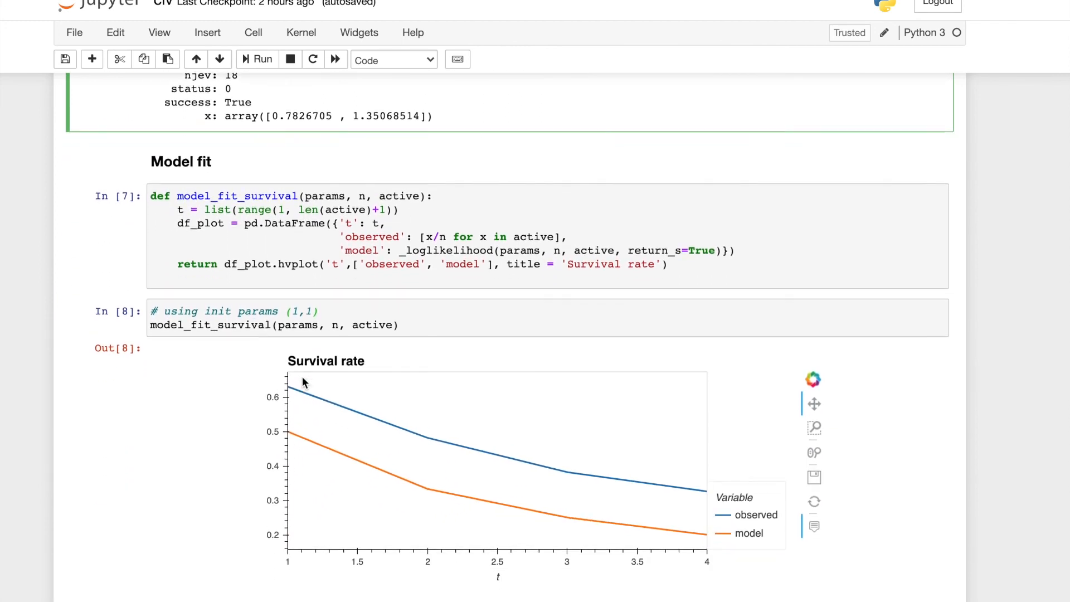
scroll(down, 3)
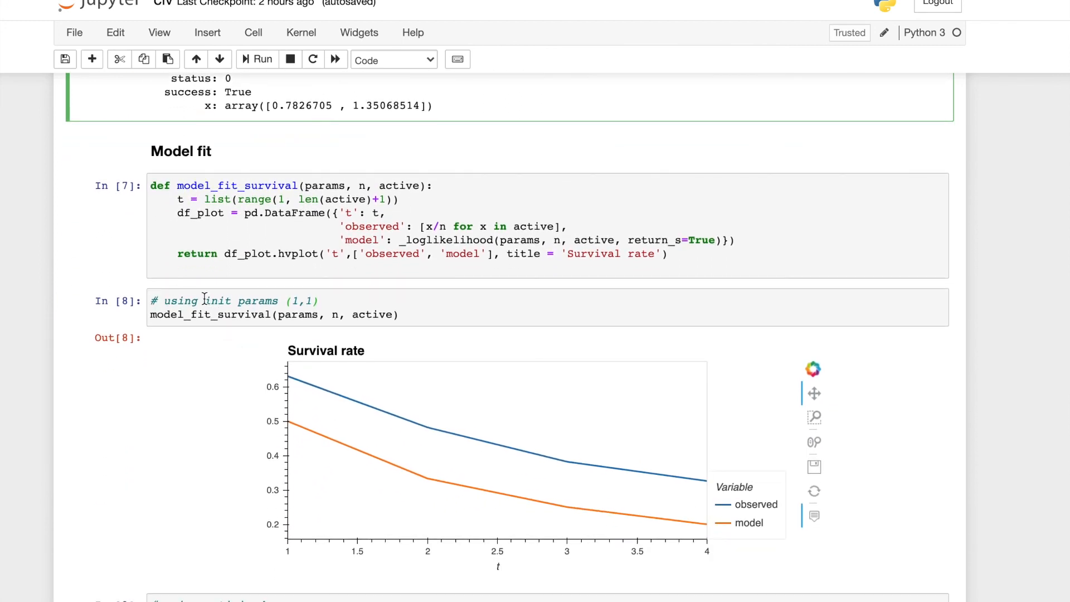
scroll(down, 3)
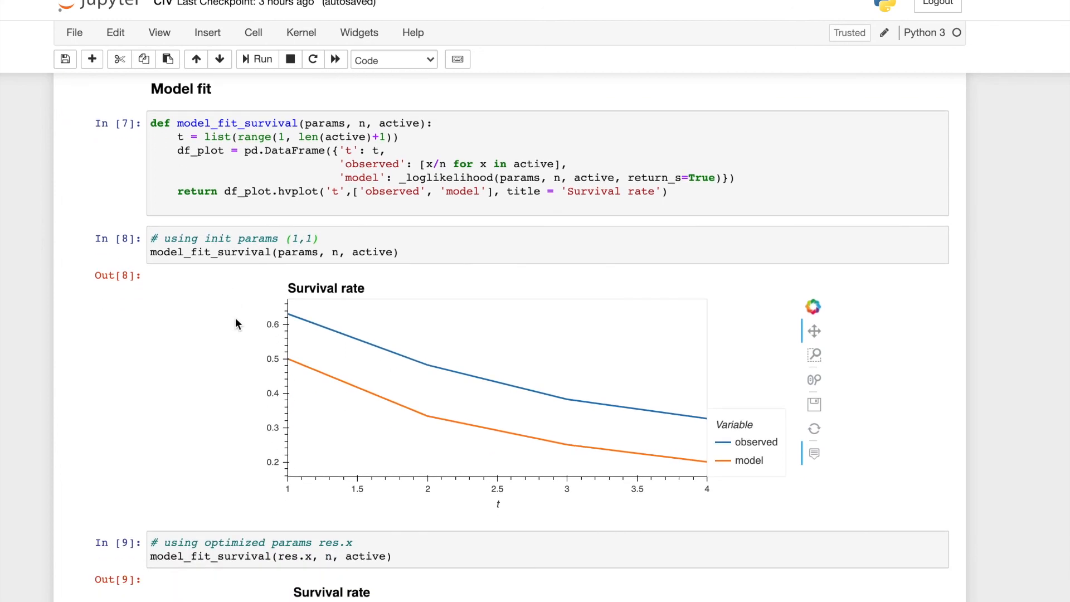
mouse_move(287, 286)
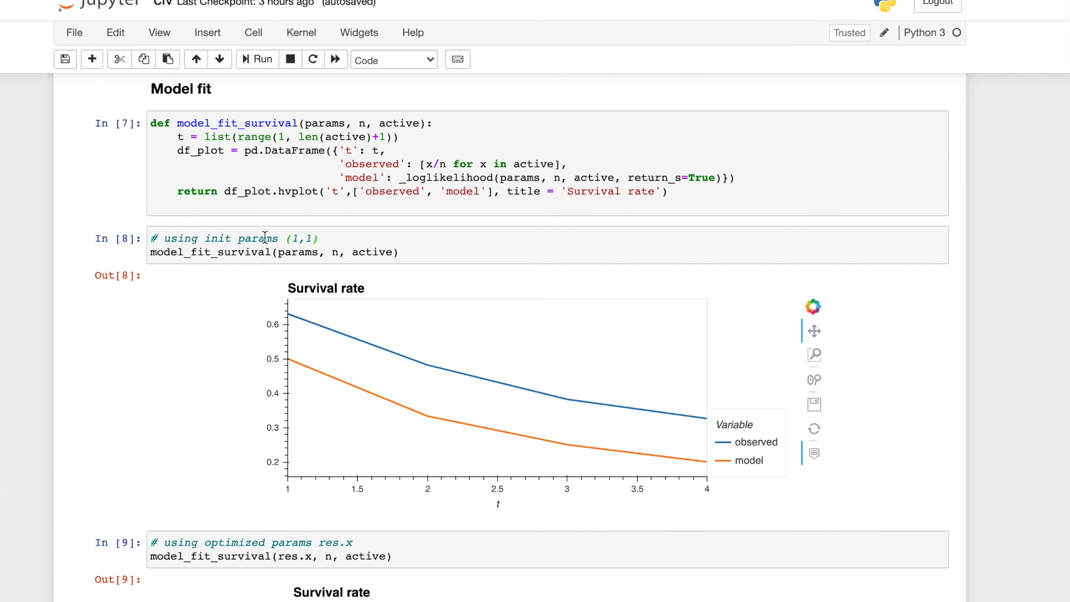
mouse_move(453, 370)
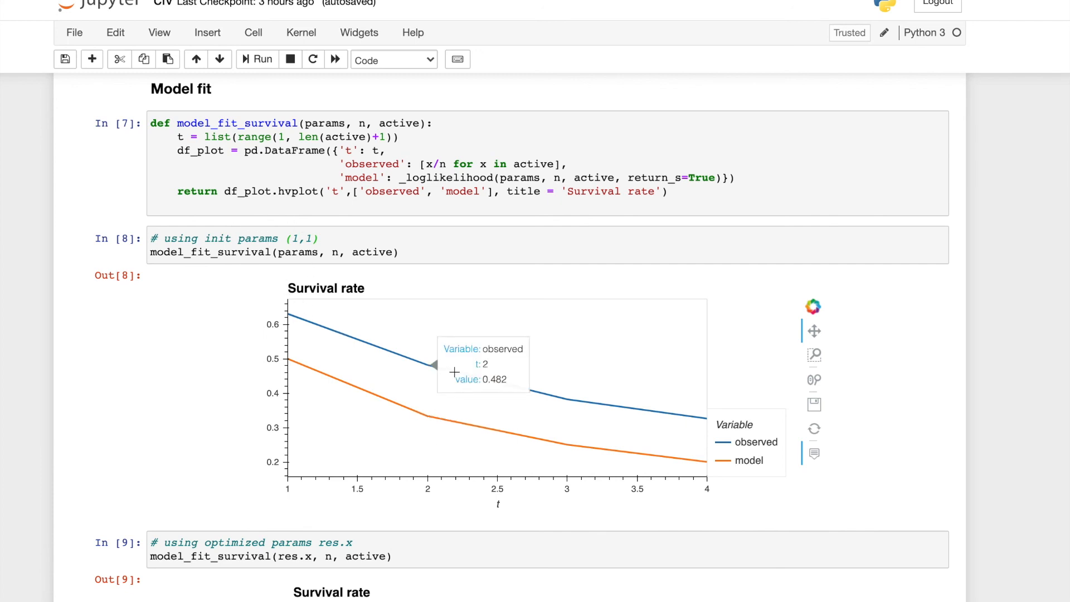
mouse_move(463, 446)
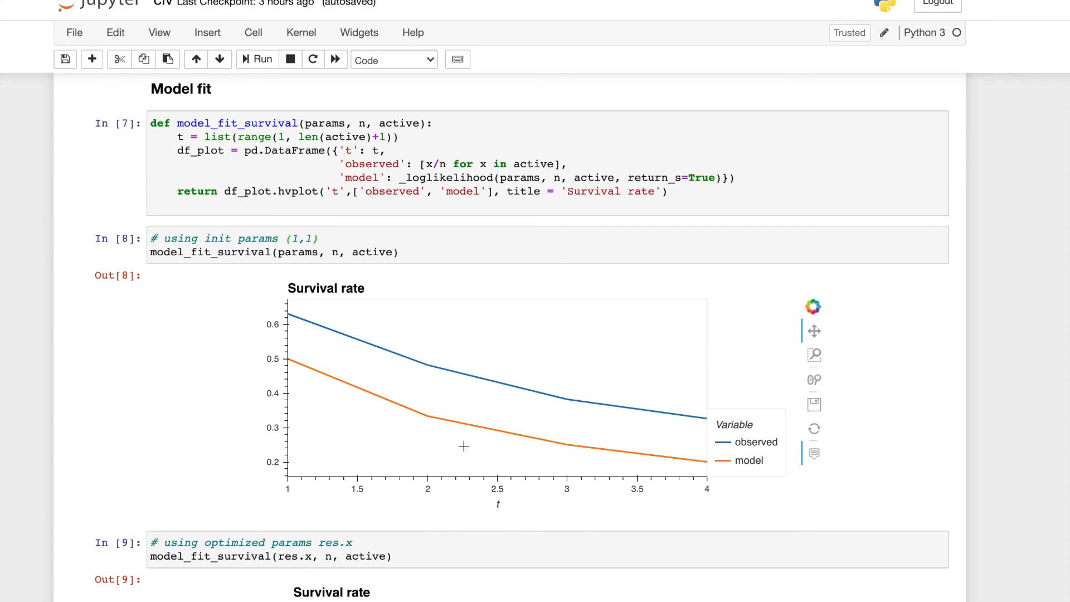
mouse_move(560, 445)
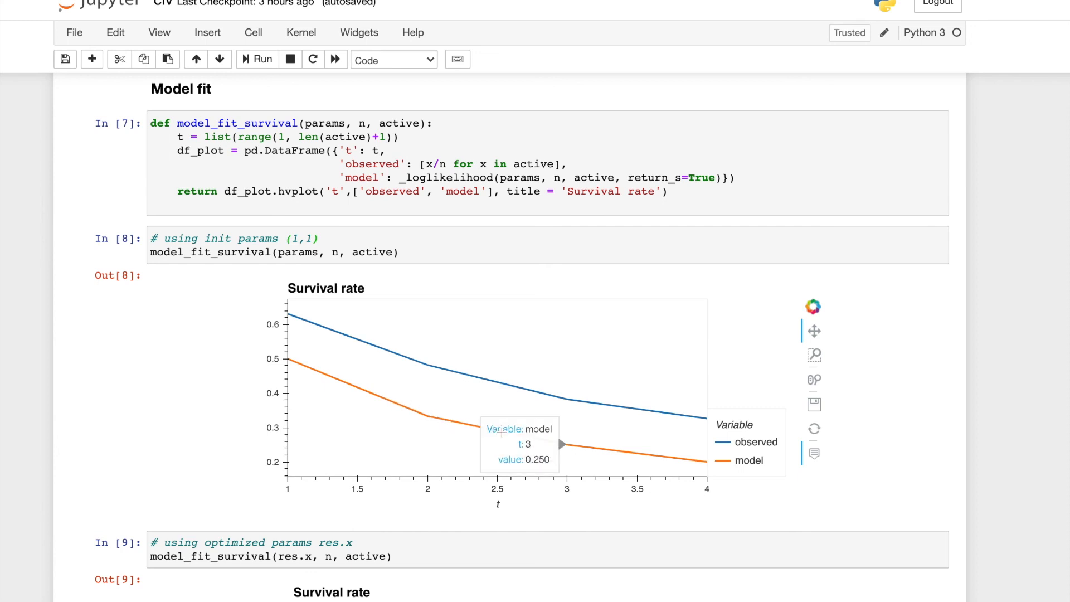
mouse_move(626, 451)
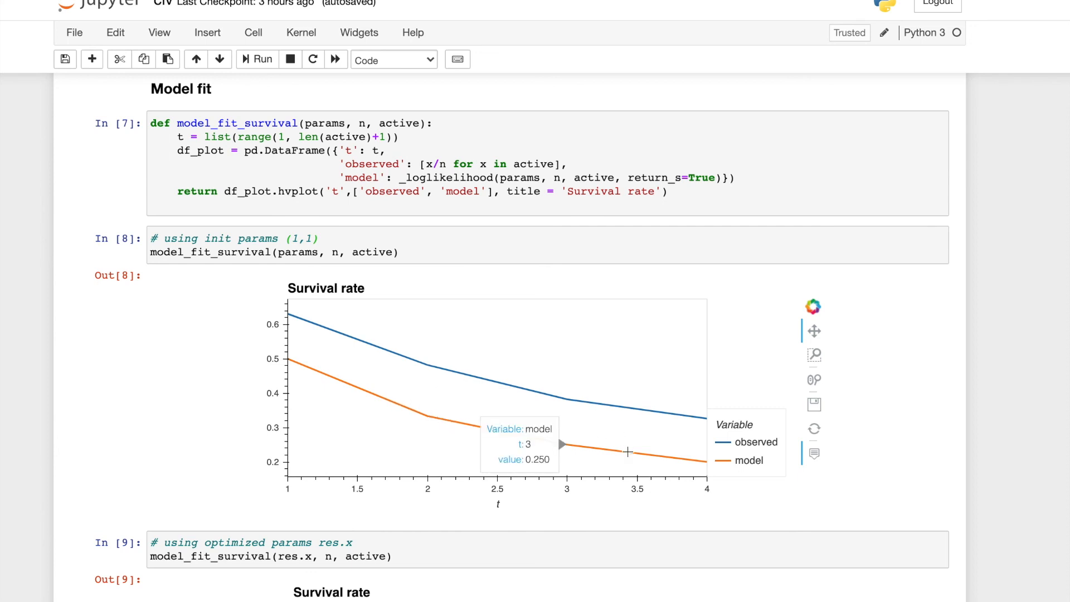
scroll(down, 3)
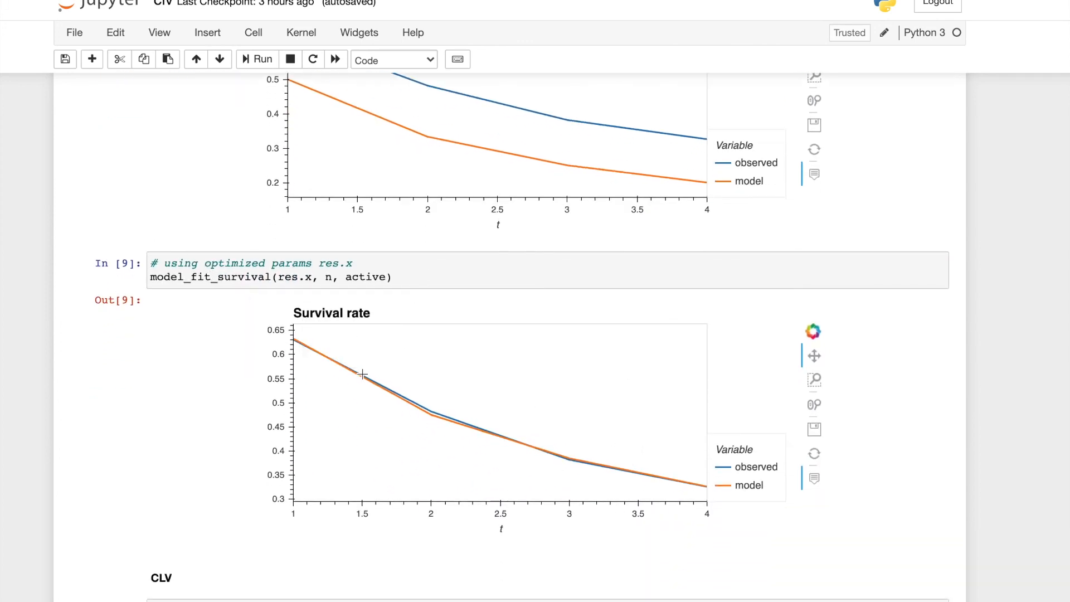
mouse_move(431, 493)
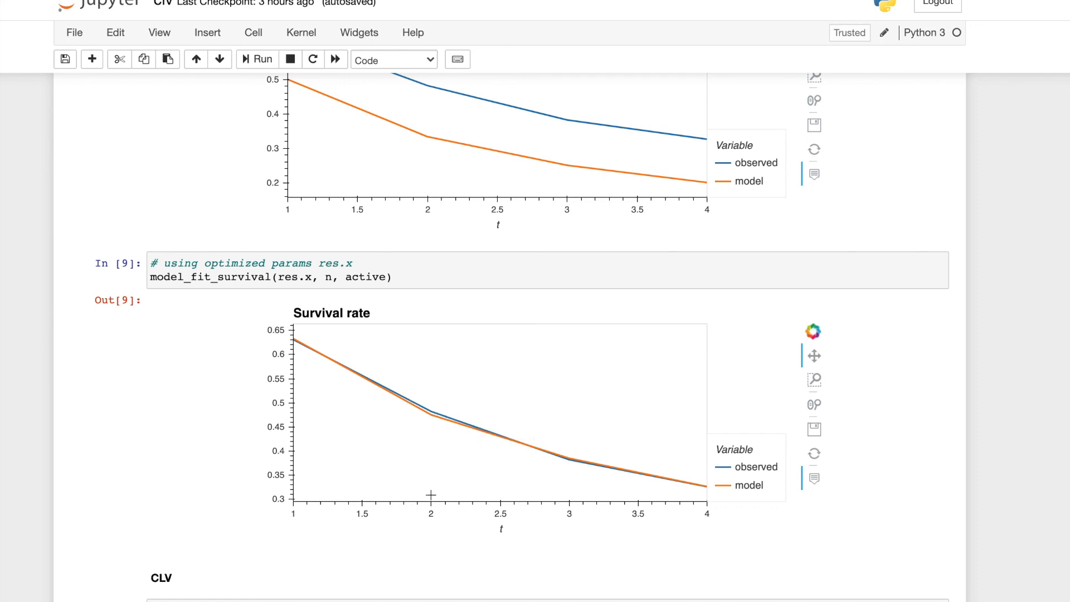
mouse_move(554, 451)
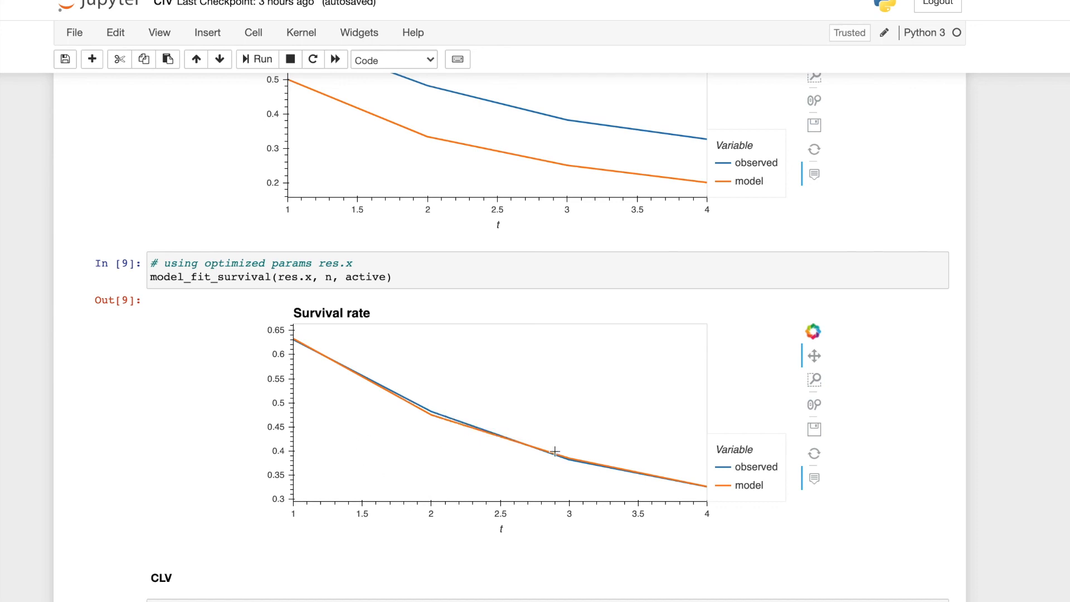
mouse_move(330, 377)
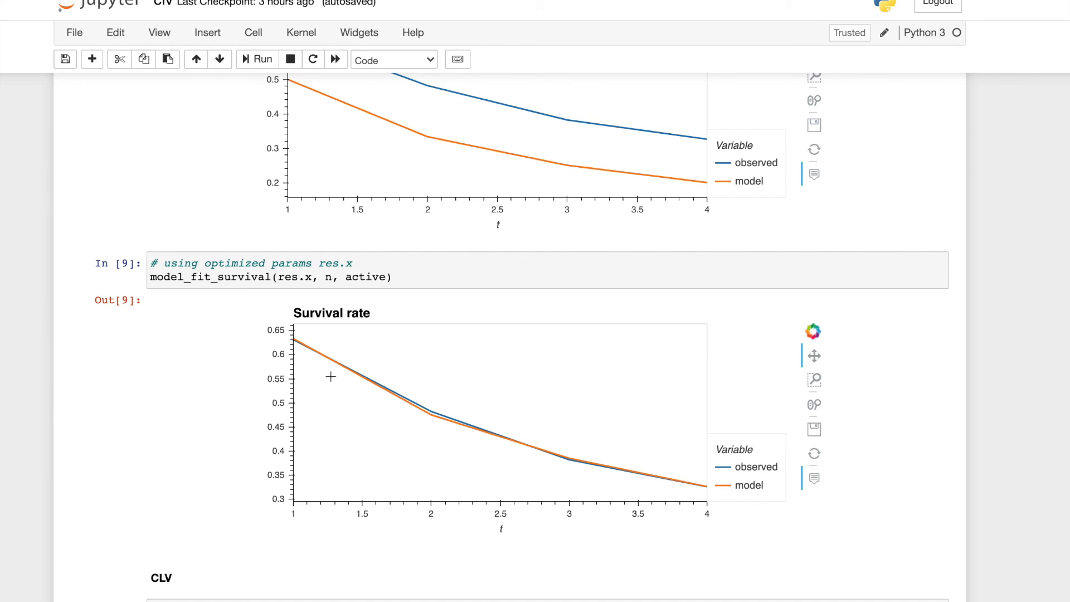
mouse_move(421, 407)
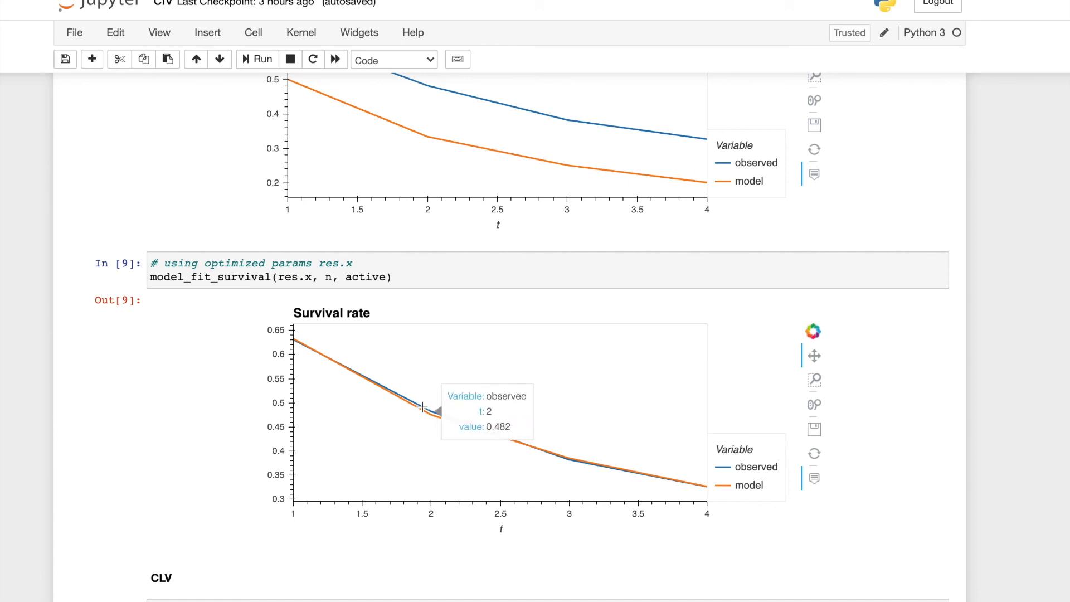
mouse_move(430, 420)
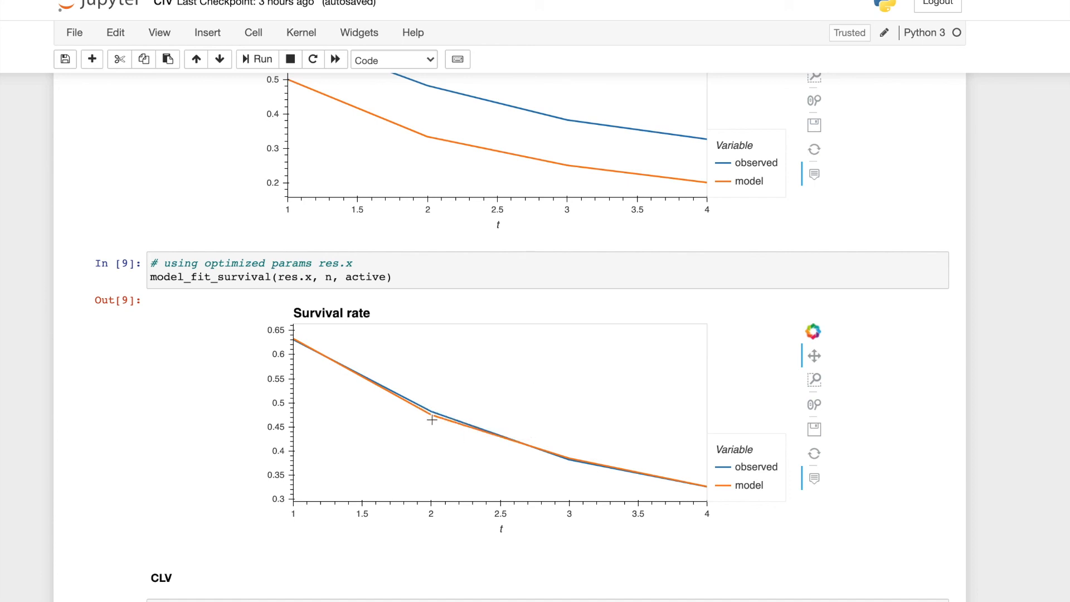
mouse_move(637, 469)
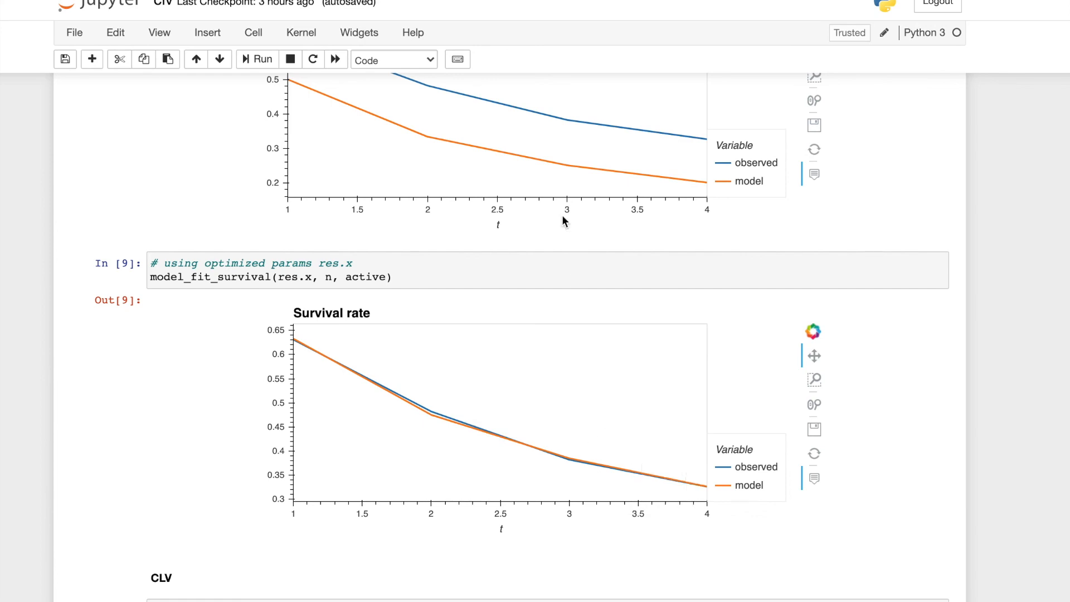
Step: Scroll to the Out[9] survival plot fitted with optimized params res.x
scroll(down, 3)
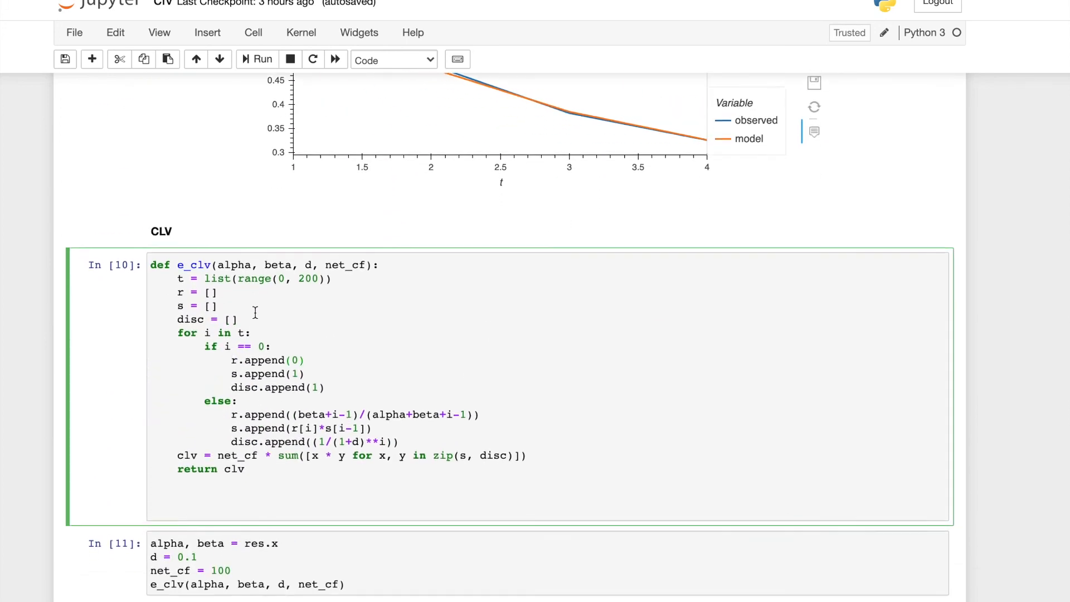
Step: Review the e_clv cells and Out[11] result of about 362.07 with d=0.1 and net_cf=100
click(260, 59)
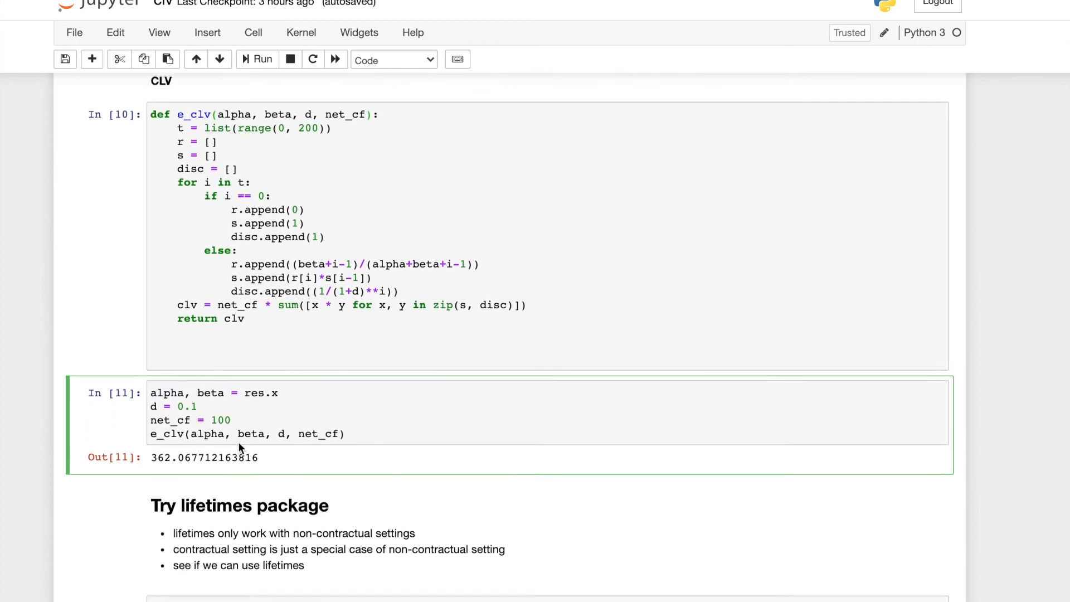
scroll(down, 3)
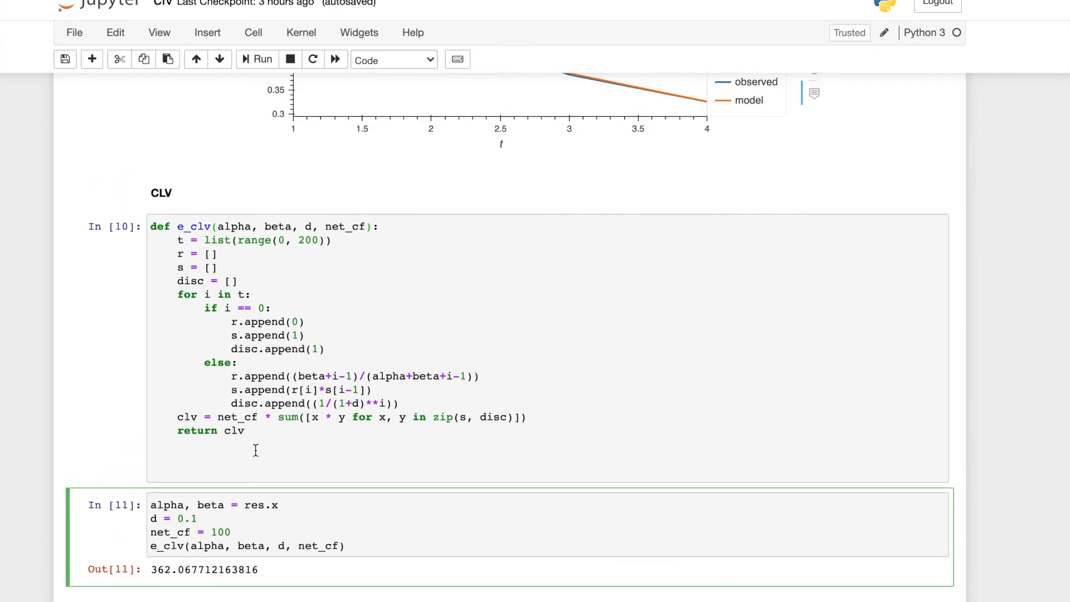
scroll(down, 3)
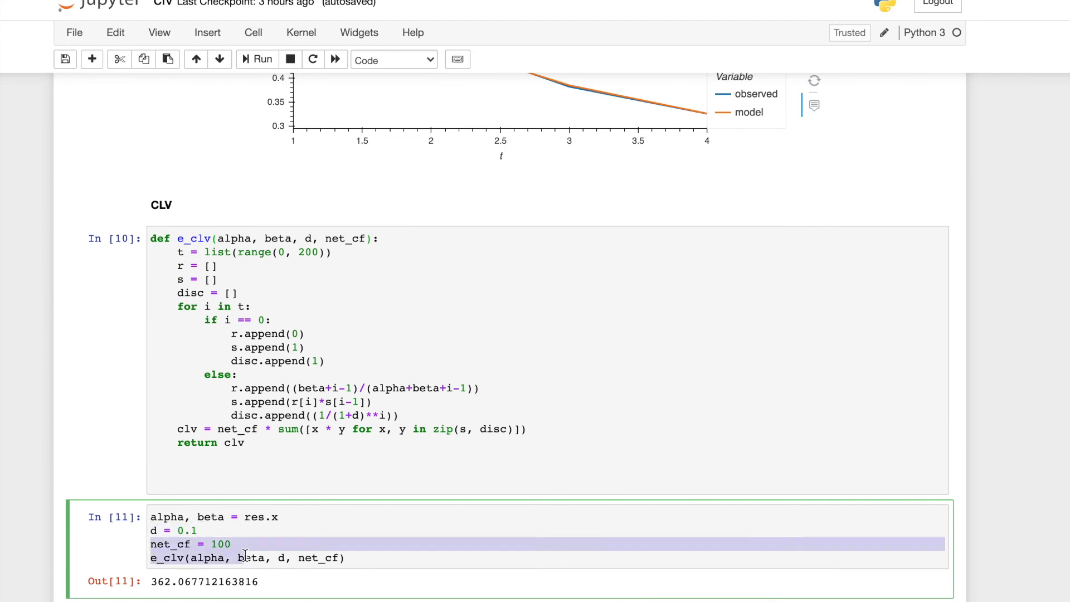
click(241, 544)
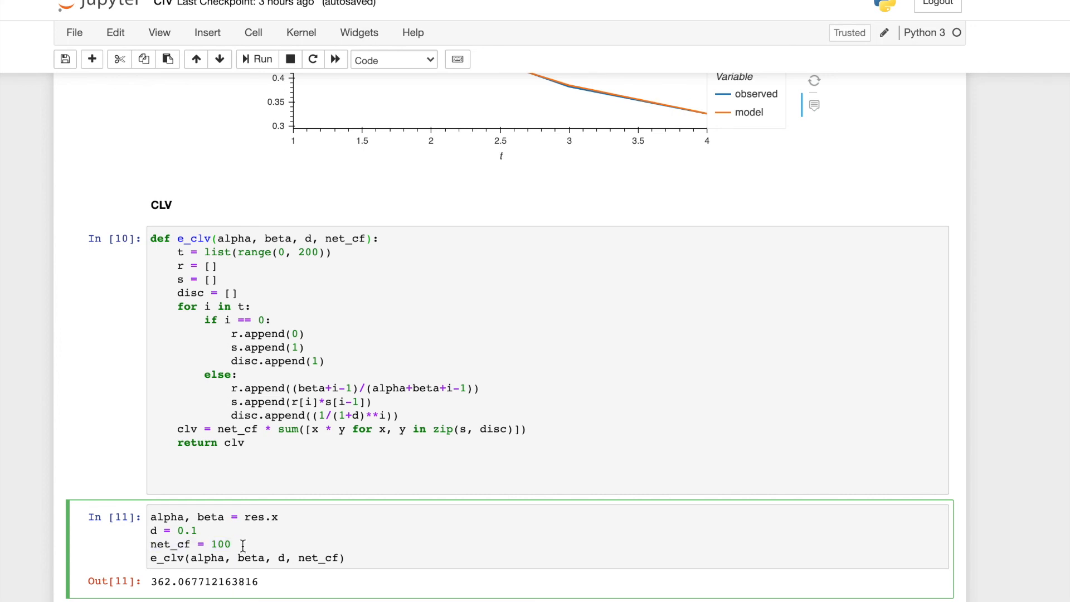
mouse_move(236, 542)
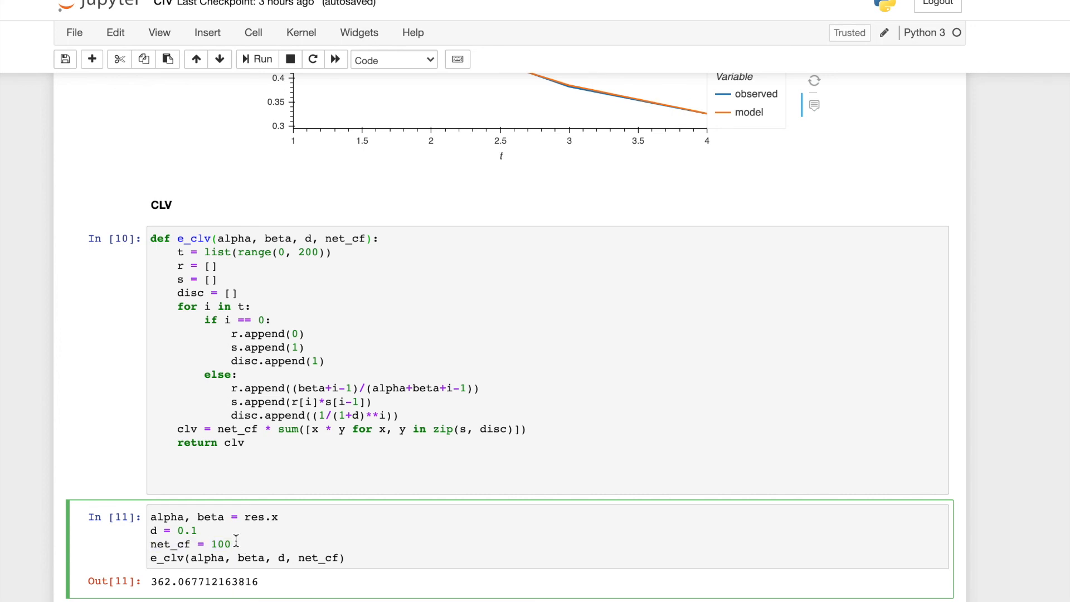